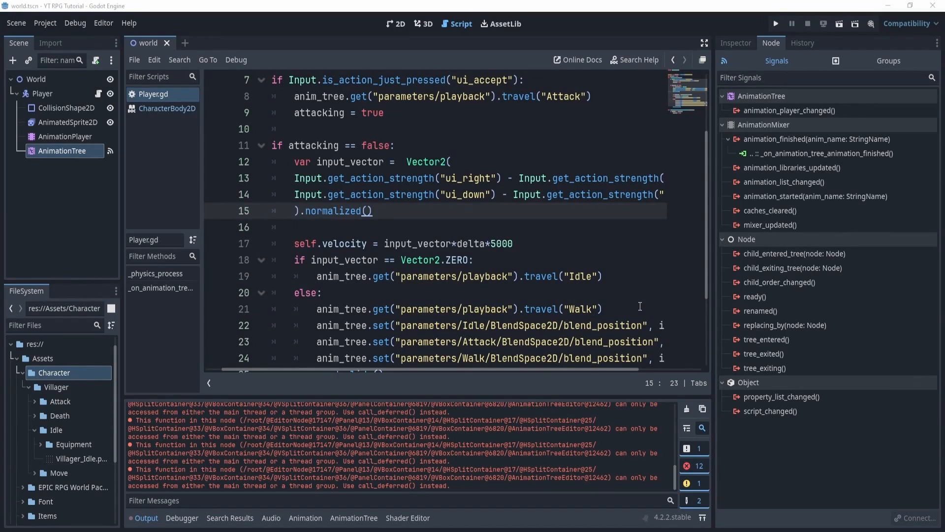
pyautogui.moveTo(424, 50)
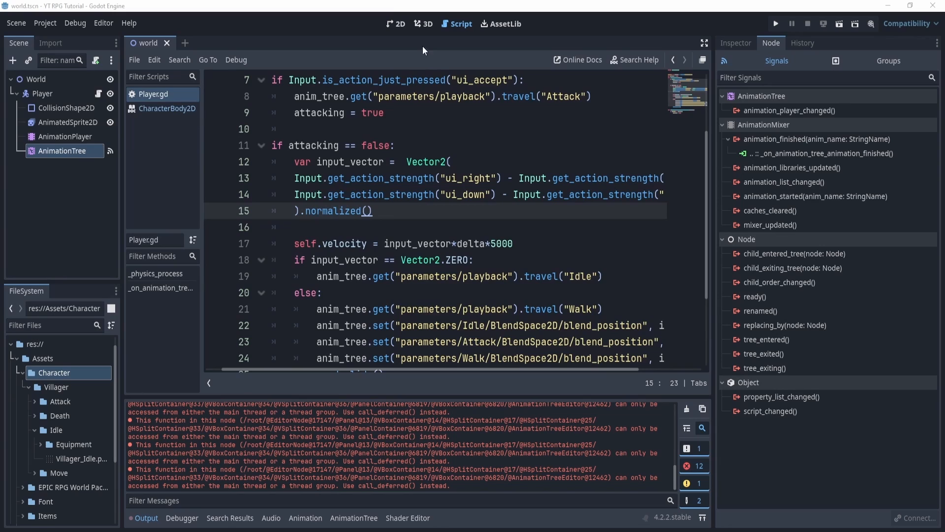
# Step: Switch to the 2D view and zoom out until the player sprite is visible in the world scene
pyautogui.click(396, 24)
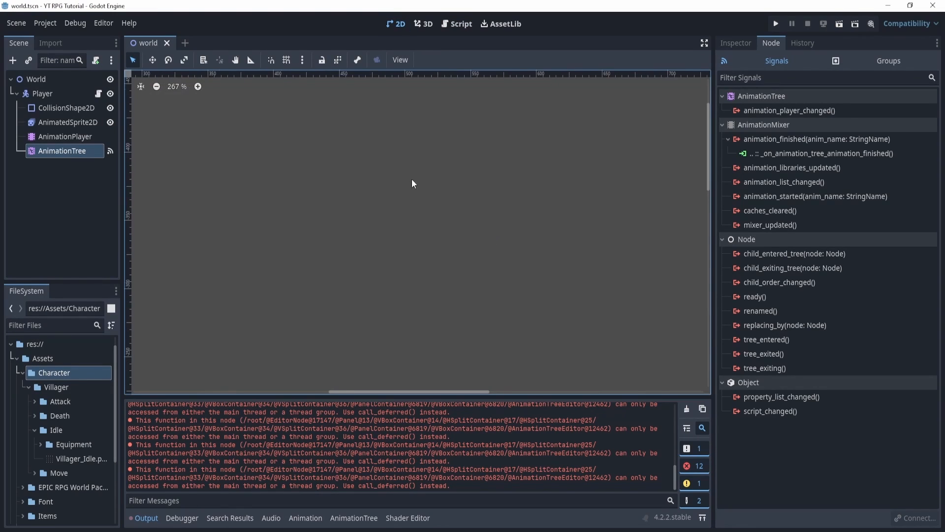
pyautogui.scroll(-3)
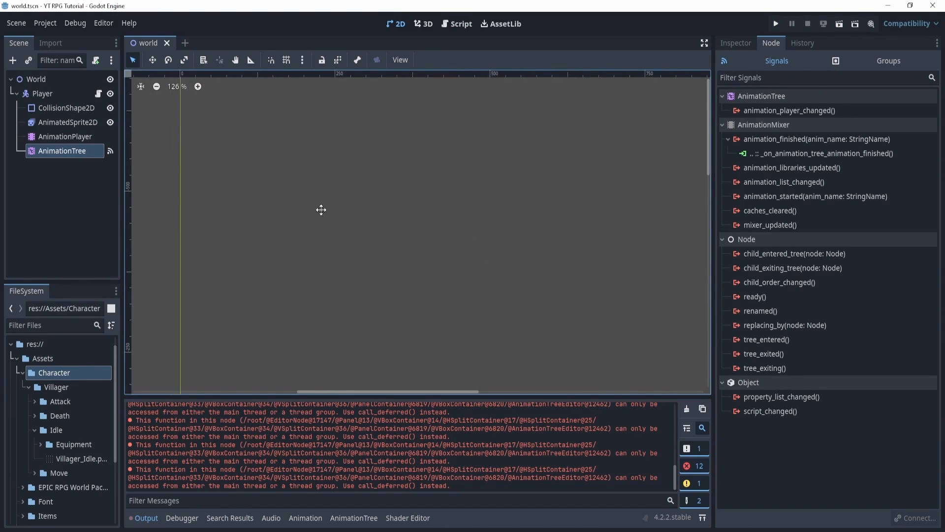
pyautogui.scroll(-3)
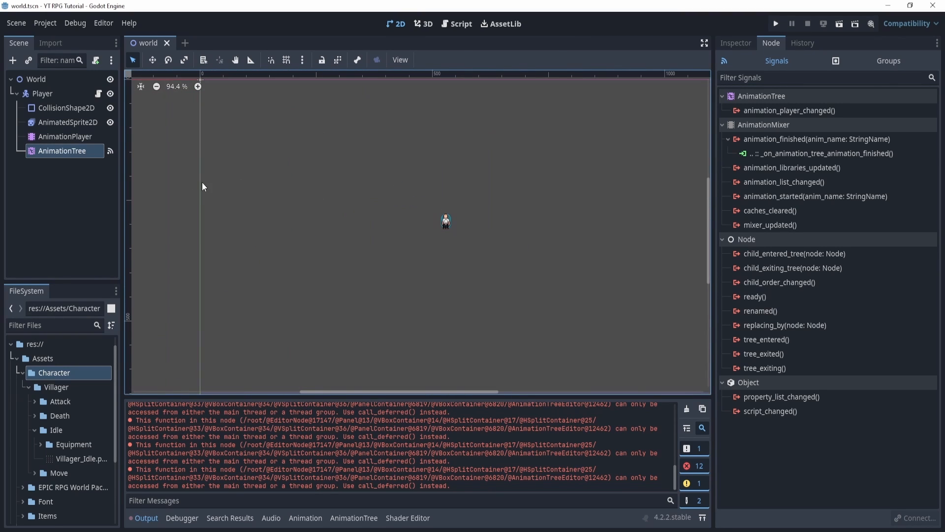
pyautogui.moveTo(167, 227)
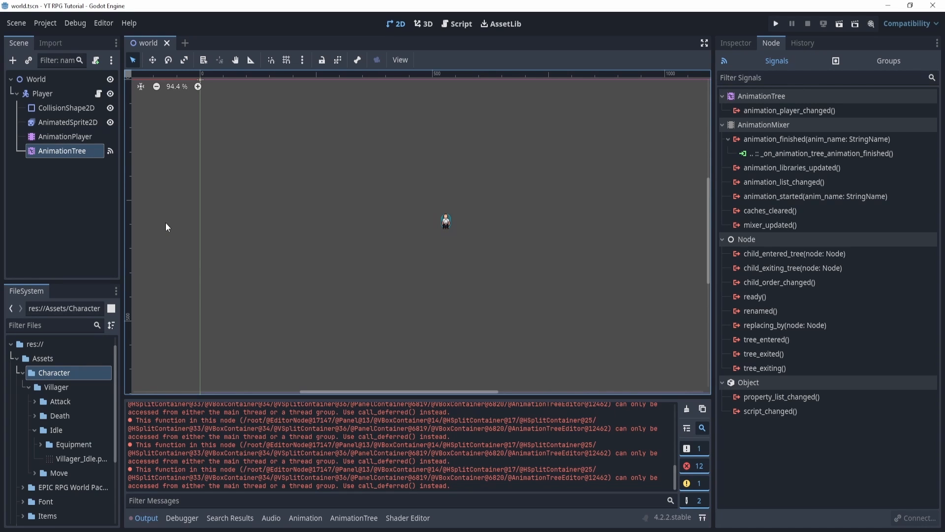
pyautogui.moveTo(121, 193)
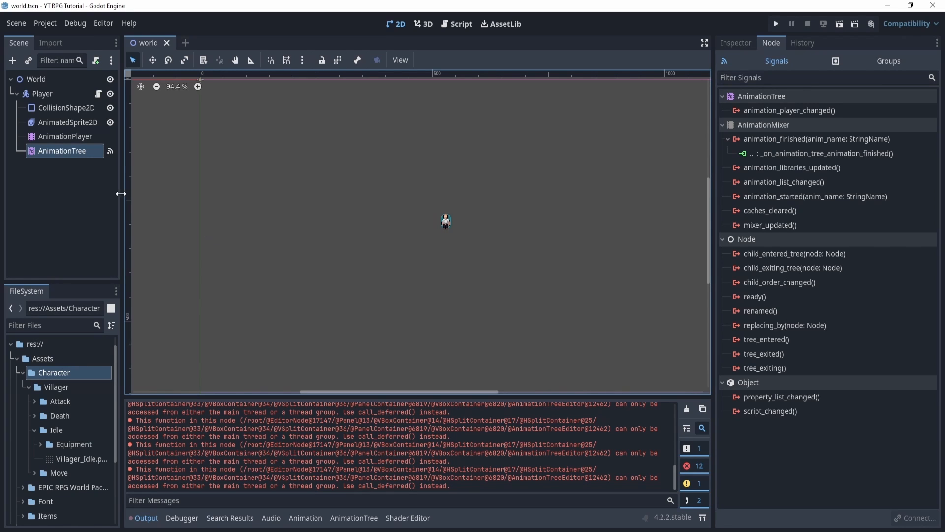
# Step: Save the Player branch as player.tscn in res://Scenes/Player
pyautogui.click(42, 93)
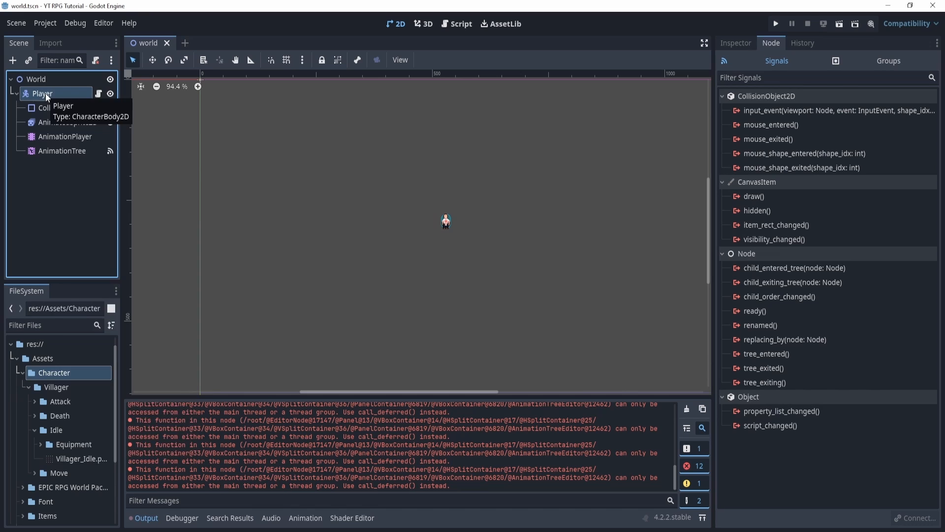
pyautogui.rightClick(42, 94)
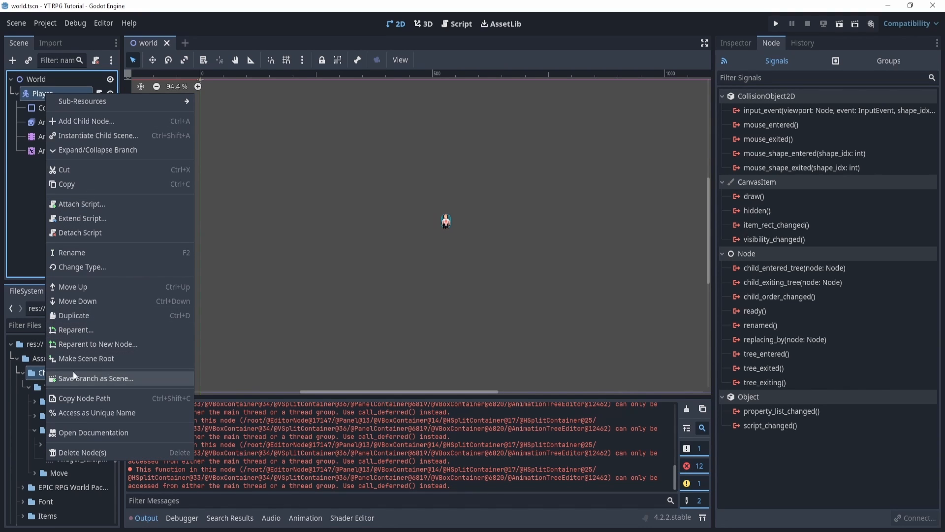
pyautogui.click(94, 378)
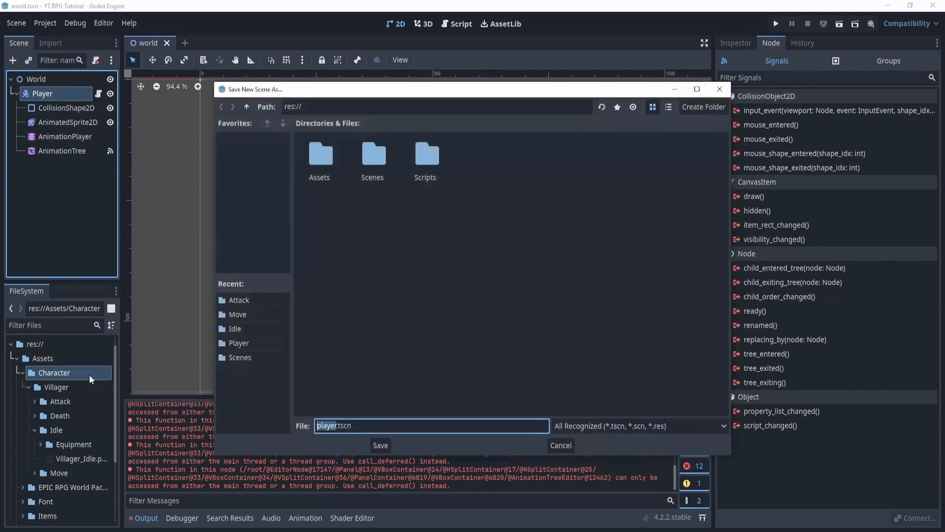
pyautogui.doubleClick(373, 154)
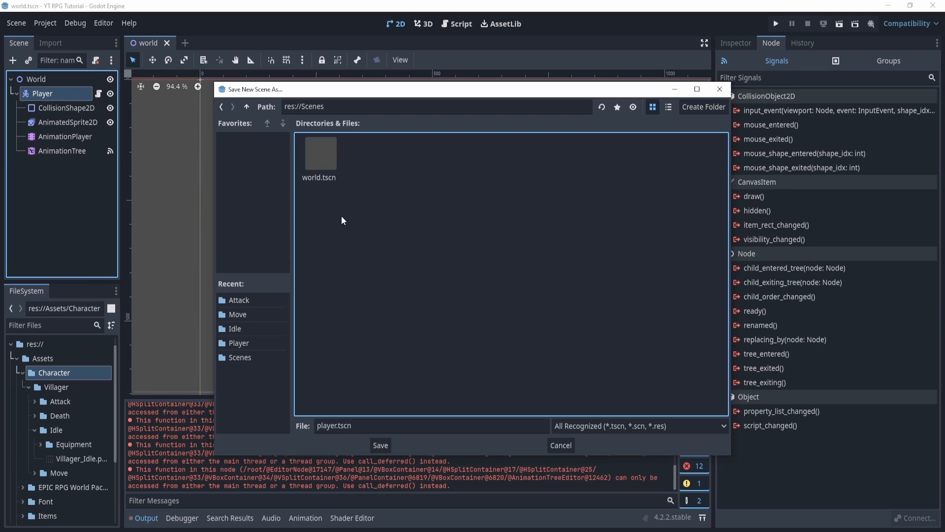
pyautogui.click(703, 107)
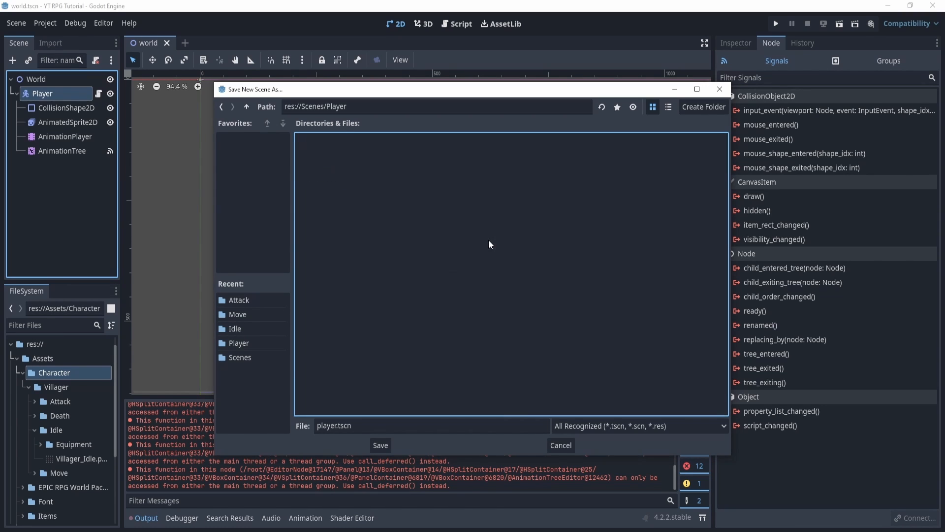
pyautogui.click(379, 445)
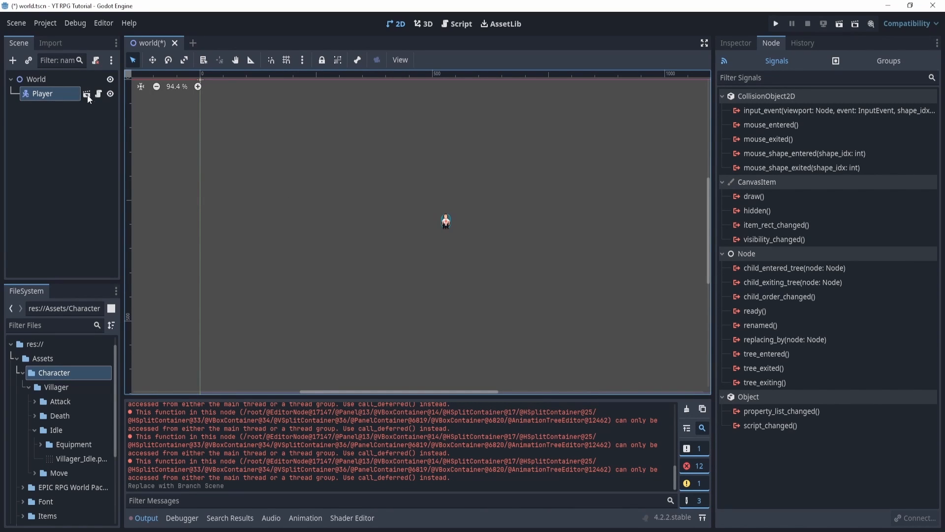
pyautogui.moveTo(88, 97)
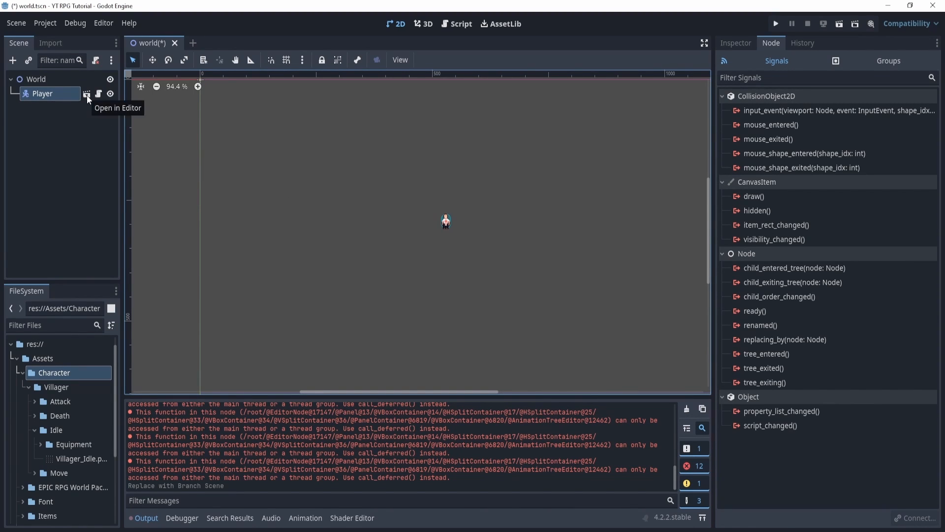
# Step: In the player scene, reset the Player root's position back to the origin
pyautogui.click(87, 96)
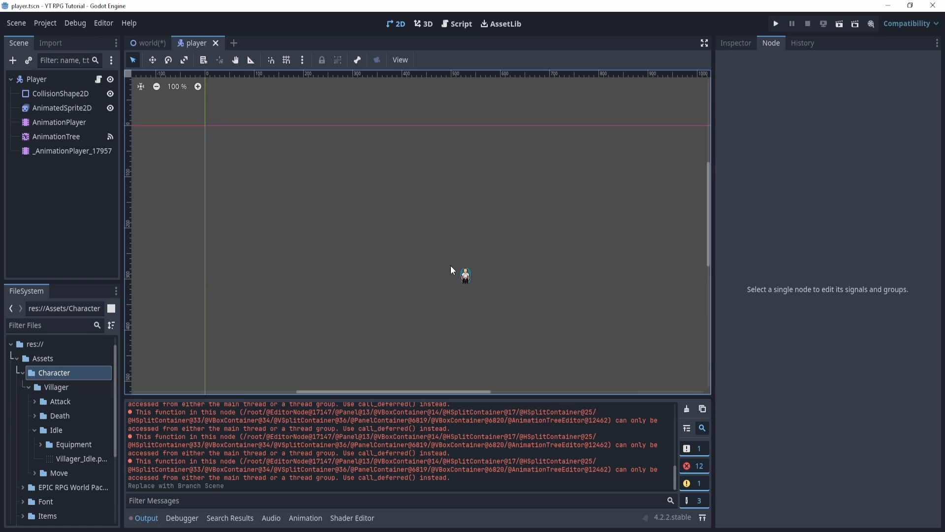
pyautogui.moveTo(518, 287)
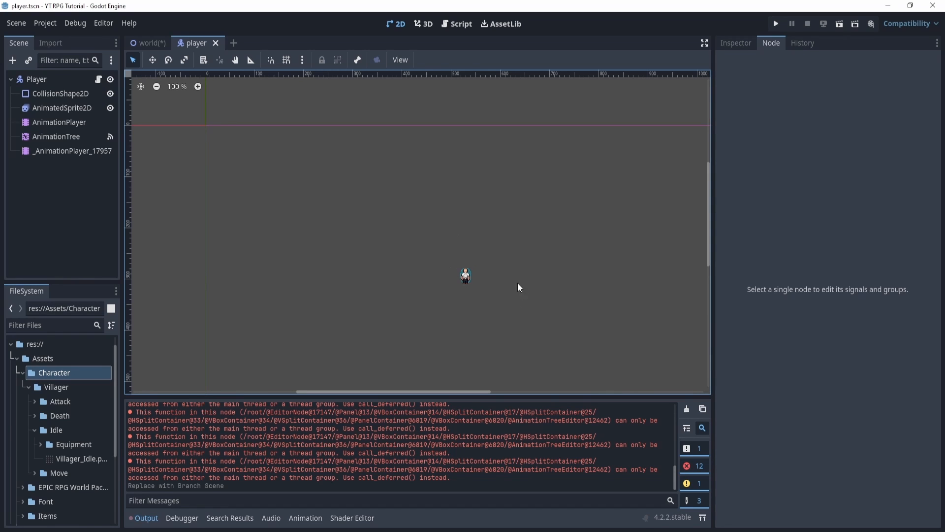
pyautogui.click(38, 79)
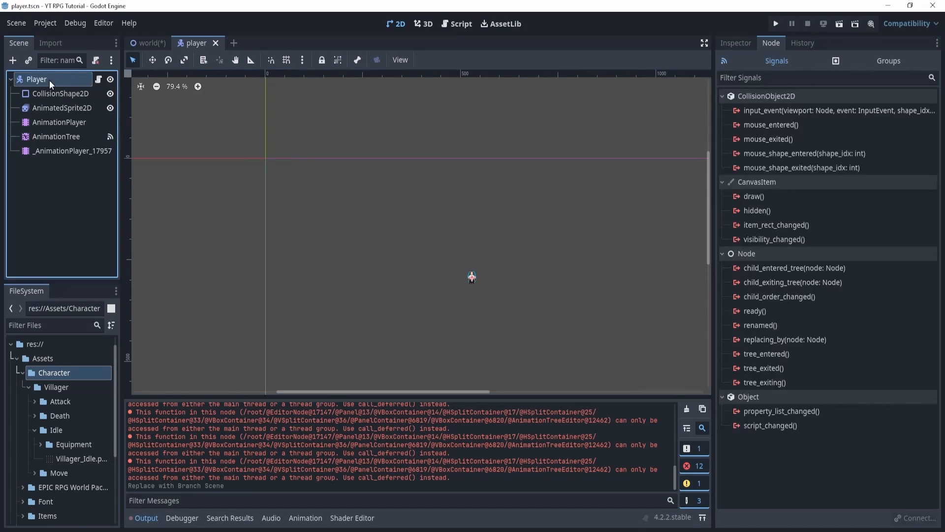
pyautogui.click(734, 43)
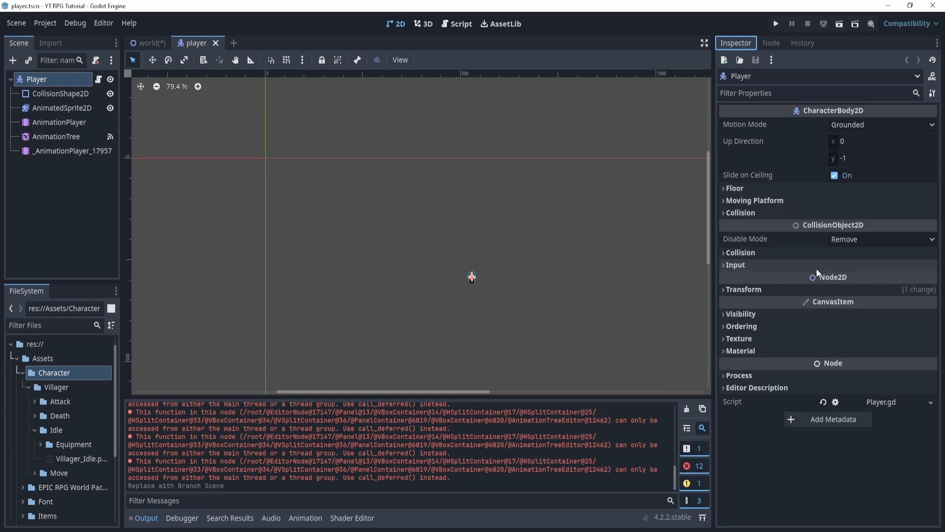
pyautogui.click(744, 289)
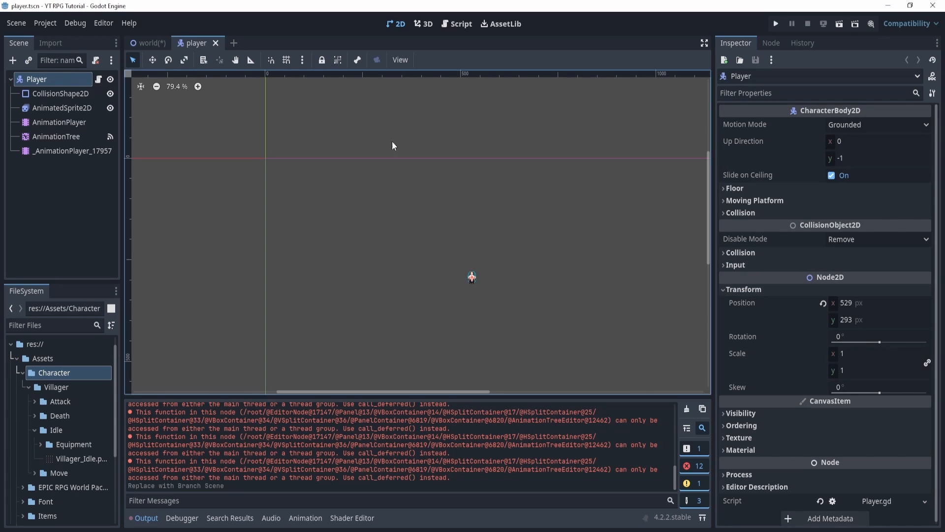
pyautogui.moveTo(815, 313)
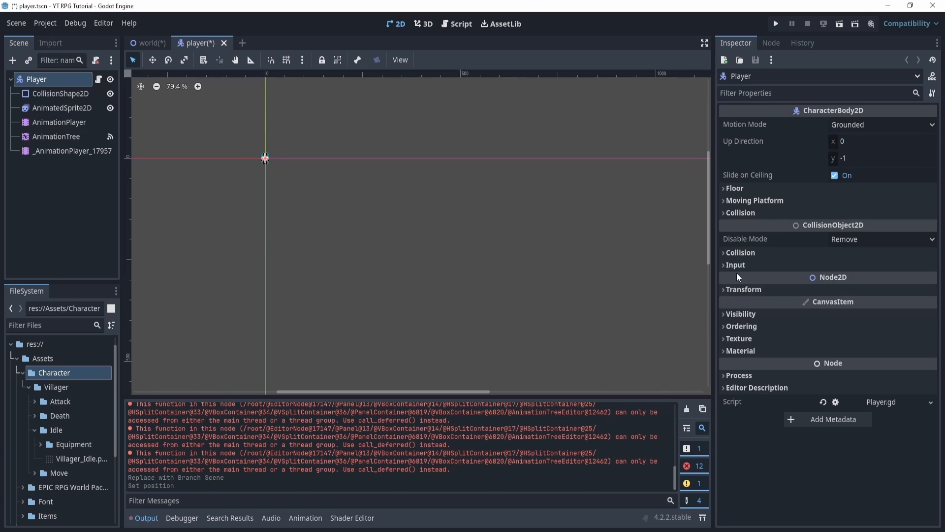
pyautogui.scroll(3)
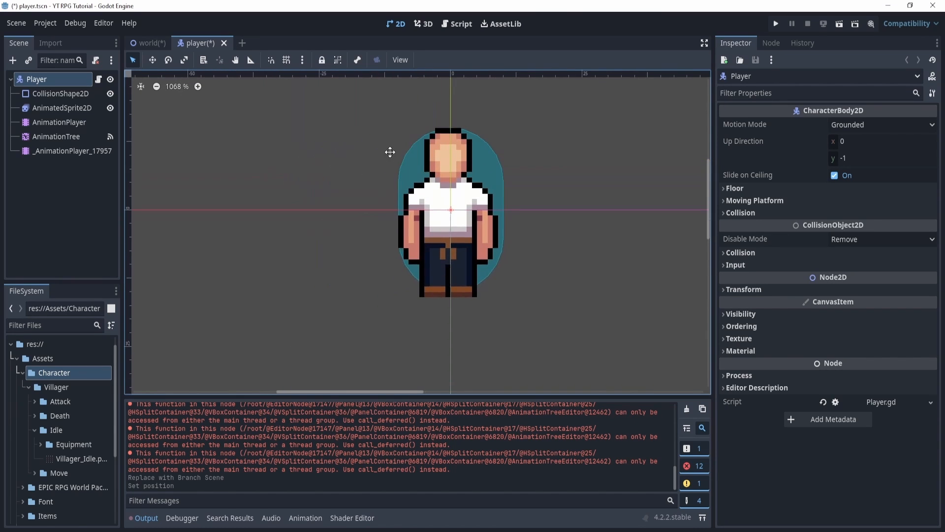
# Step: Move the Player instance to (521, 272) in the world scene and return to the player scene
pyautogui.click(147, 43)
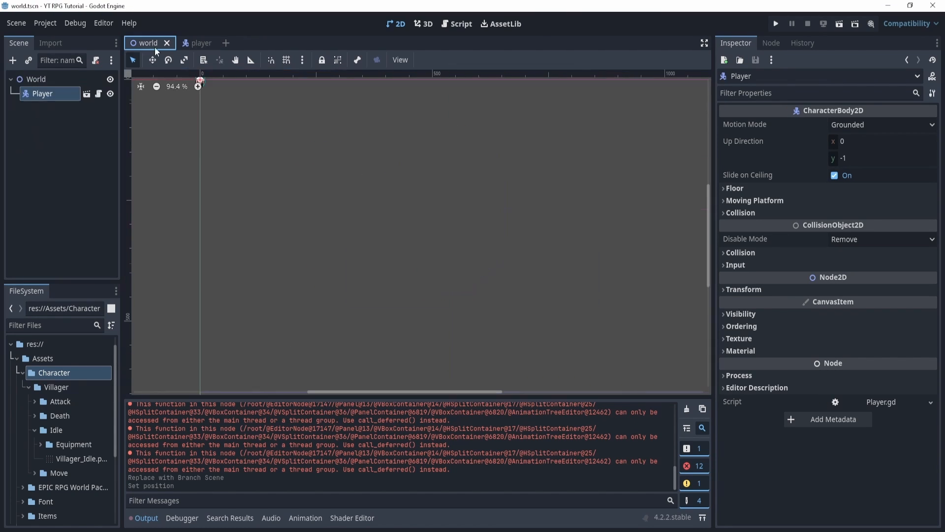
pyautogui.click(152, 59)
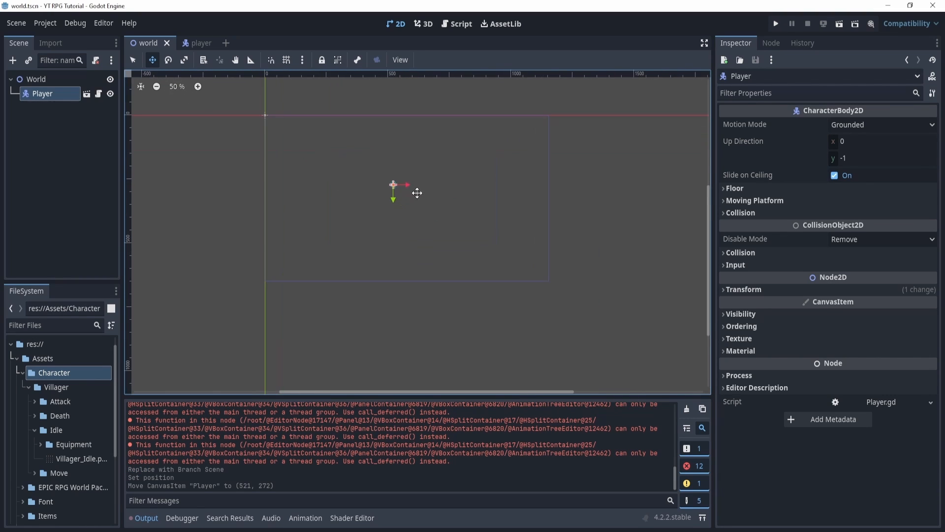
pyautogui.click(189, 43)
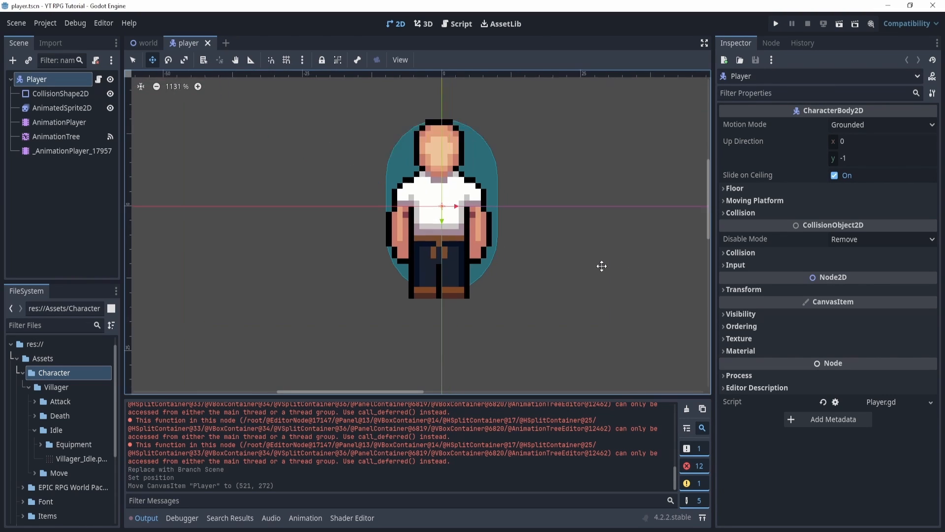
pyautogui.scroll(-3)
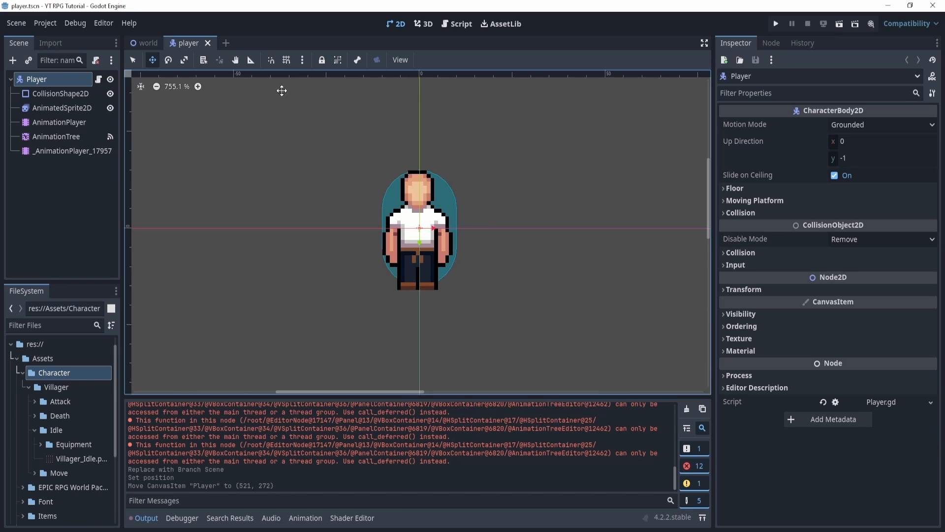
pyautogui.moveTo(145, 43)
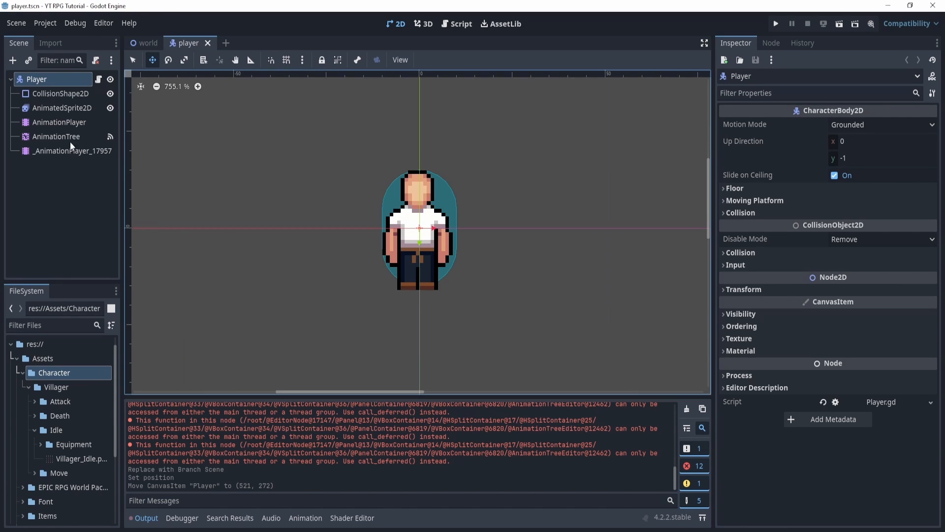
# Step: Remove the stray AnimationPlayer and add a second AnimatedSprite2D child under Player
pyautogui.click(73, 151)
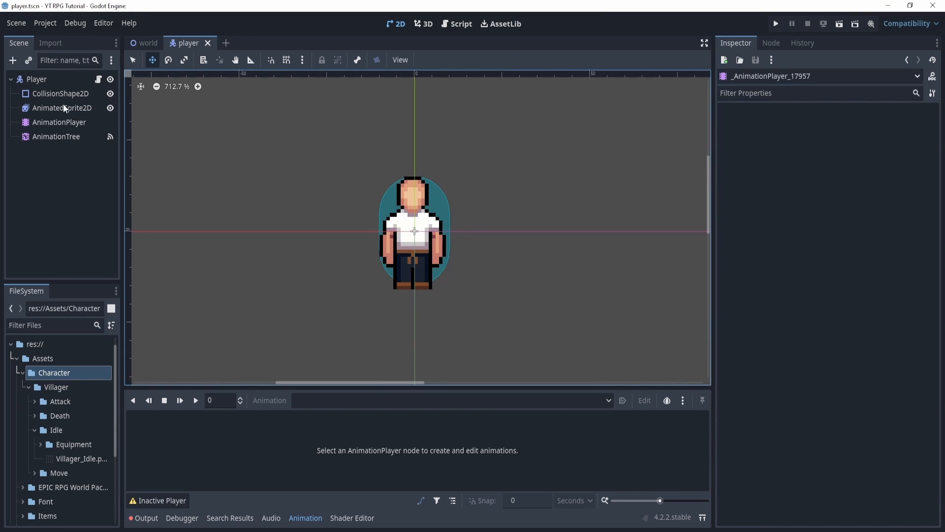
pyautogui.click(38, 79)
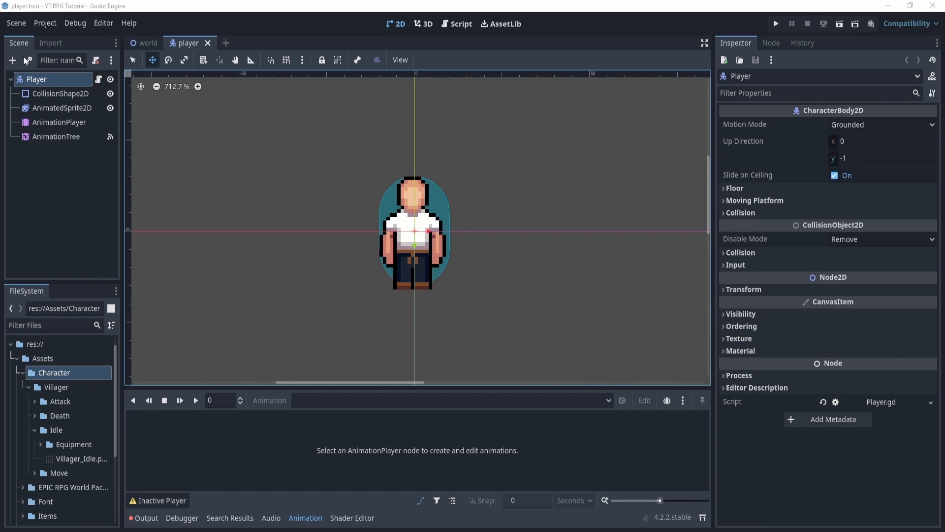
pyautogui.click(12, 60)
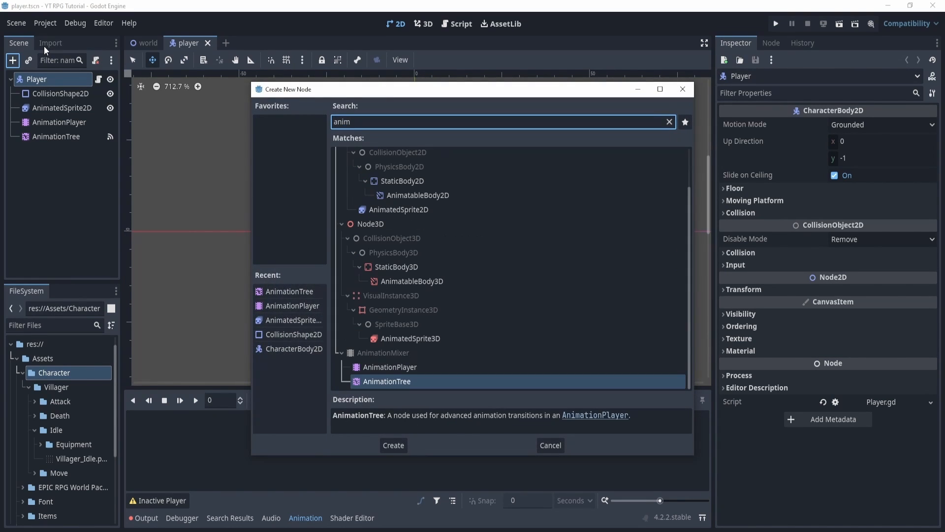
pyautogui.click(392, 252)
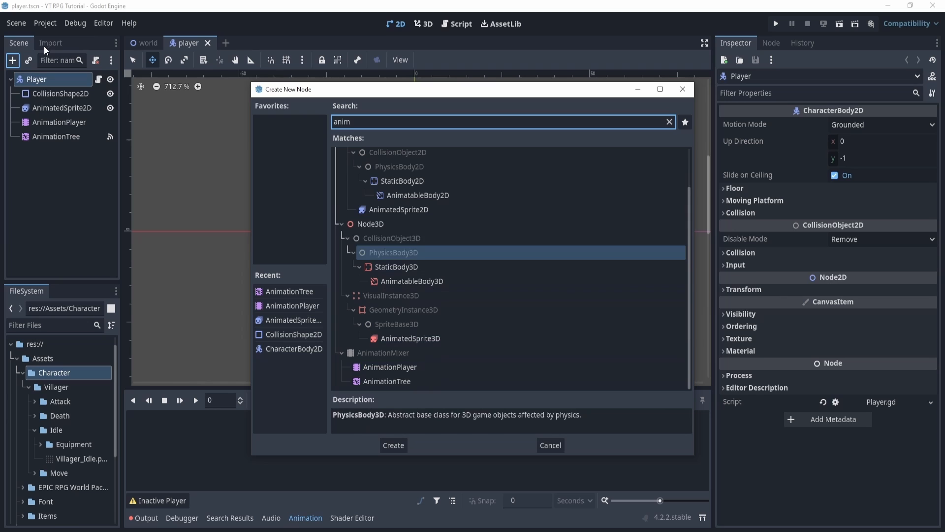
pyautogui.click(393, 445)
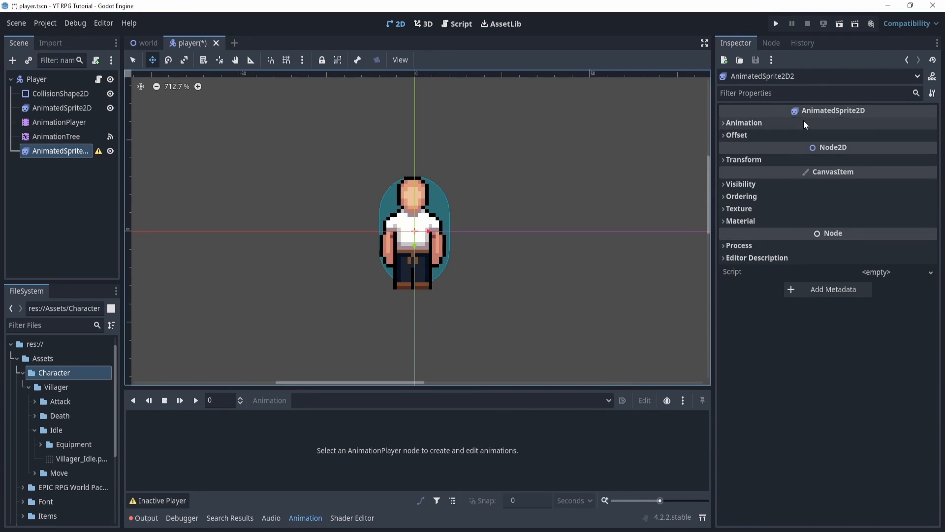
# Step: Create SpriteFrames with Attack Down, Attack Left, Attack Right and Attack Up animations
pyautogui.click(743, 122)
pyautogui.write('Attack Down')
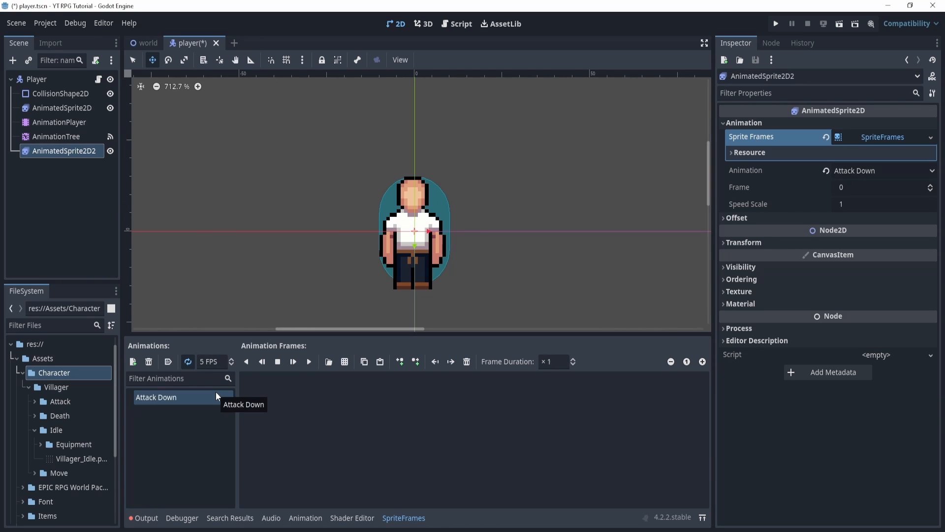
pyautogui.click(132, 361)
pyautogui.write('At')
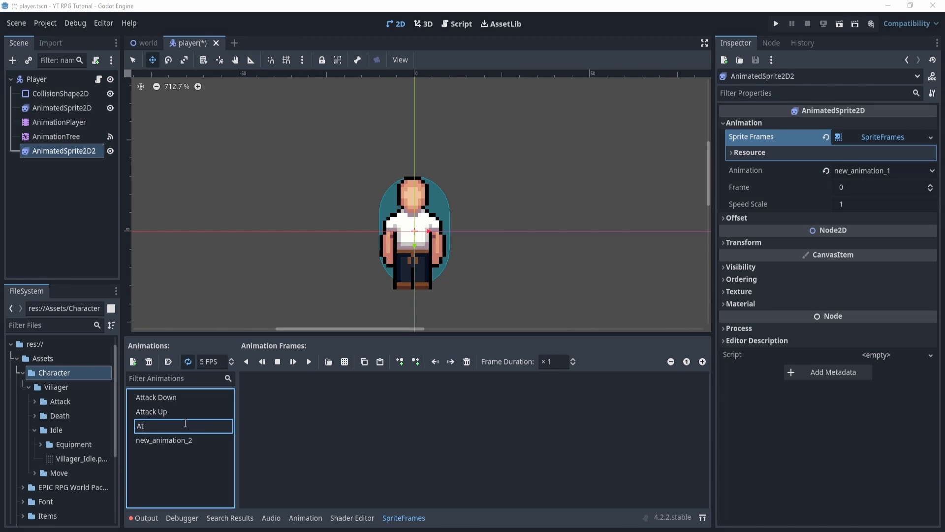
pyautogui.write('tack Right')
pyautogui.press('Return')
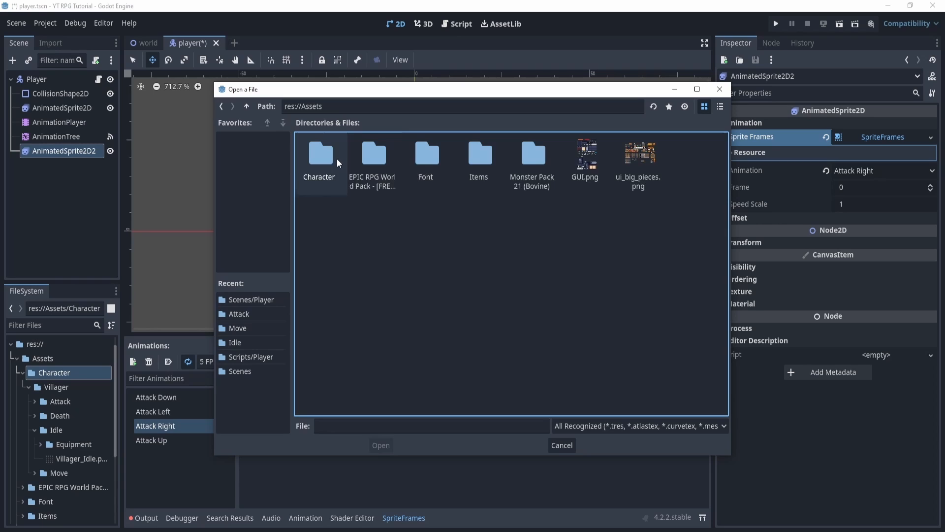
# Step: Reveal the Villager > Attack > Equipment sword sprite sheets in the FileSystem dock
pyautogui.doubleClick(319, 155)
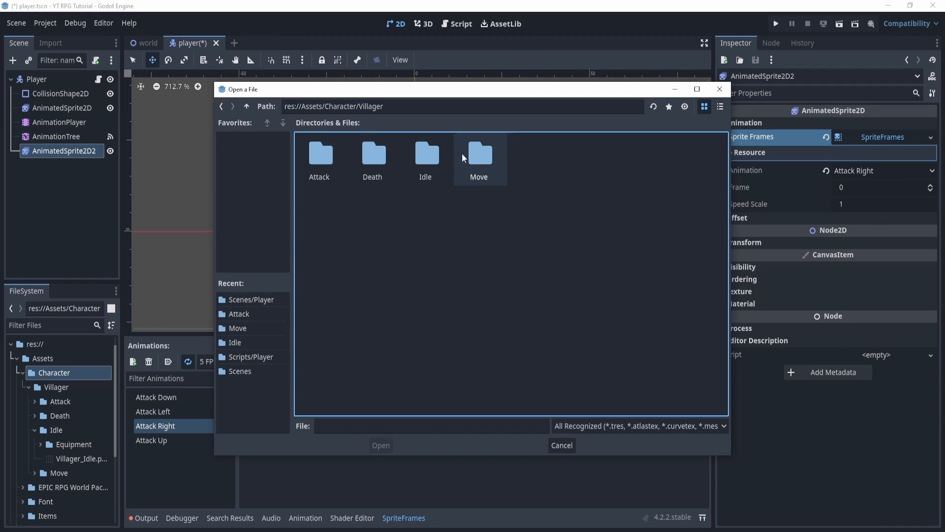
pyautogui.doubleClick(319, 156)
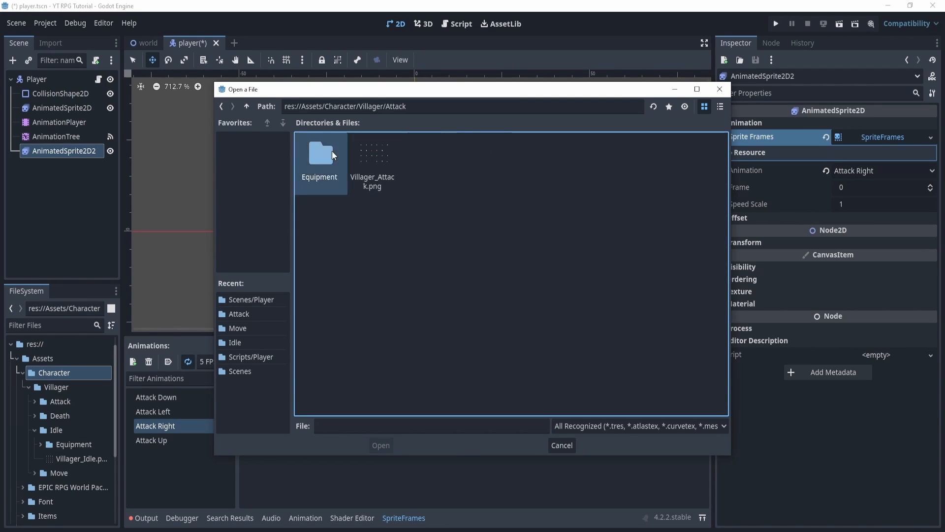
pyautogui.doubleClick(319, 154)
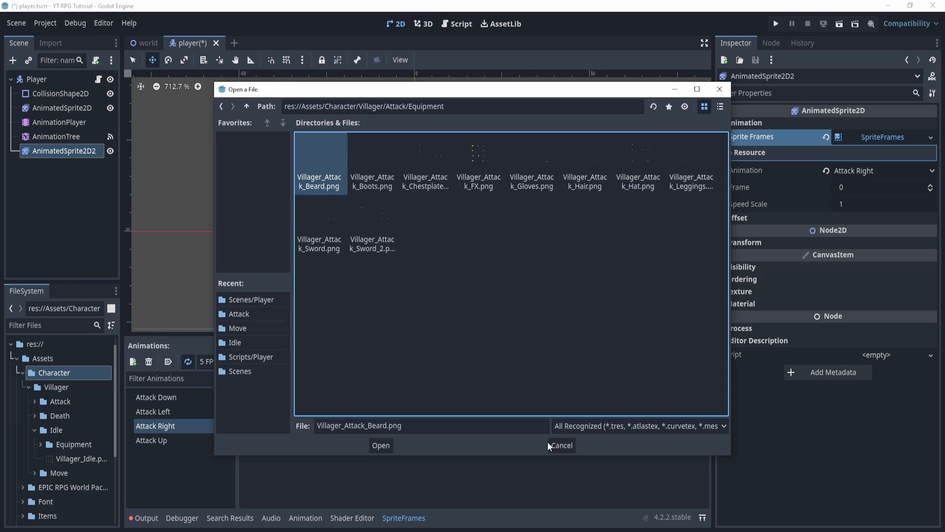
pyautogui.click(560, 445)
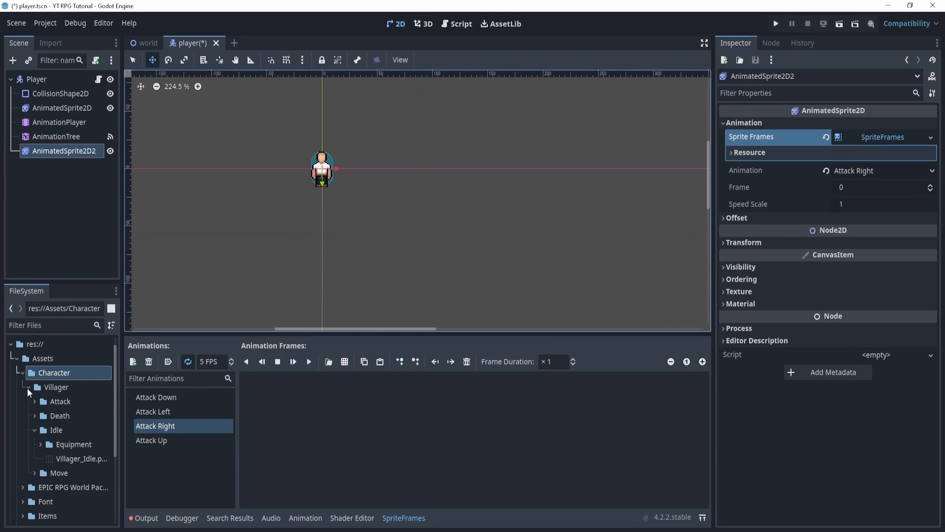
pyautogui.click(59, 400)
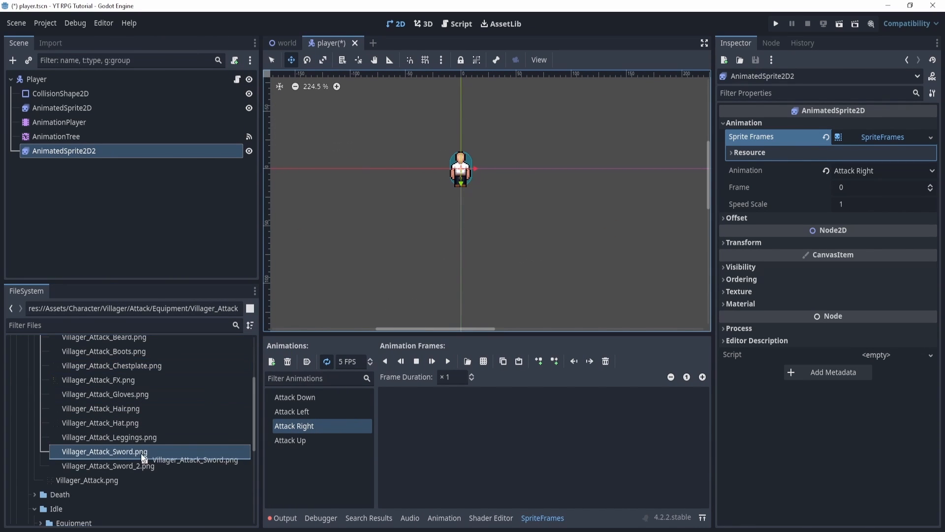
# Step: Add six second-row frames from Villager_Attack_Sword_2.png to Attack Right and preview it
pyautogui.click(107, 466)
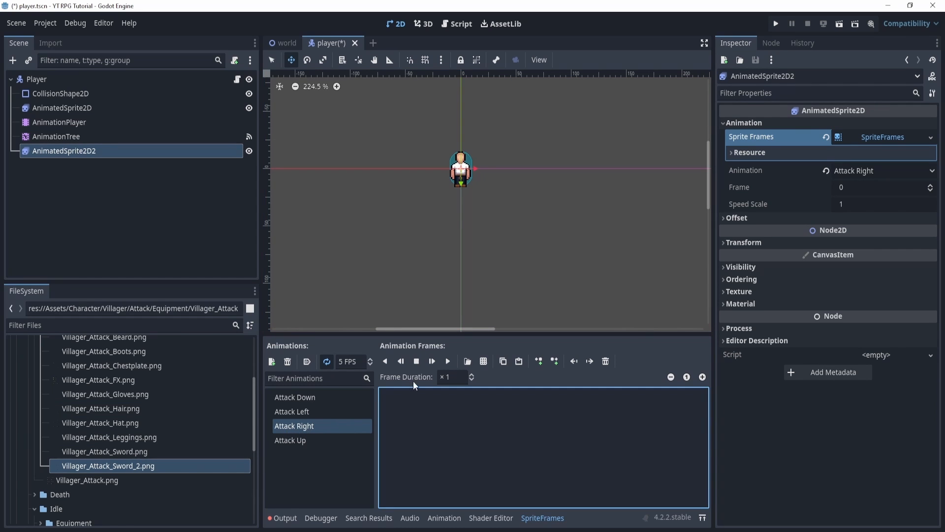
pyautogui.click(467, 361)
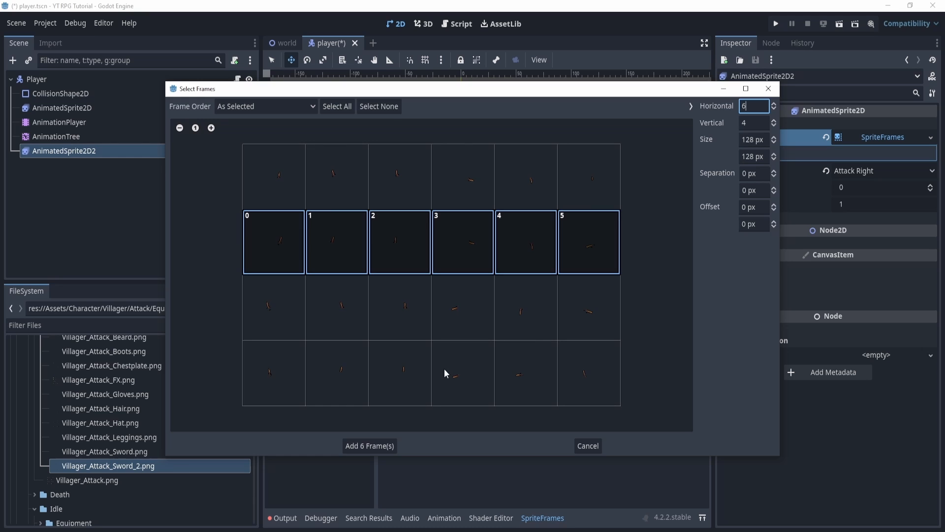
pyautogui.click(369, 446)
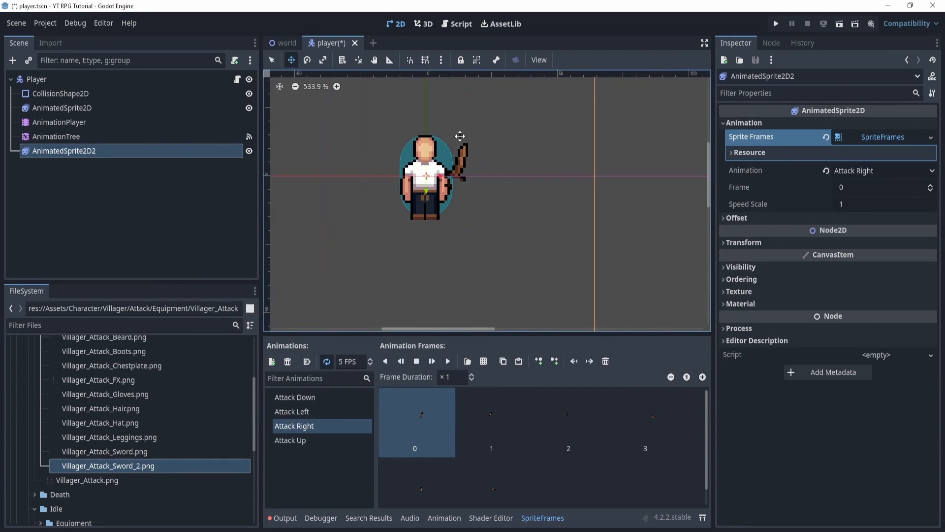
pyautogui.click(446, 361)
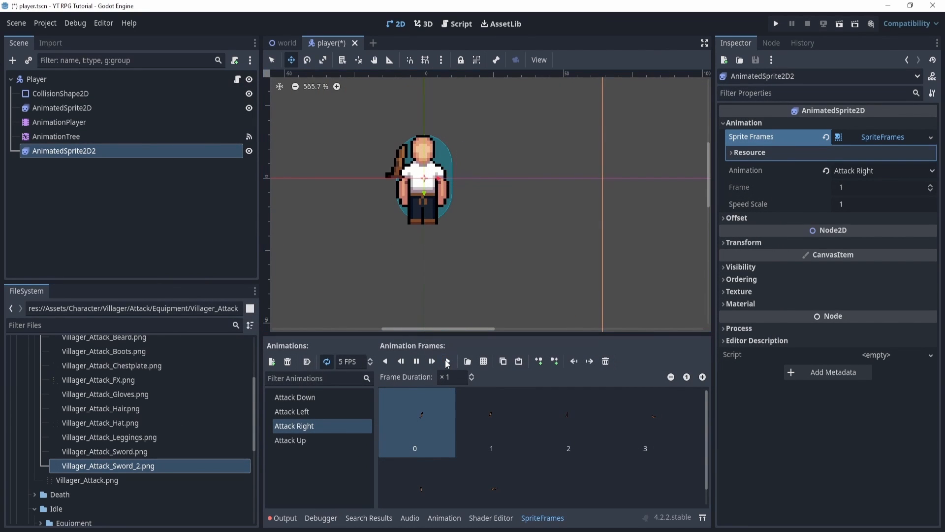
pyautogui.click(447, 361)
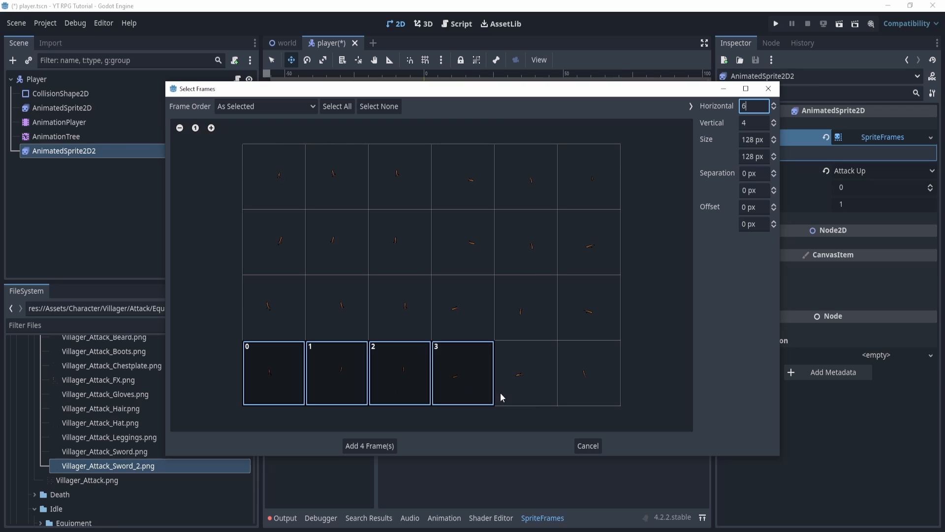
# Step: Add four bottom-row frames to Attack Up and six third-row frames to Attack Left
pyautogui.click(369, 446)
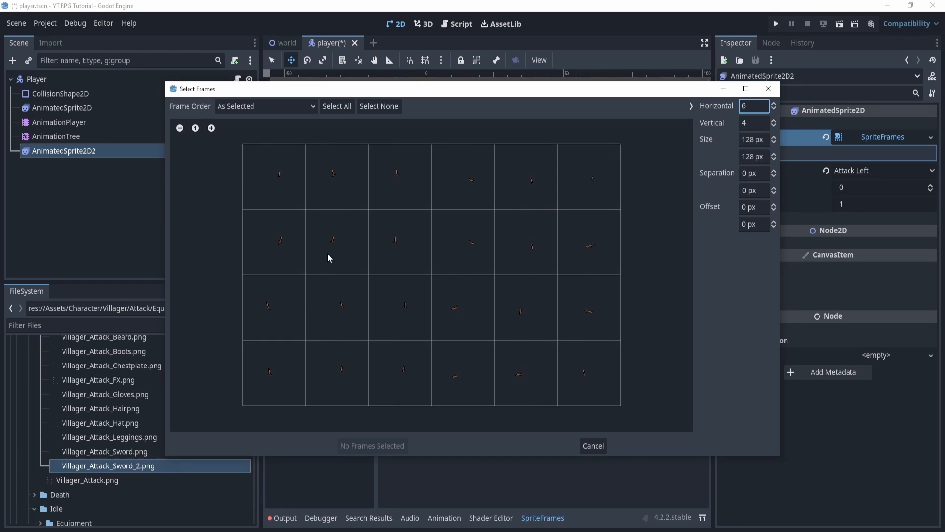
pyautogui.click(273, 307)
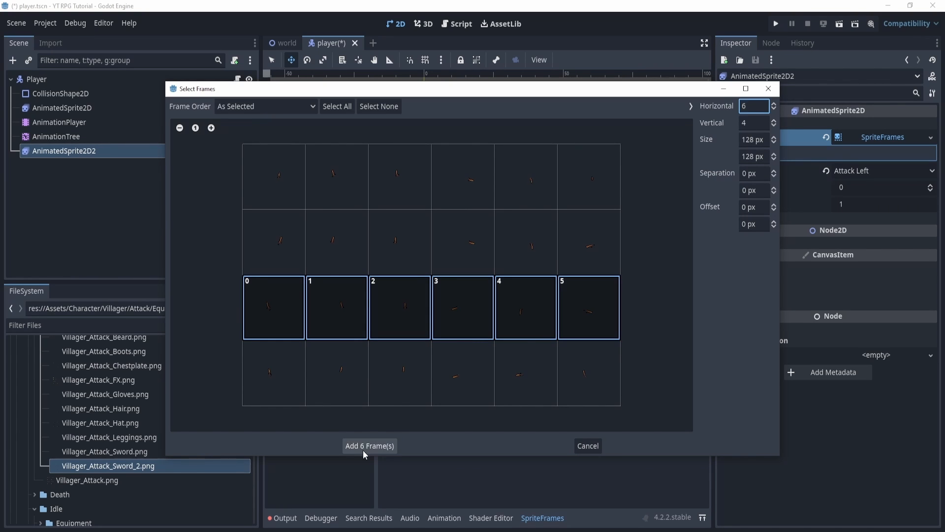
pyautogui.click(369, 445)
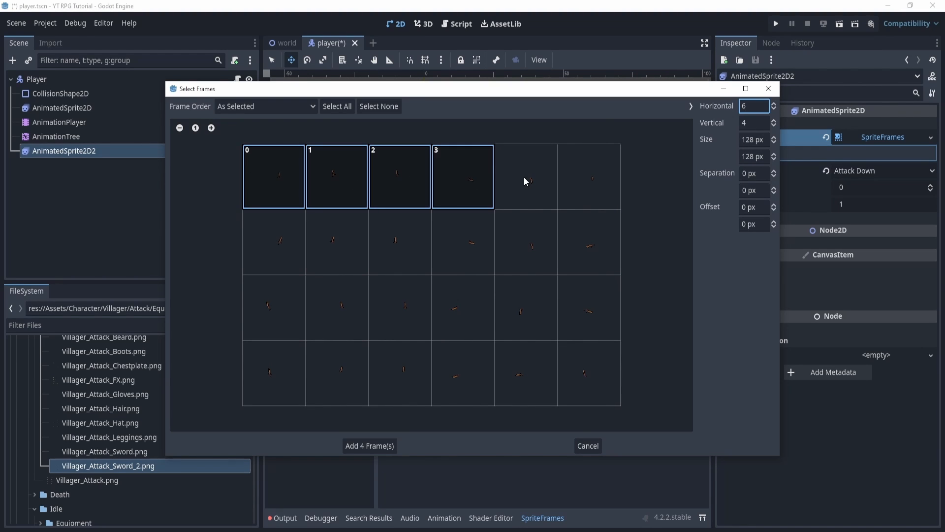
# Step: Add the four top-row frames to Attack Down and preview the sword swing
pyautogui.click(369, 446)
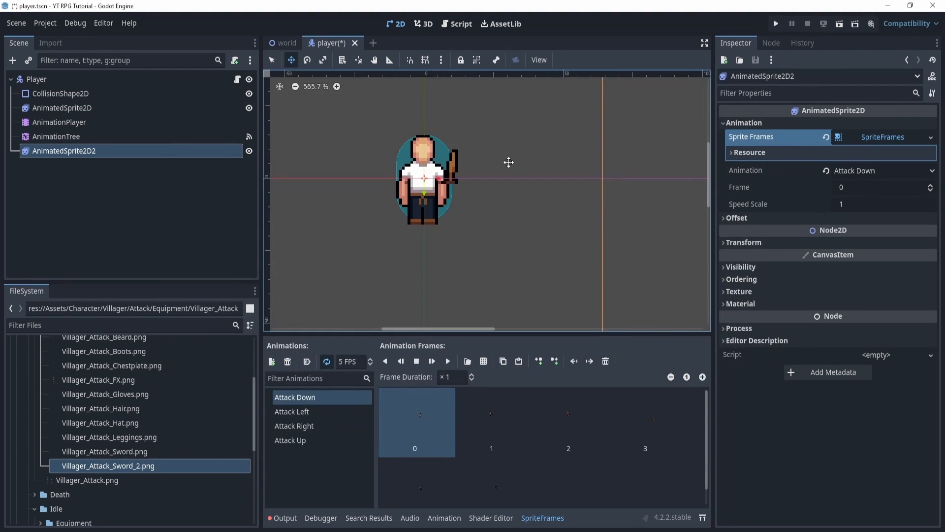
pyautogui.scroll(-3)
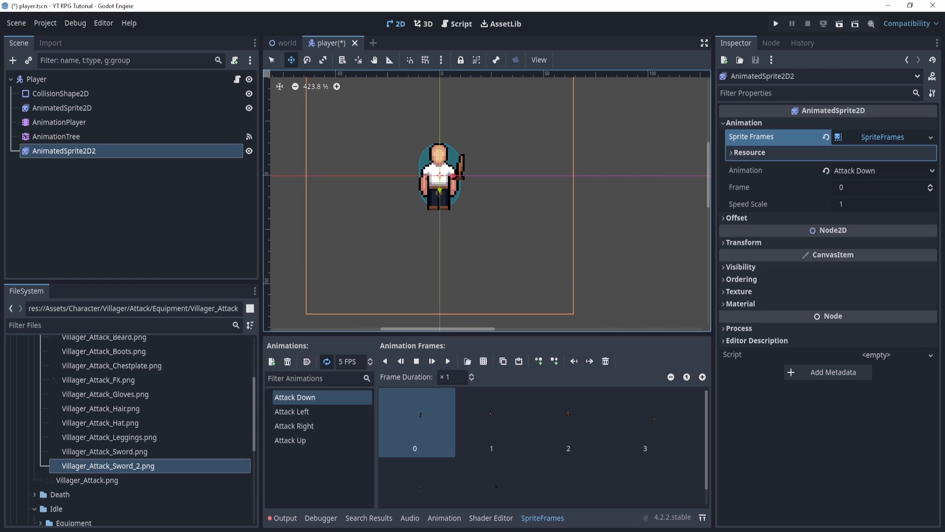
pyautogui.moveTo(452, 199)
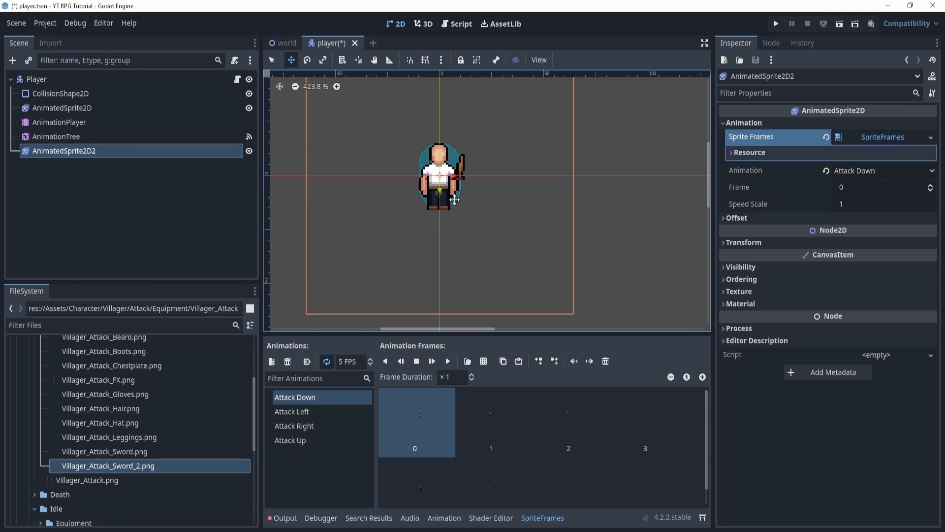
pyautogui.click(447, 361)
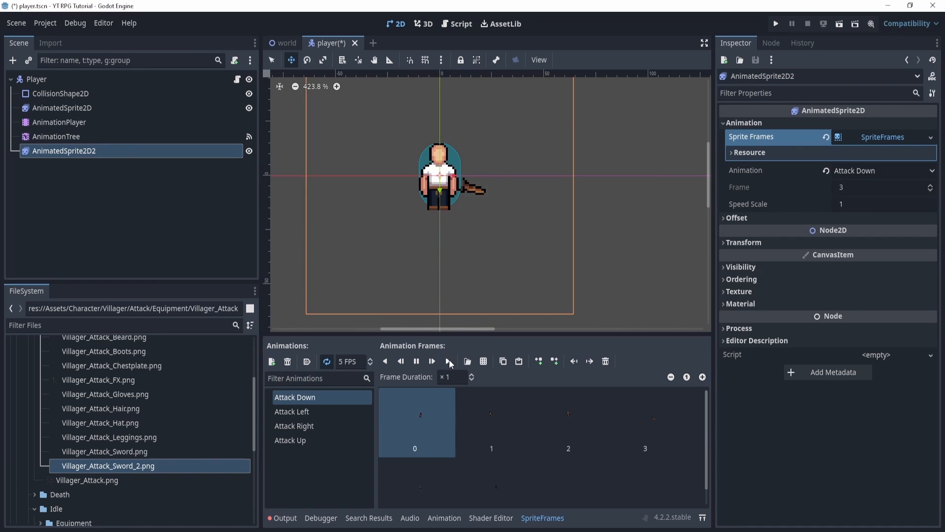
pyautogui.click(416, 361)
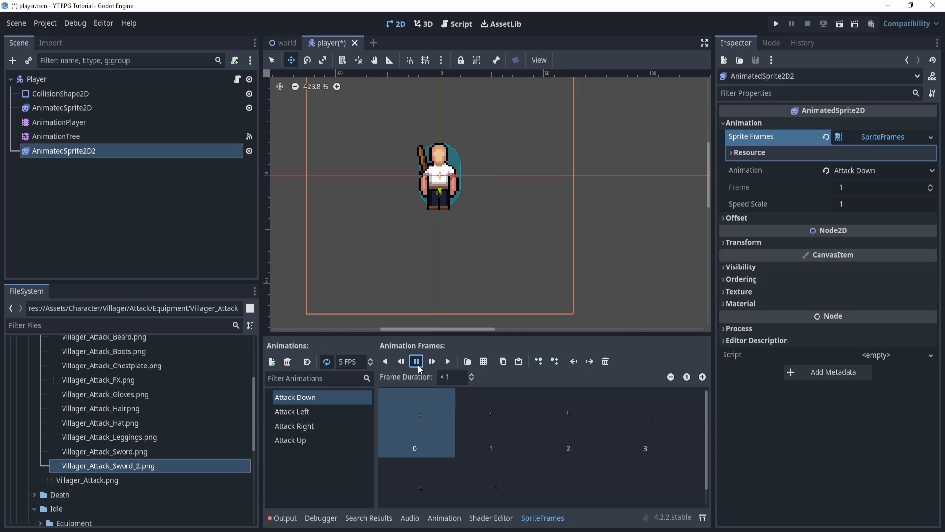
pyautogui.click(59, 122)
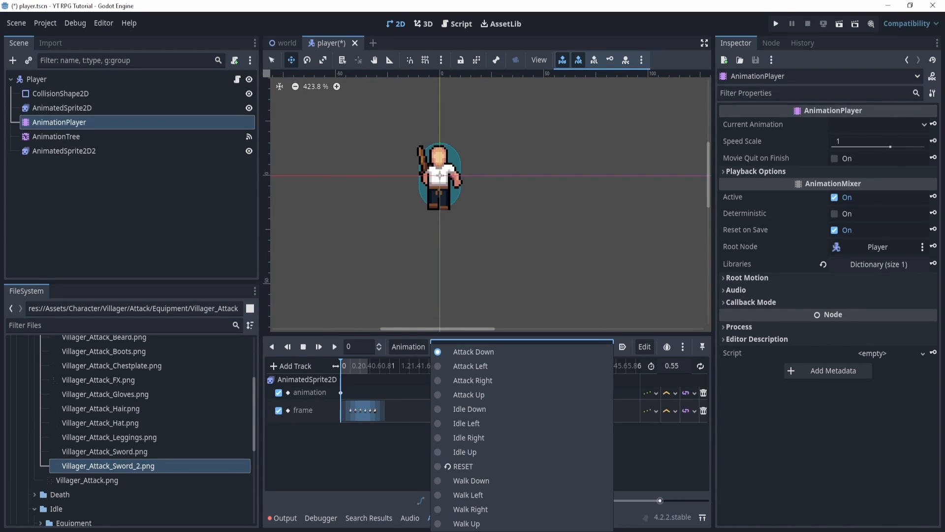
# Step: Select Attack Down, rename the sprites PlayerAnim and SwordAnim, and show SwordAnim's timeline
pyautogui.click(473, 352)
pyautogui.write('PlayerAnim')
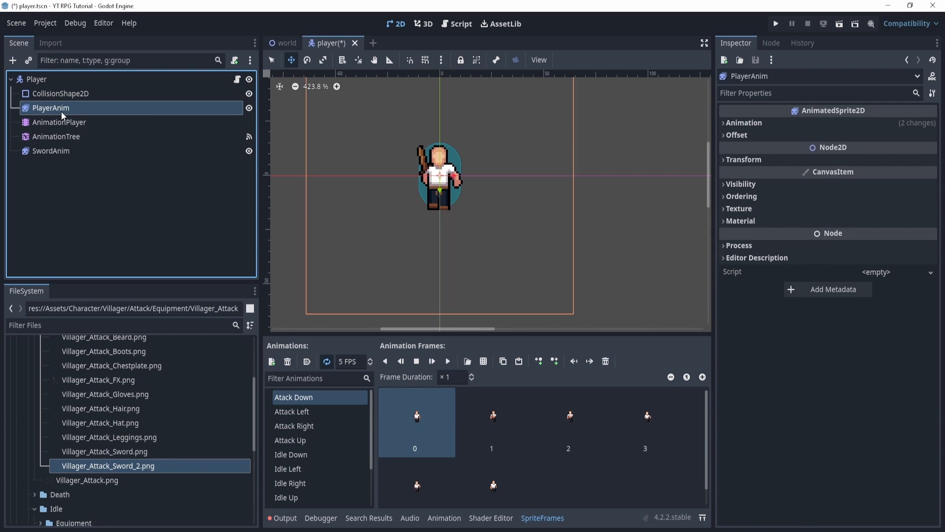
pyautogui.click(51, 150)
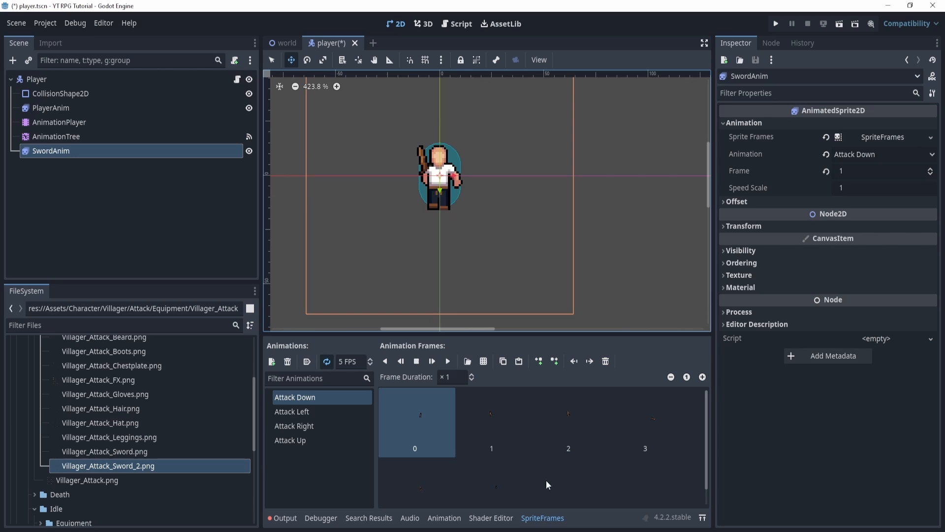
pyautogui.click(445, 517)
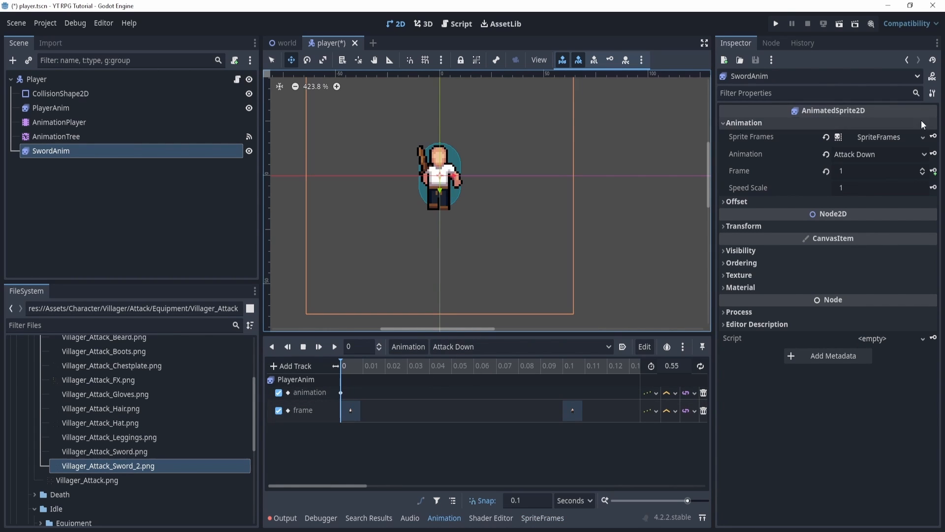
# Step: Key SwordAnim's sprite frames and its first frame (0) at the start of Attack Down
pyautogui.click(934, 137)
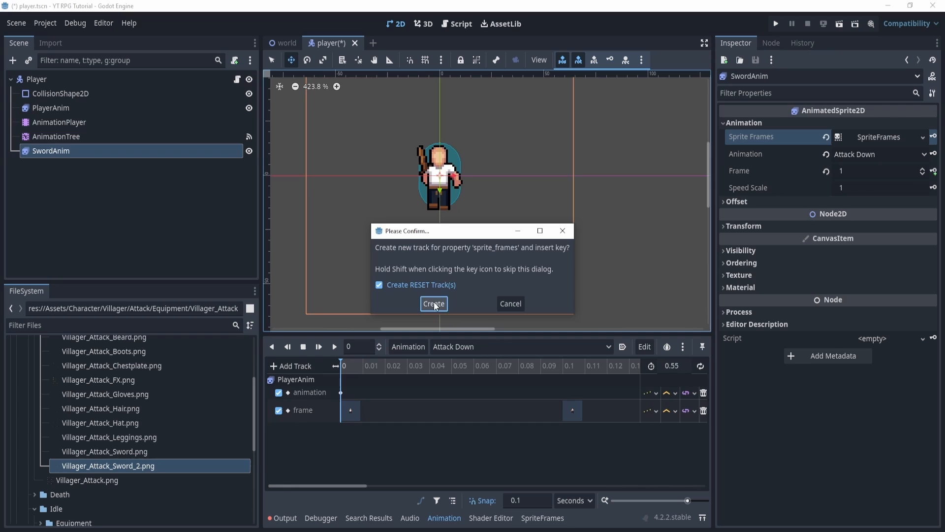
pyautogui.click(434, 303)
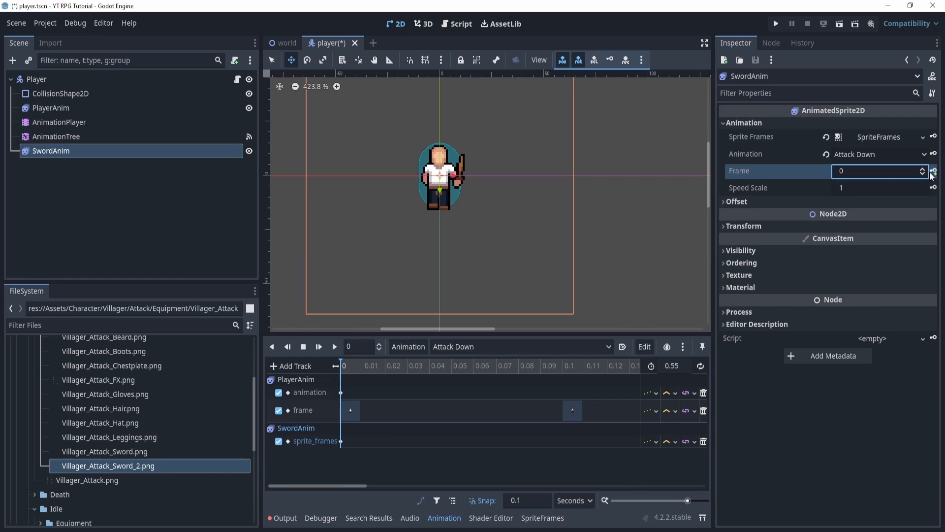
pyautogui.click(933, 171)
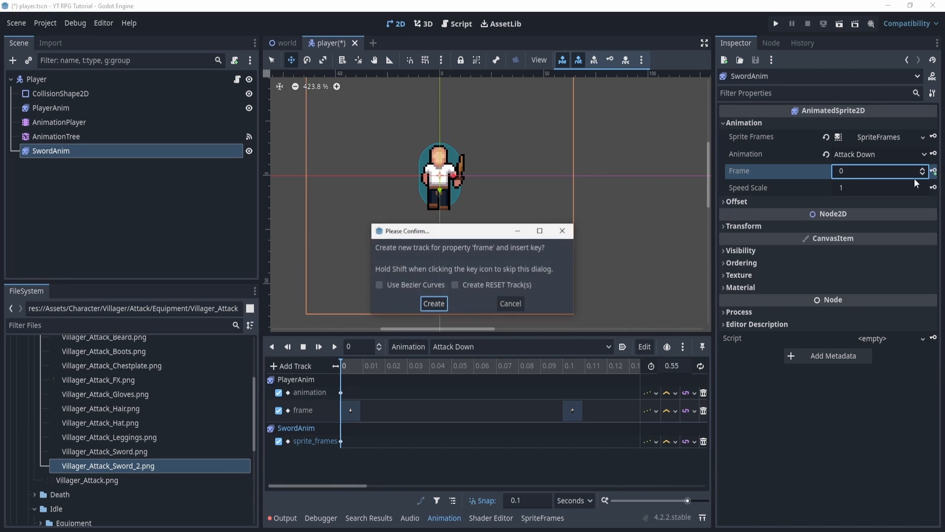
pyautogui.click(433, 303)
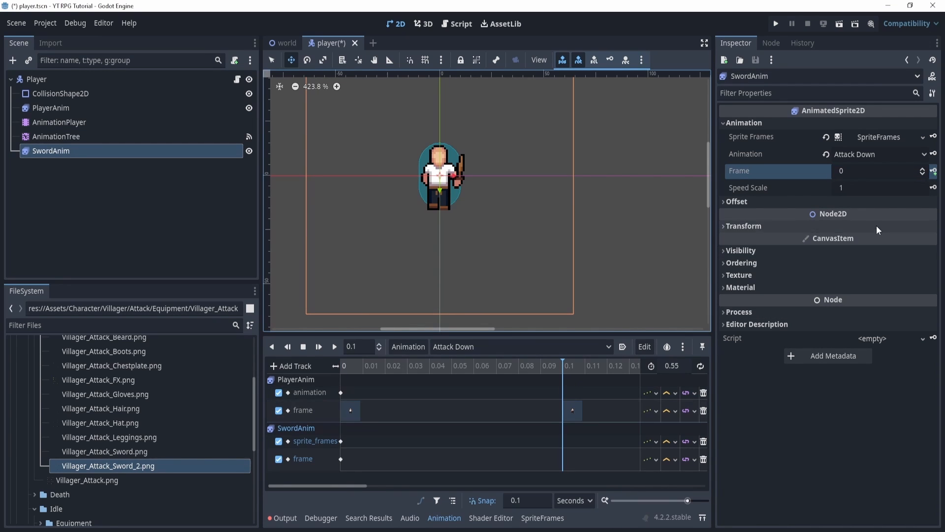
# Step: Key sword frames 1 through 5 at 0.1 s steps along Attack Down and preview the result
pyautogui.click(922, 169)
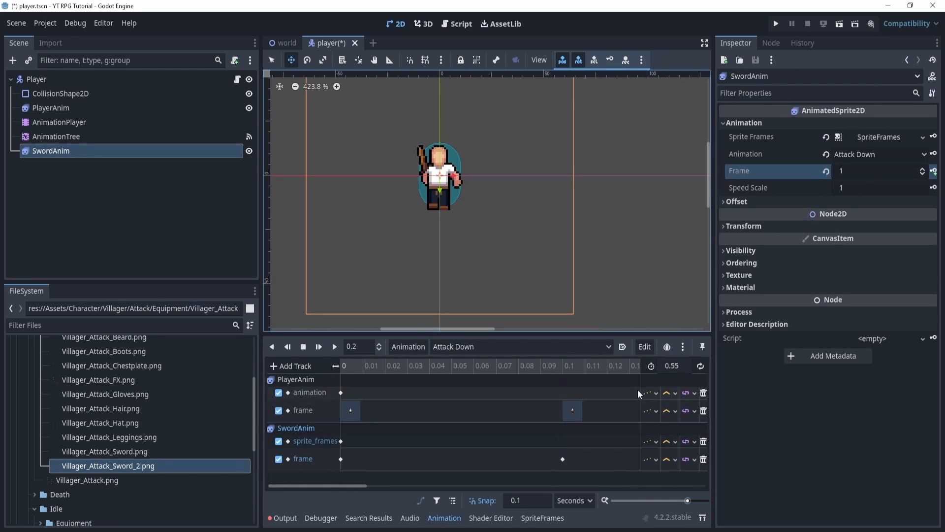
pyautogui.click(923, 168)
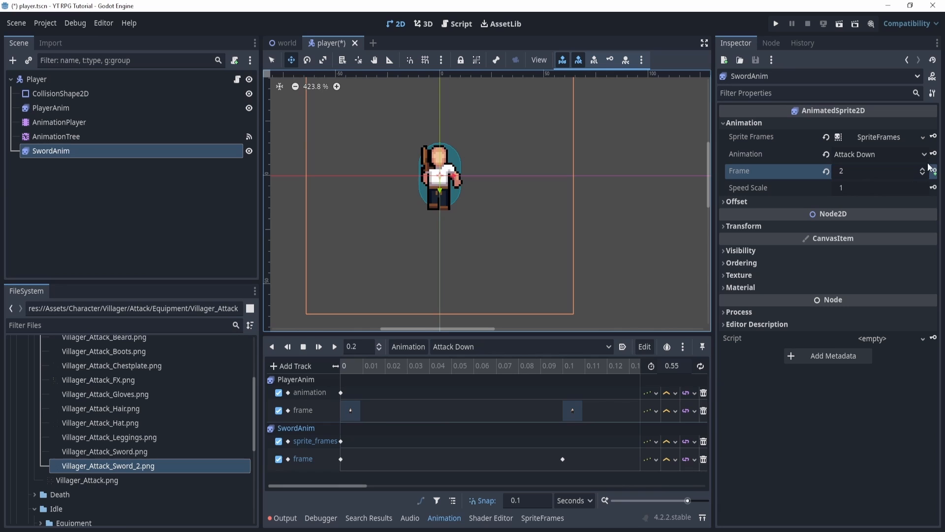
pyautogui.click(922, 168)
pyautogui.write('5')
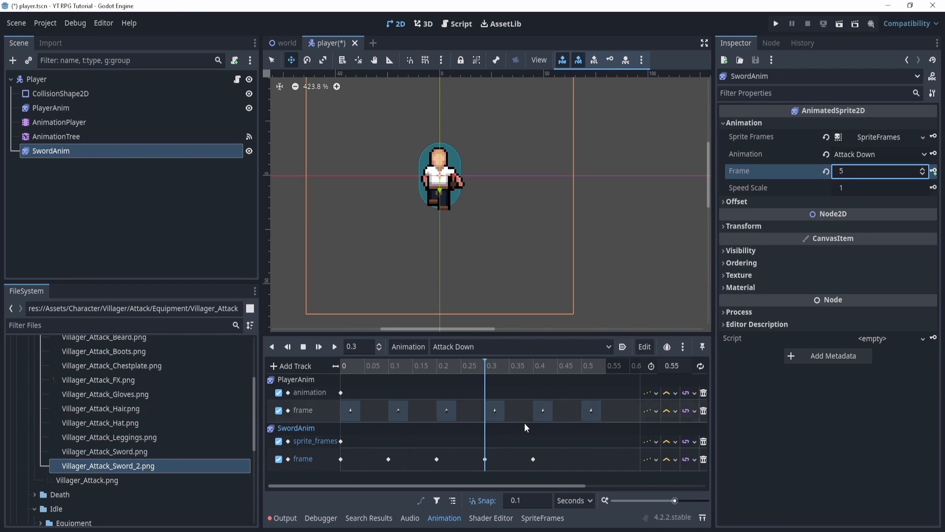
pyautogui.click(534, 366)
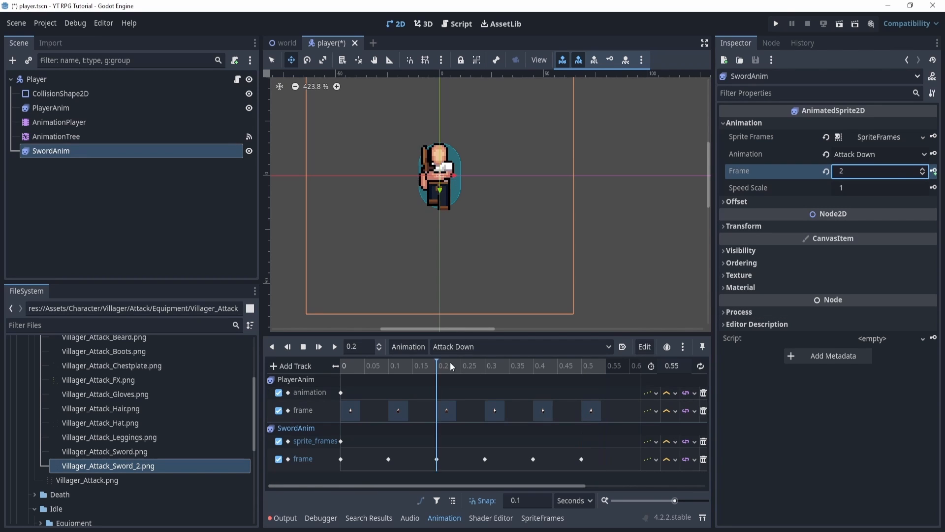
pyautogui.click(486, 366)
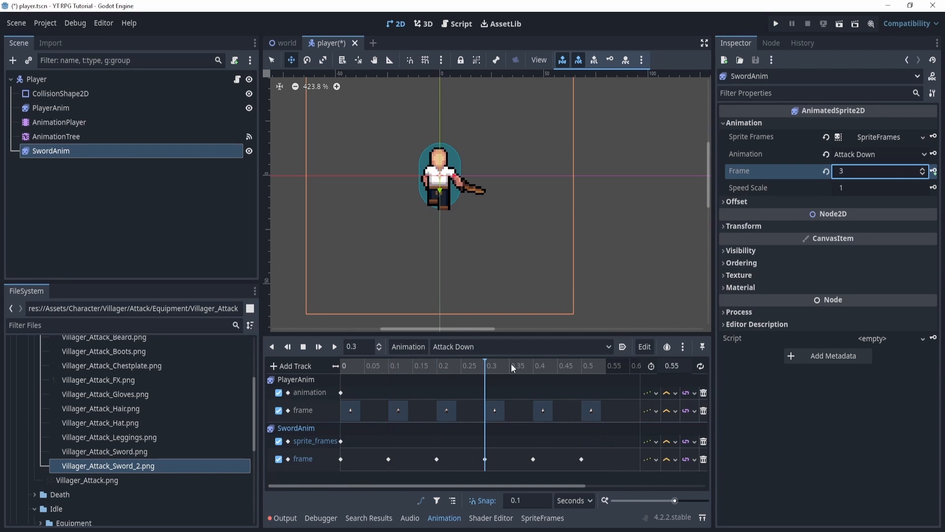
pyautogui.click(580, 365)
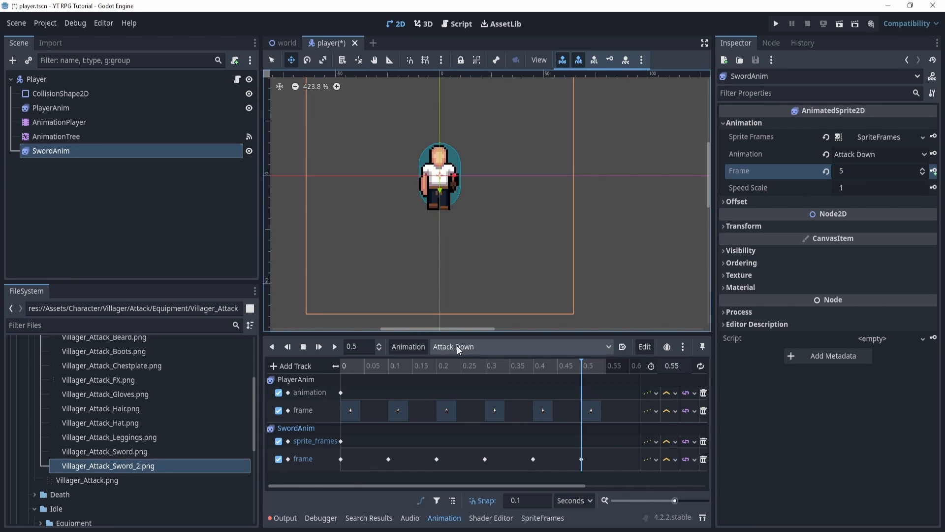
pyautogui.click(520, 346)
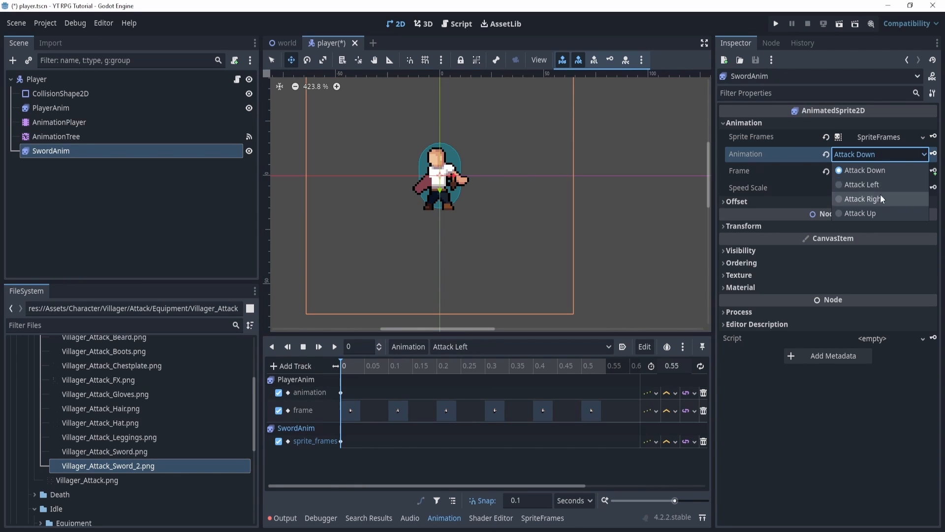
# Step: Key SwordAnim's animation as Attack Left in Attack Left and Attack Down in Attack Down
pyautogui.click(862, 185)
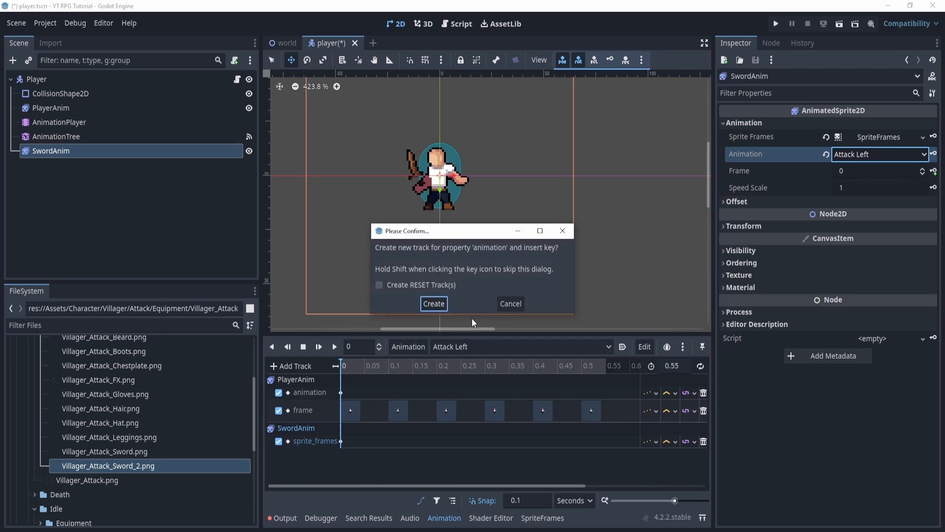
pyautogui.click(432, 303)
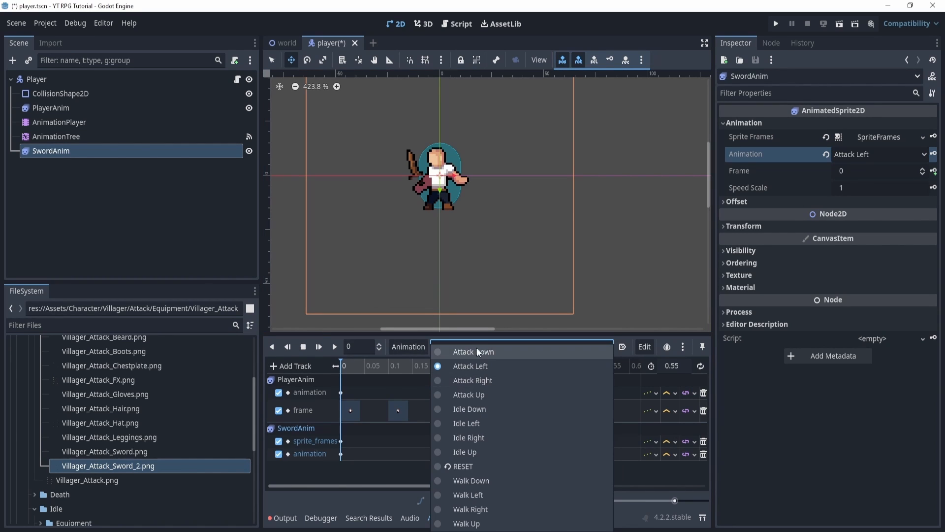
pyautogui.click(473, 352)
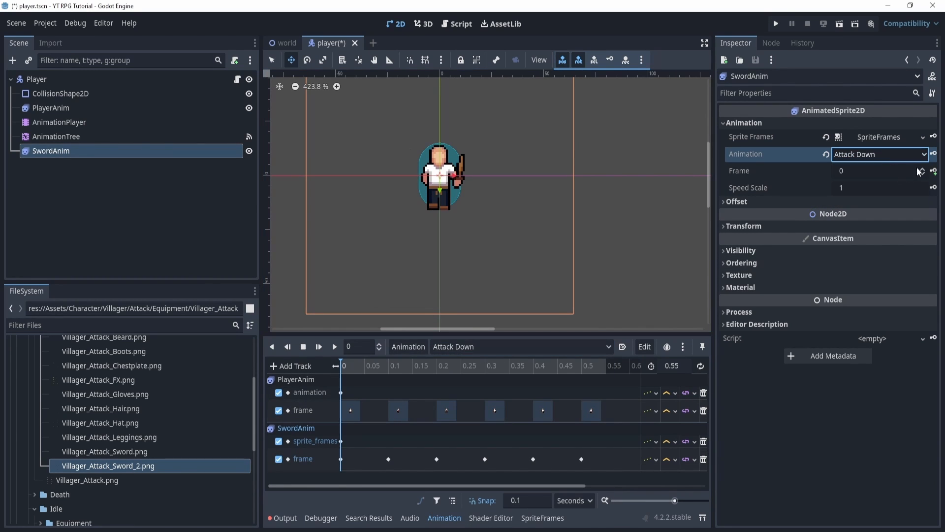
pyautogui.click(922, 154)
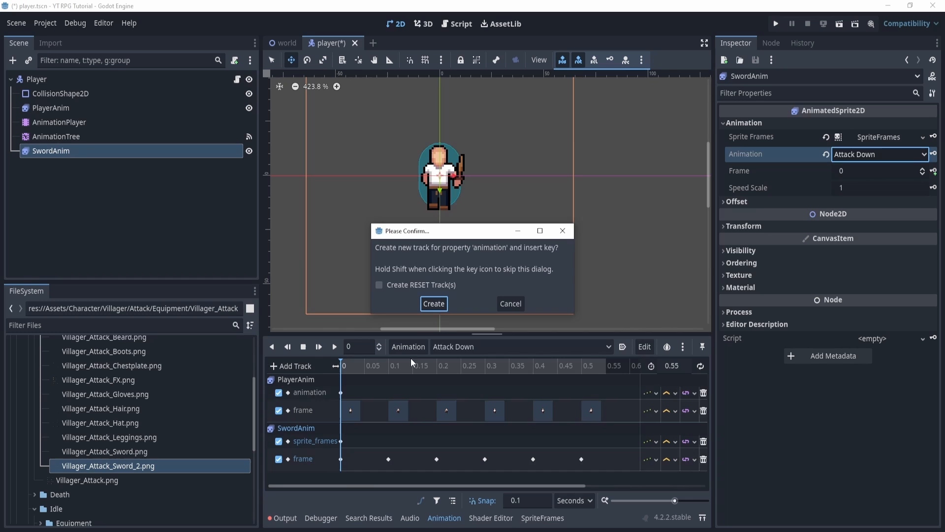
pyautogui.click(433, 304)
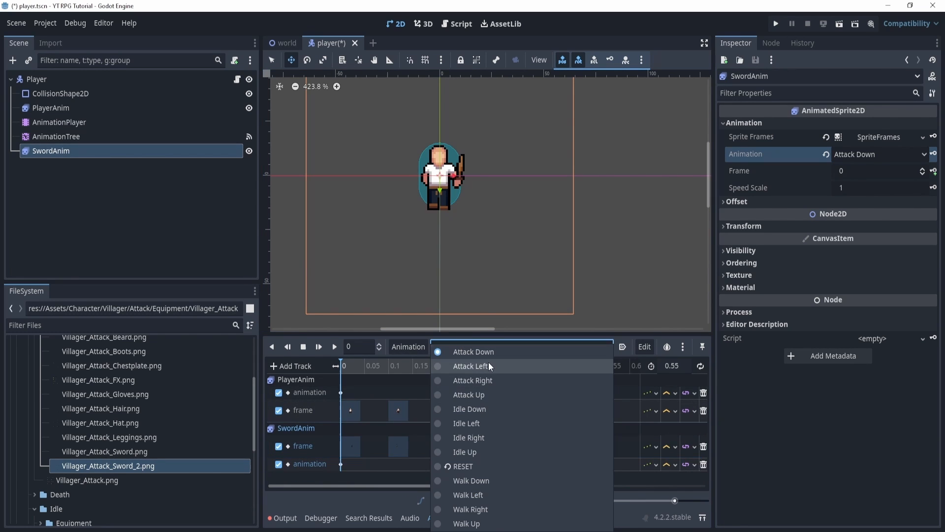
# Step: Back in Attack Left, key the sword's frames stepping from 0 upward along the timeline
pyautogui.click(471, 366)
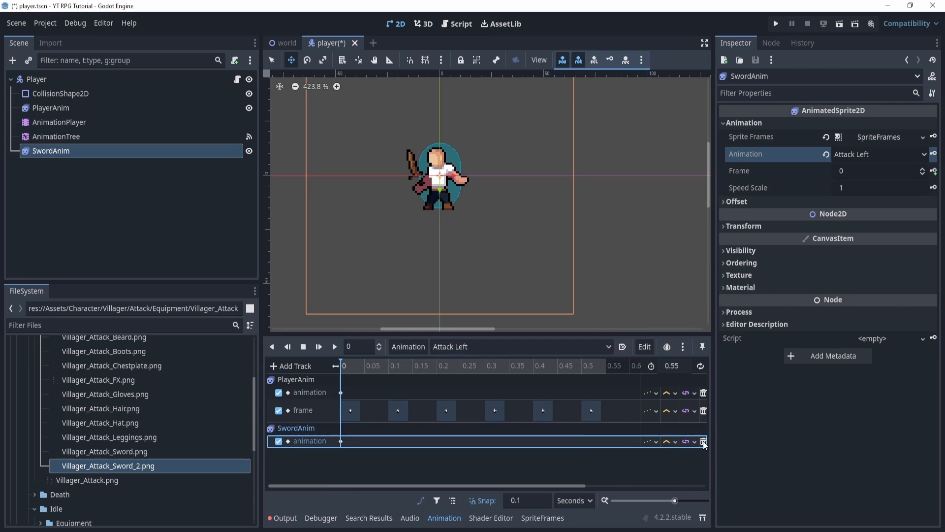
pyautogui.moveTo(876, 166)
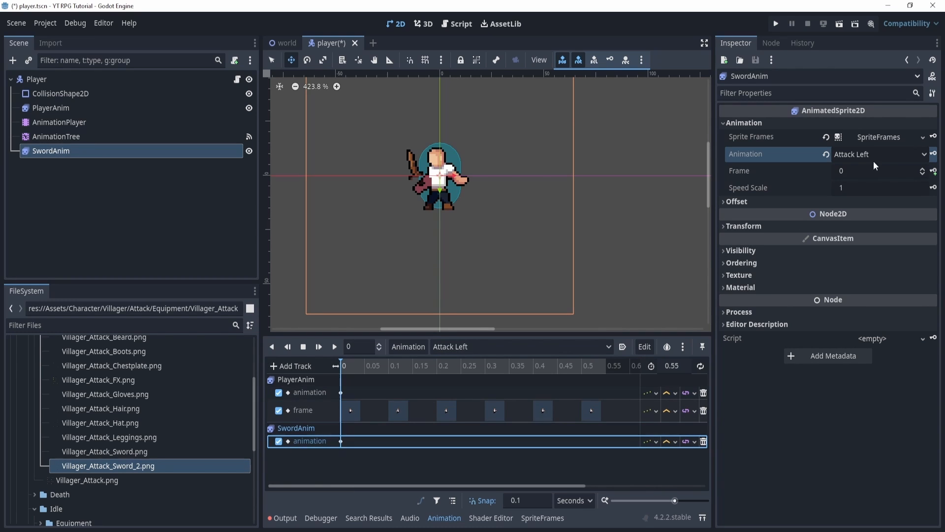
pyautogui.click(932, 171)
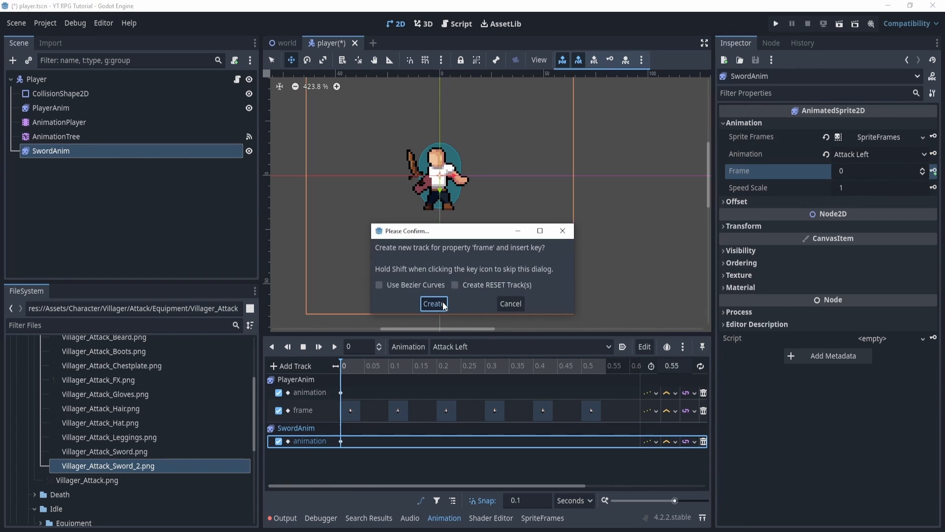
pyautogui.click(433, 304)
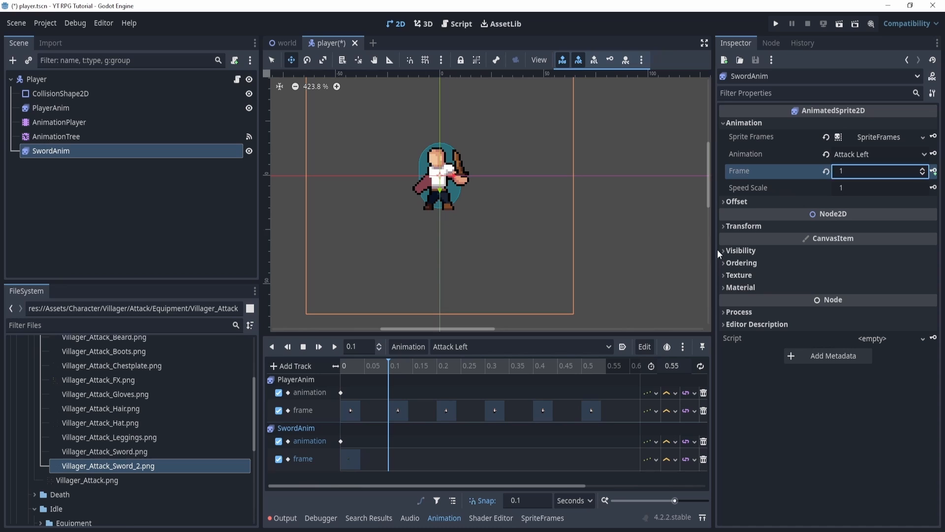
pyautogui.click(922, 169)
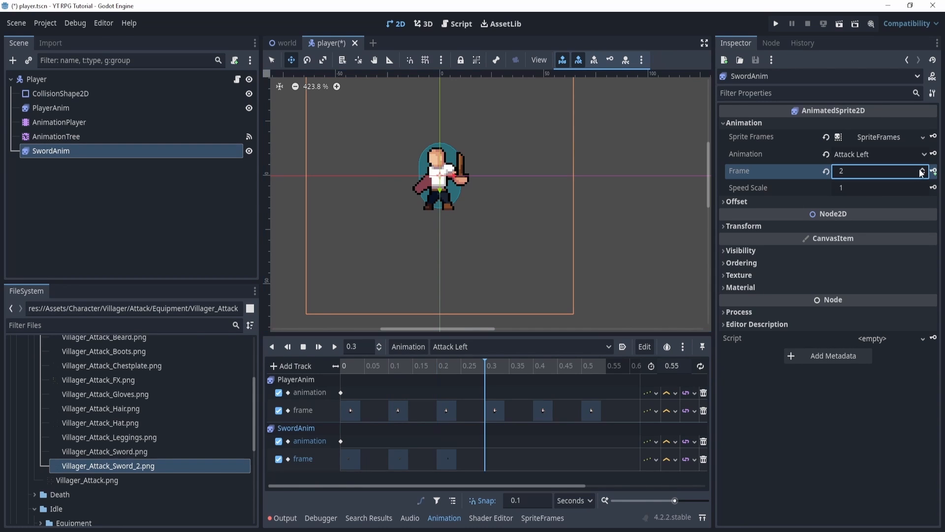
pyautogui.click(921, 168)
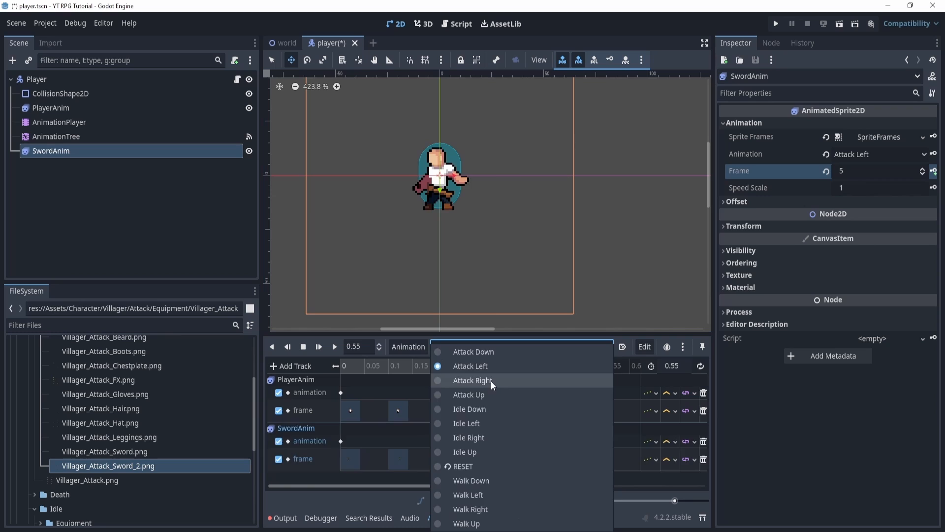
# Step: In Attack Right, set SwordAnim's animation to Attack Right and key frame 0 at the start
pyautogui.click(473, 380)
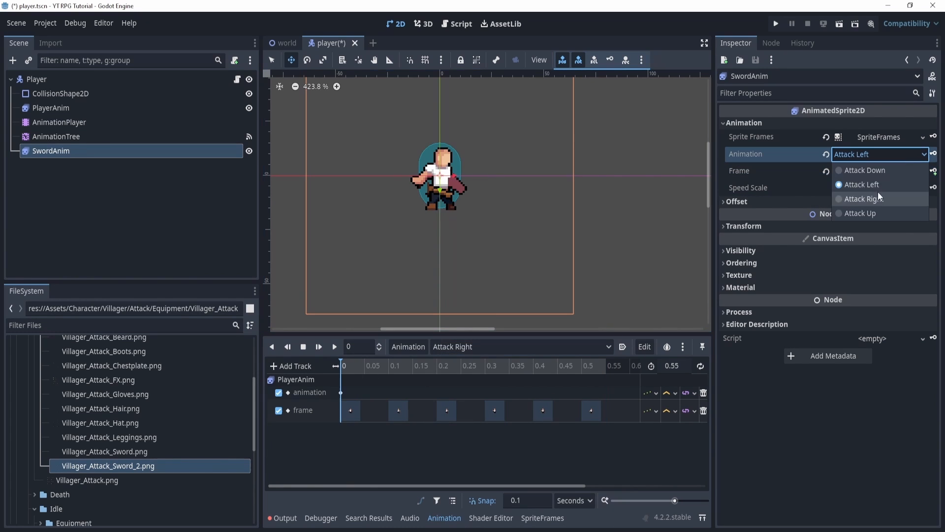
pyautogui.click(862, 199)
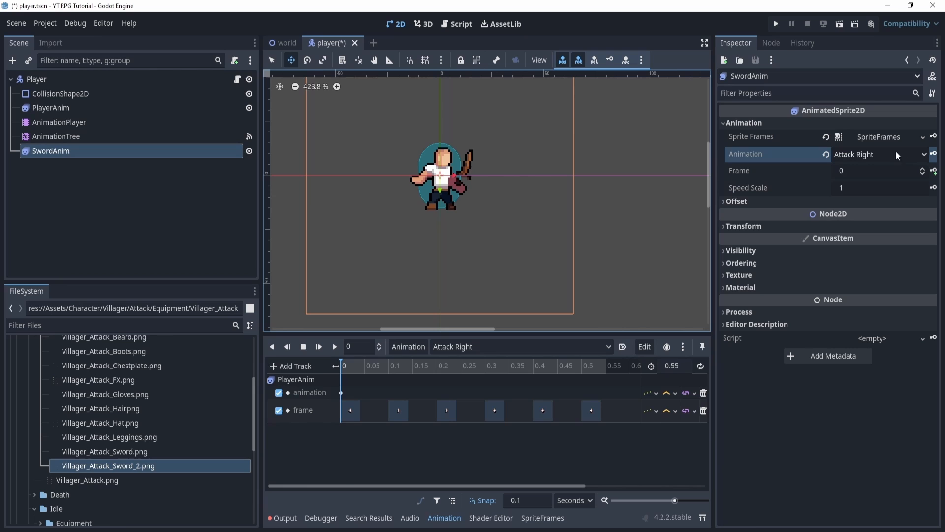
pyautogui.moveTo(939, 163)
pyautogui.write('1')
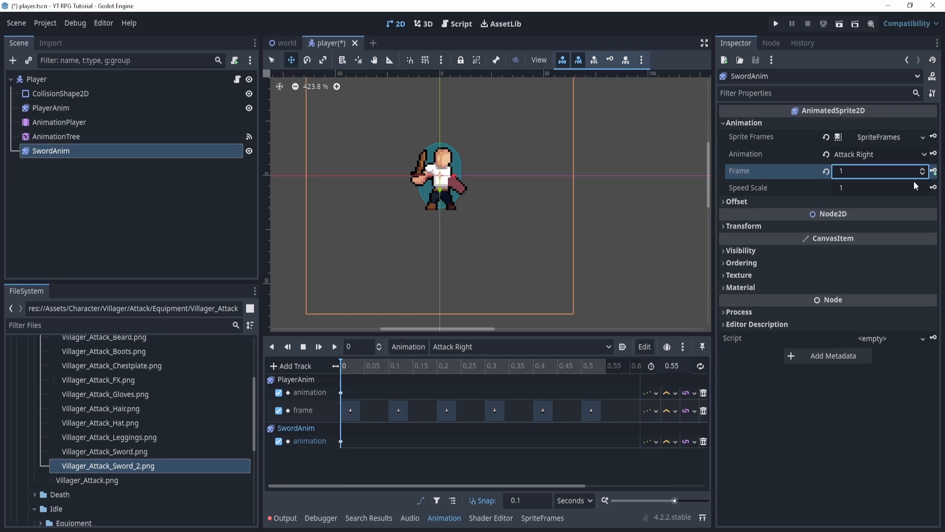
pyautogui.click(933, 171)
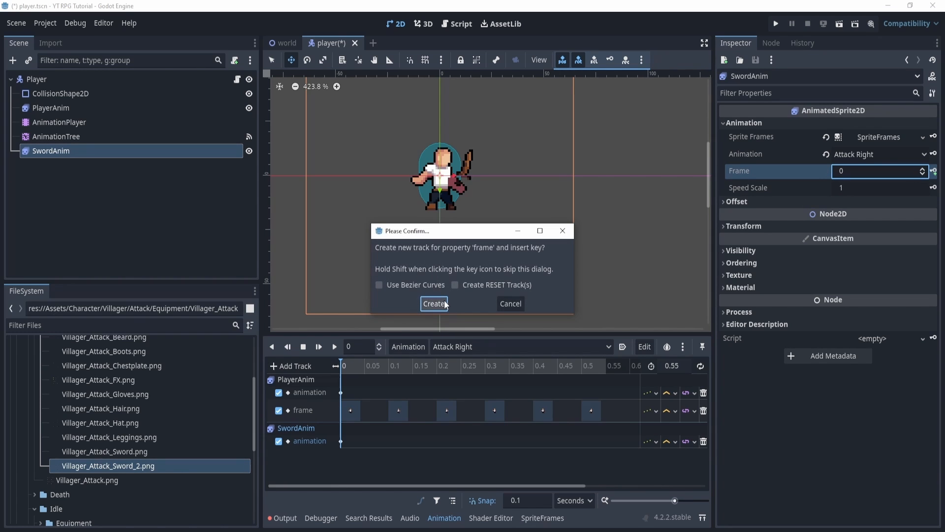
pyautogui.click(434, 303)
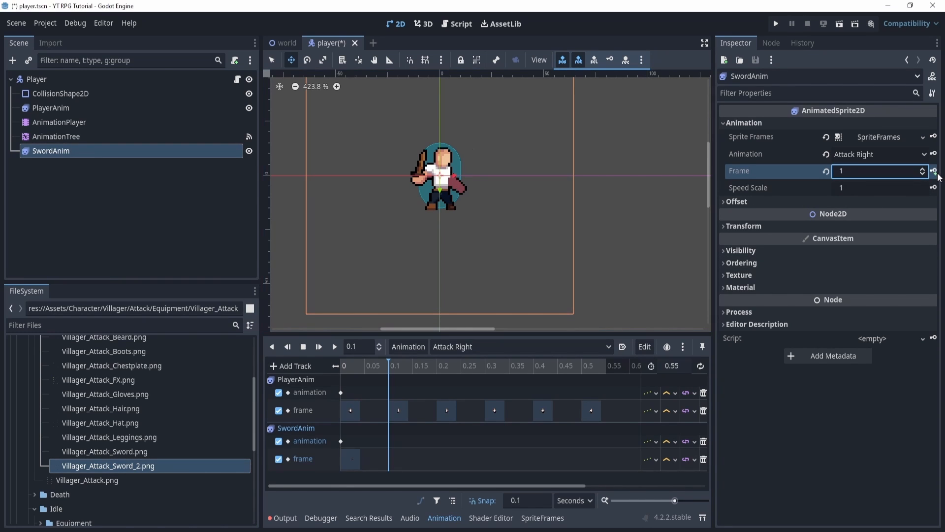
# Step: Key sword frames 1 to 5 at 0.1, 0.2, 0.3 … seconds across Attack Right
pyautogui.click(922, 169)
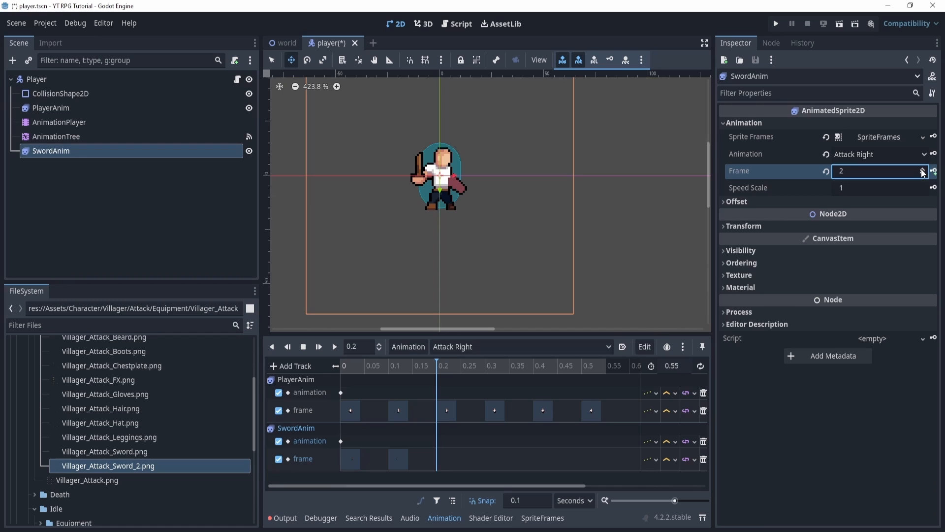
pyautogui.click(922, 168)
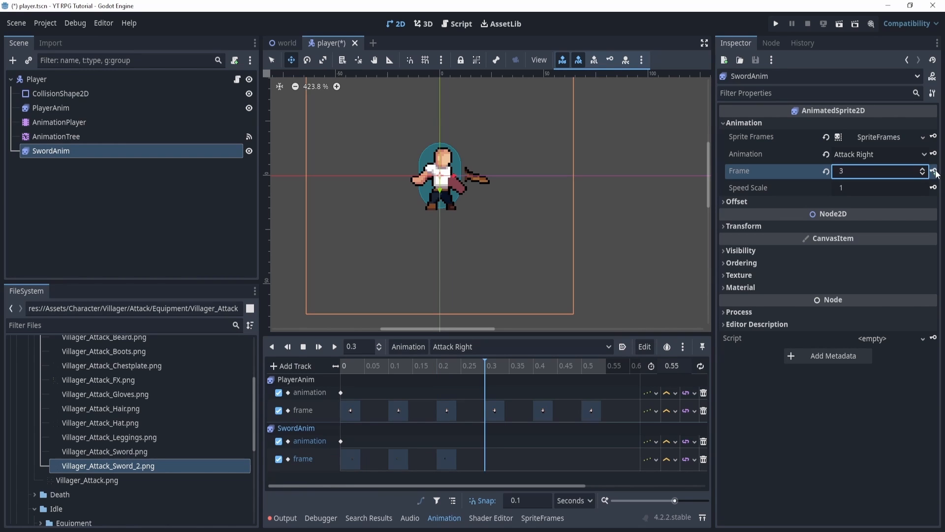
pyautogui.click(930, 168)
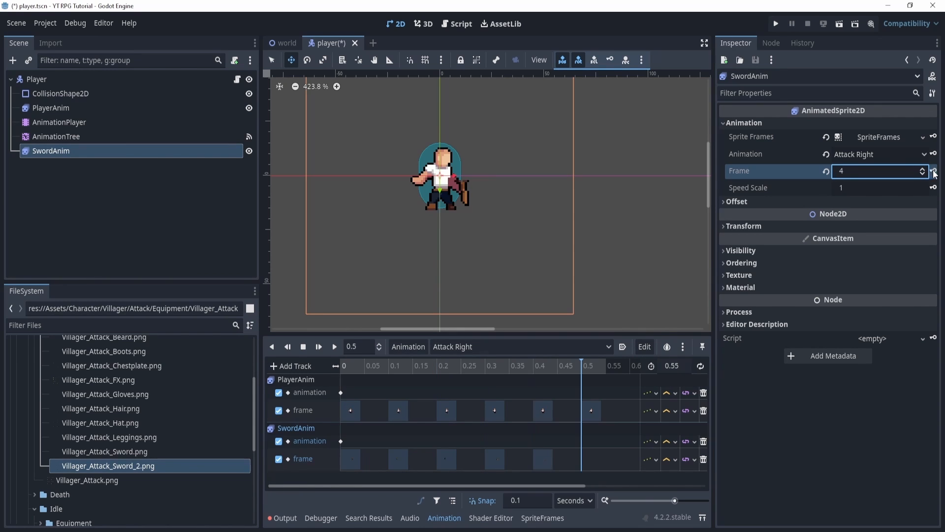
pyautogui.click(922, 169)
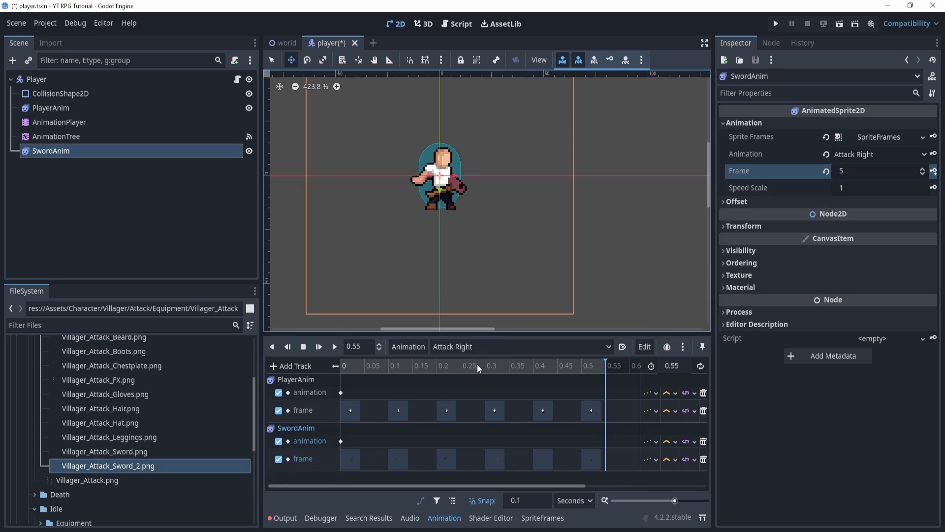
pyautogui.click(485, 365)
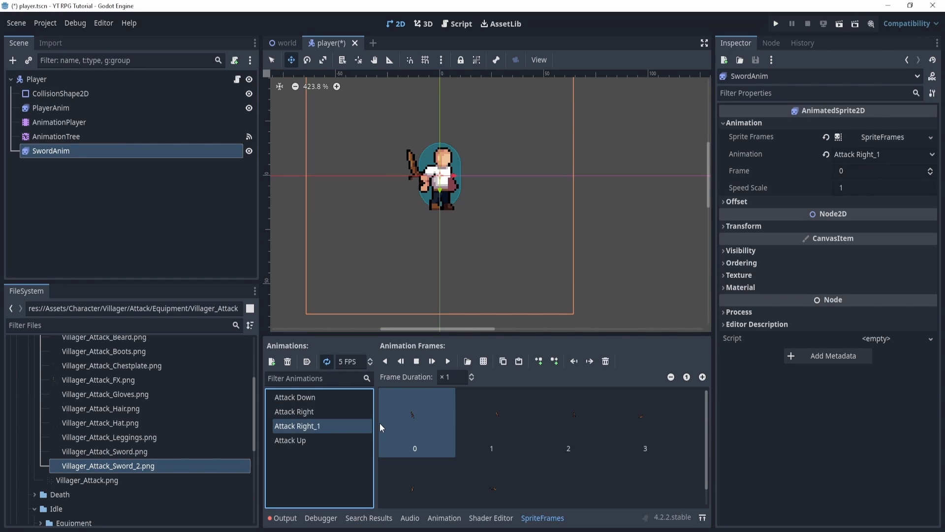
# Step: Rename the sword's Attack Right_1 sprite animation to 'Attack Left' and reopen the AnimationPlayer
pyautogui.doubleClick(295, 412)
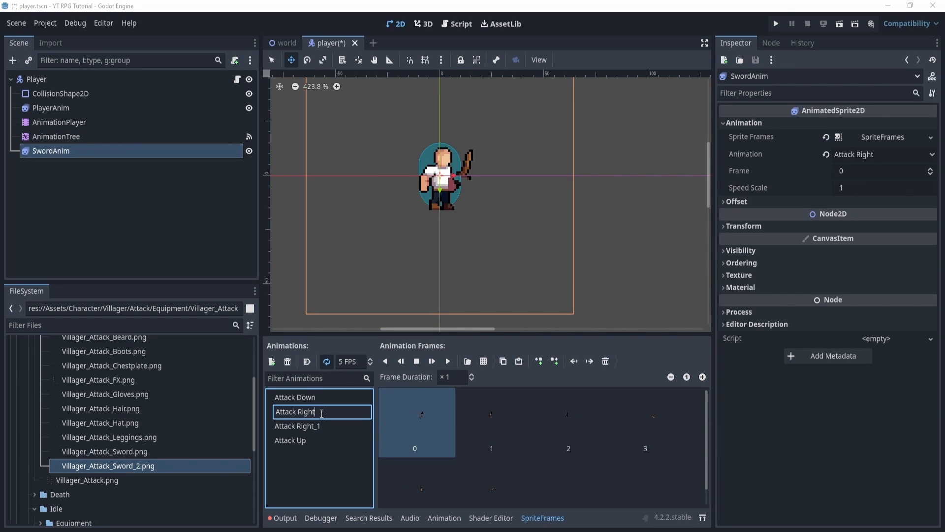
pyautogui.write('Attack Left')
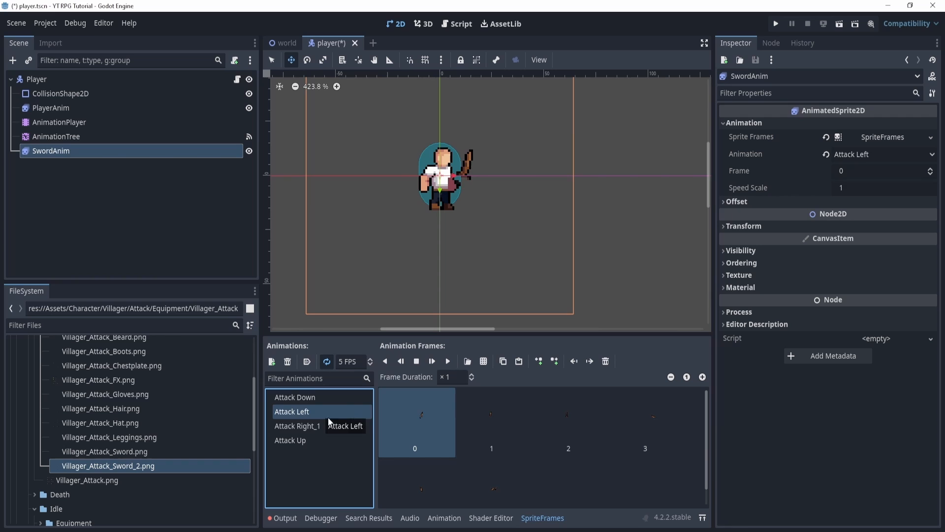
pyautogui.click(117, 184)
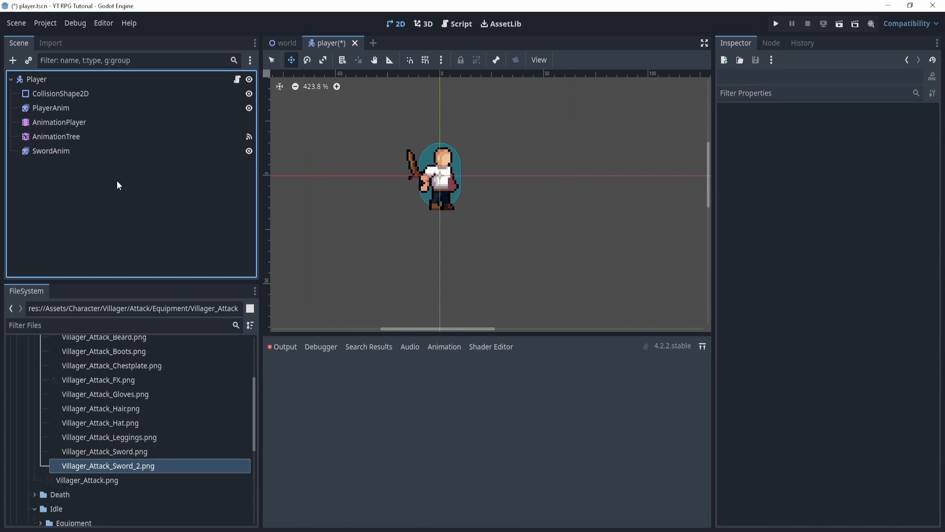
pyautogui.click(59, 122)
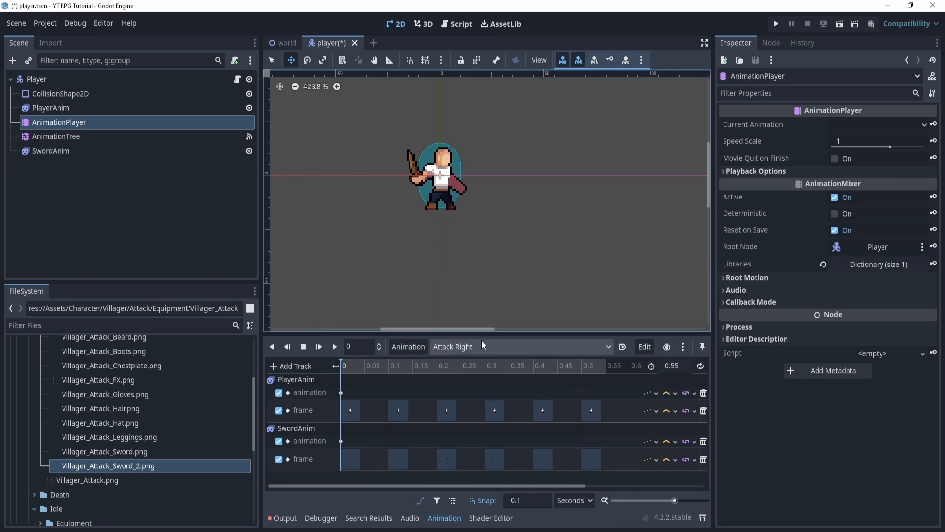
# Step: Switch the timeline to Attack Up and select SwordAnim with its animation set to Attack Up
pyautogui.click(521, 346)
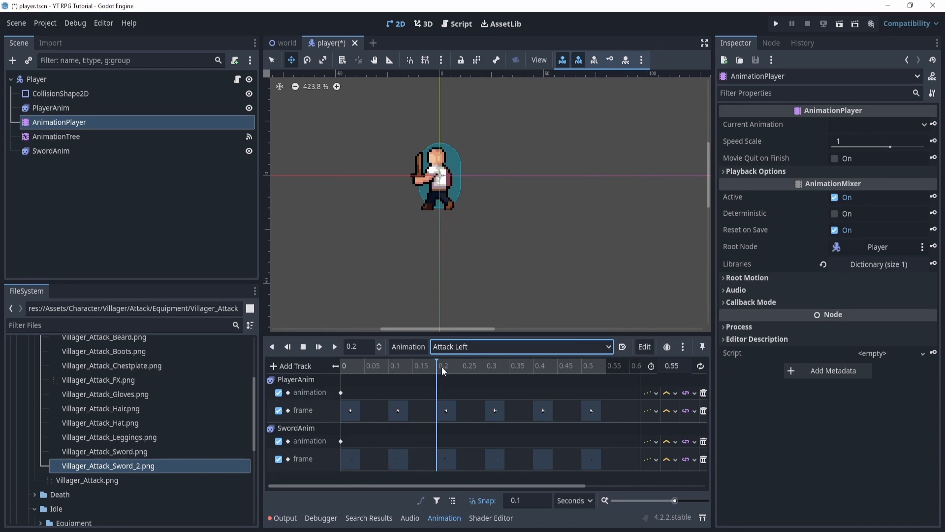
pyautogui.click(521, 346)
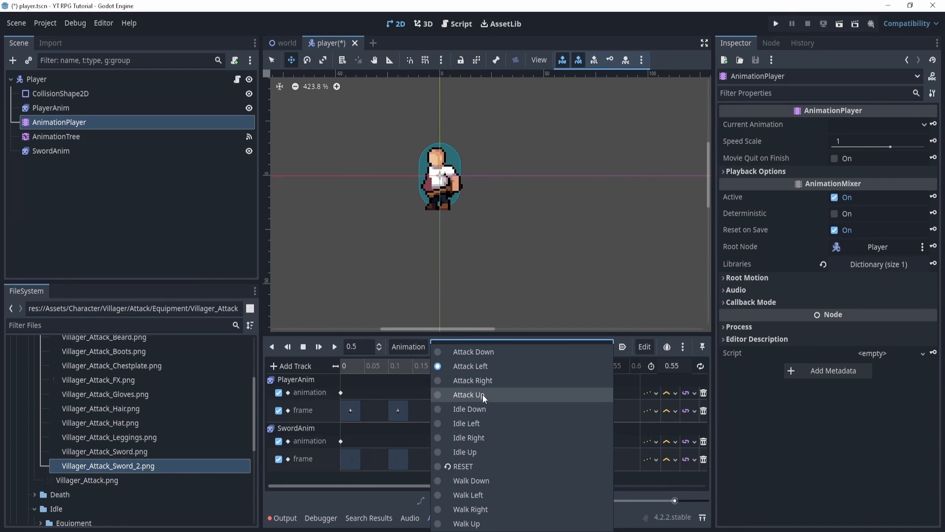
pyautogui.click(469, 394)
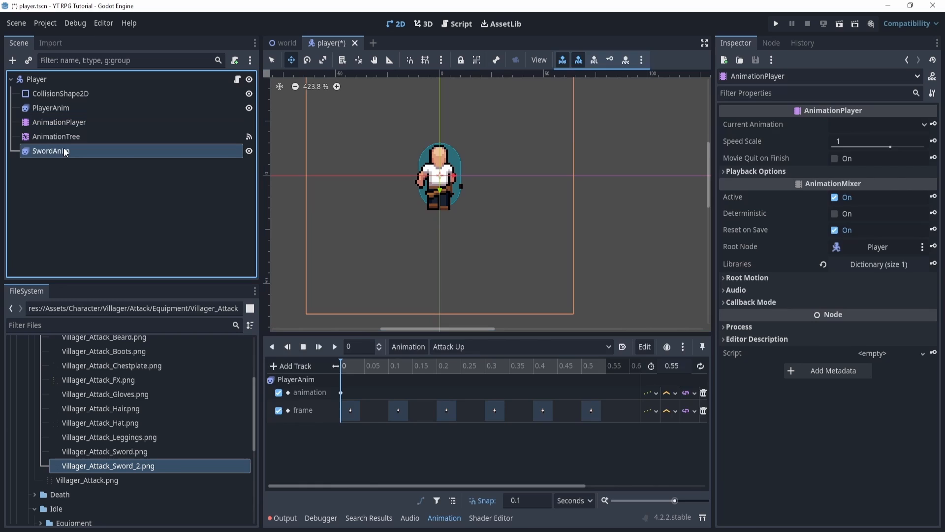
pyautogui.click(51, 151)
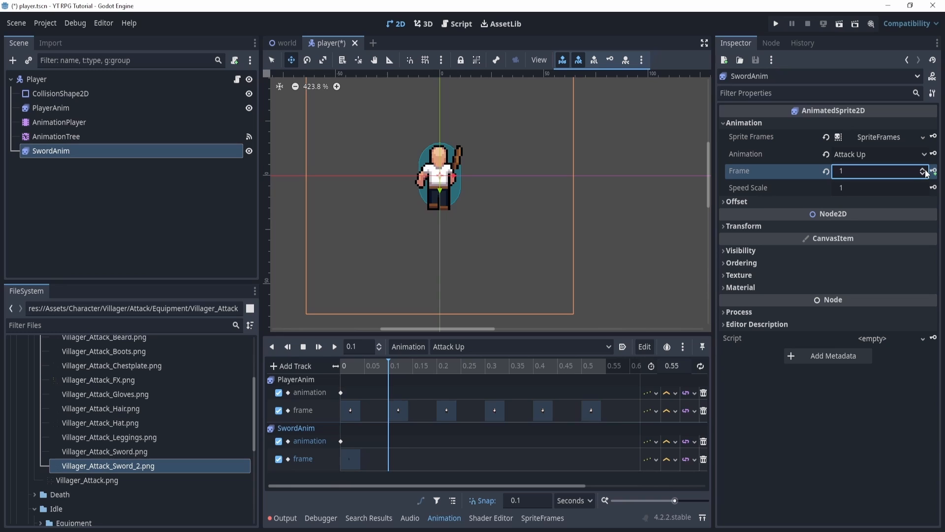
# Step: Key the sword's frames along the Attack Up timeline and rewind the preview
pyautogui.click(923, 168)
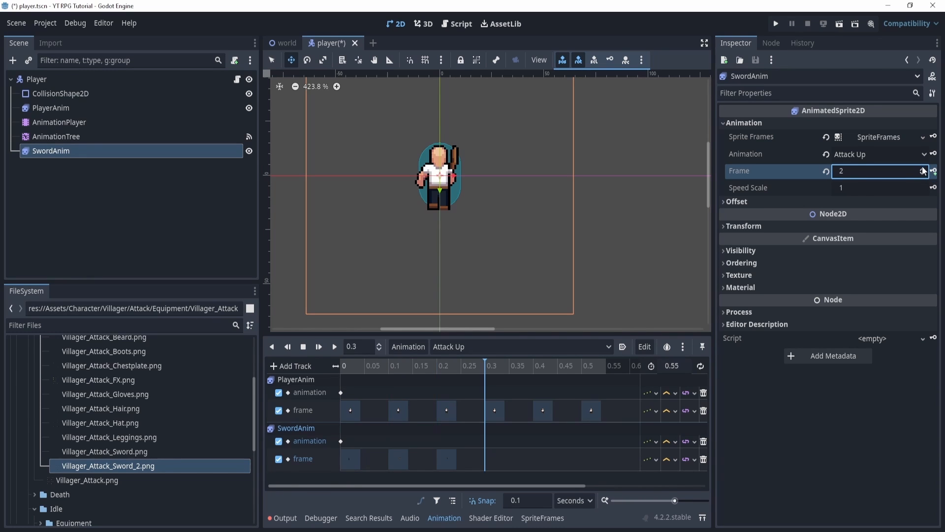
pyautogui.click(922, 168)
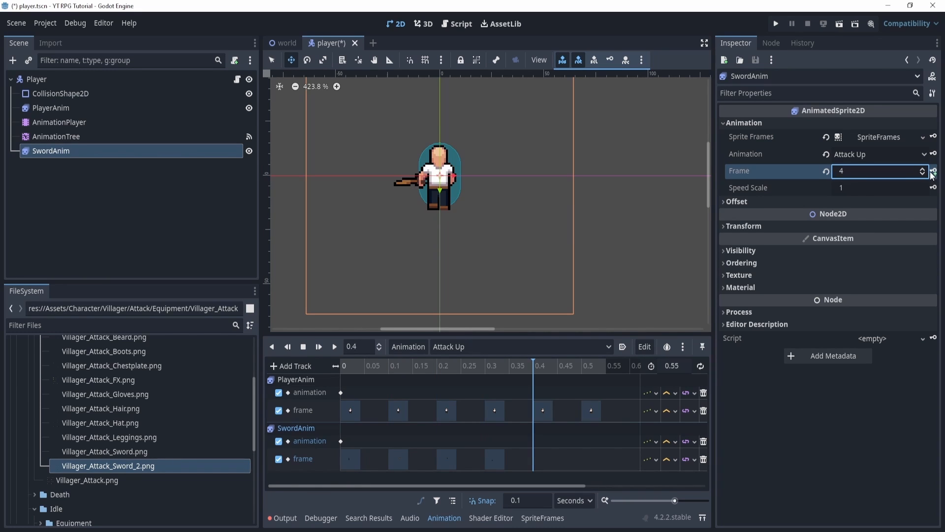
pyautogui.click(922, 169)
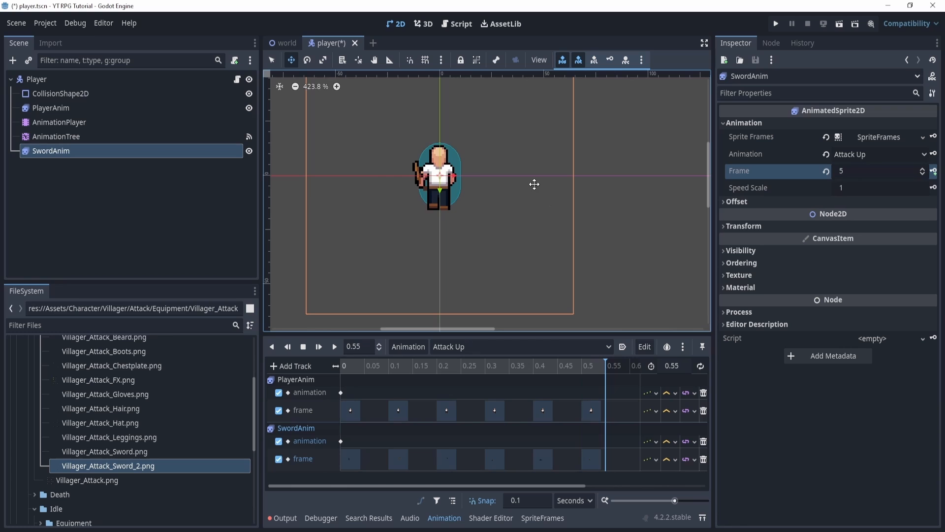
pyautogui.click(485, 366)
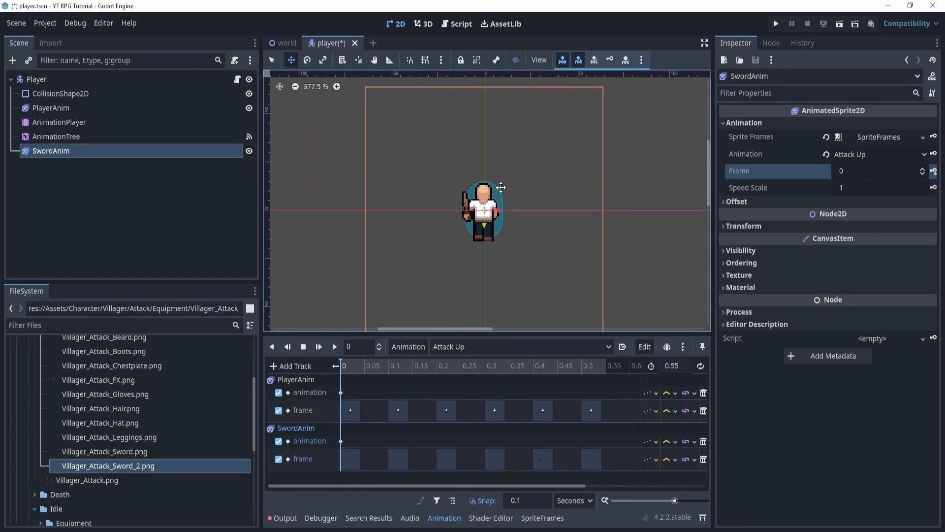
pyautogui.scroll(-3)
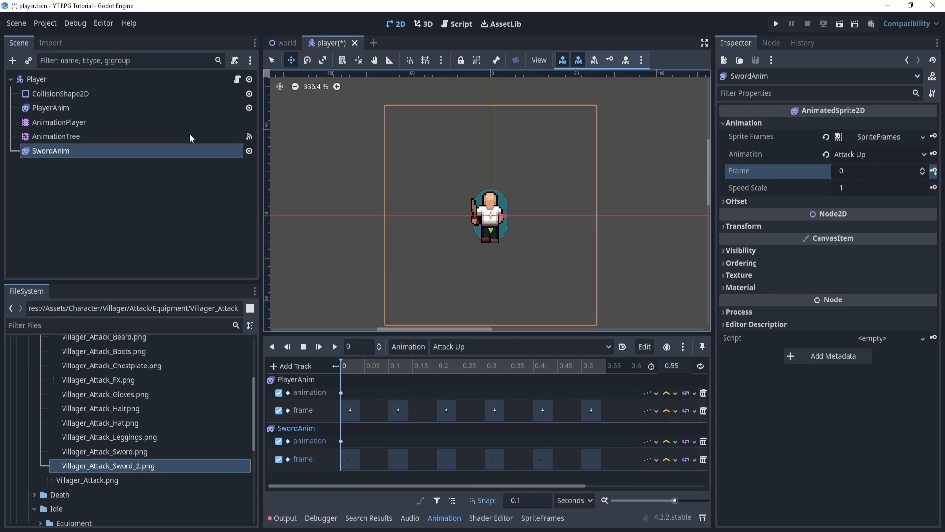
pyautogui.click(57, 137)
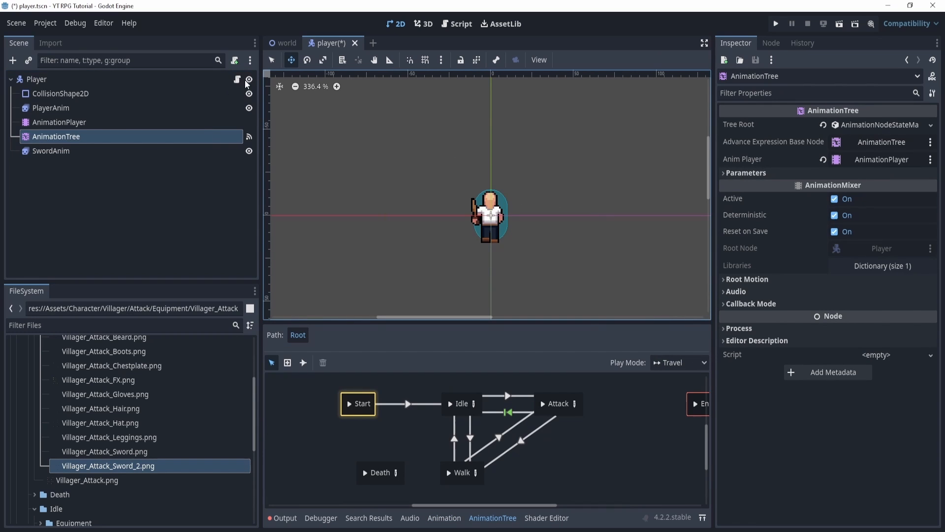
# Step: Review the AnimationTree and Attack Up tracks, save player.tscn, and start a SwordAnim visibility key
pyautogui.click(51, 151)
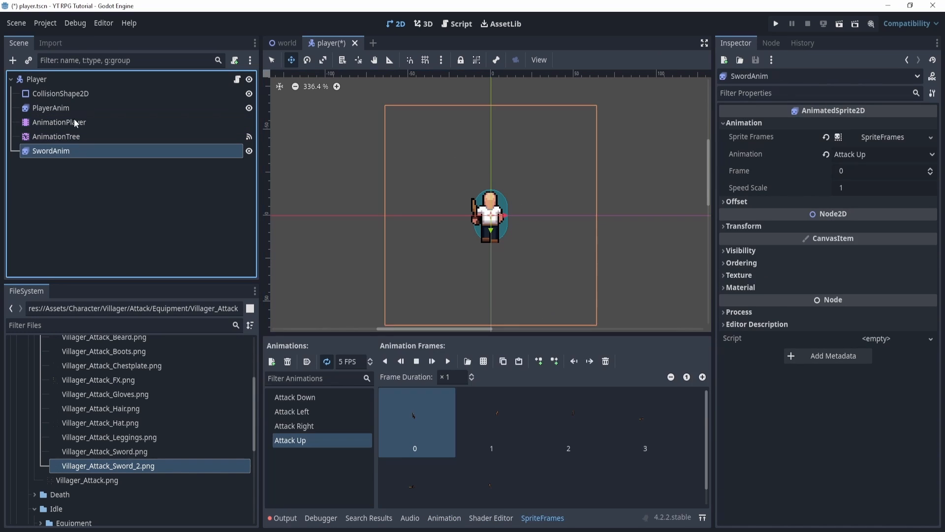
pyautogui.click(59, 121)
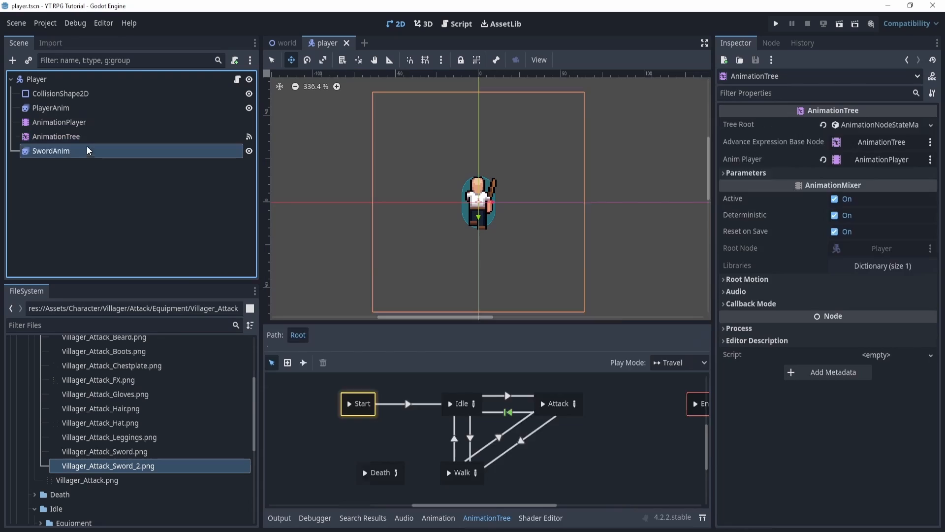
pyautogui.click(59, 121)
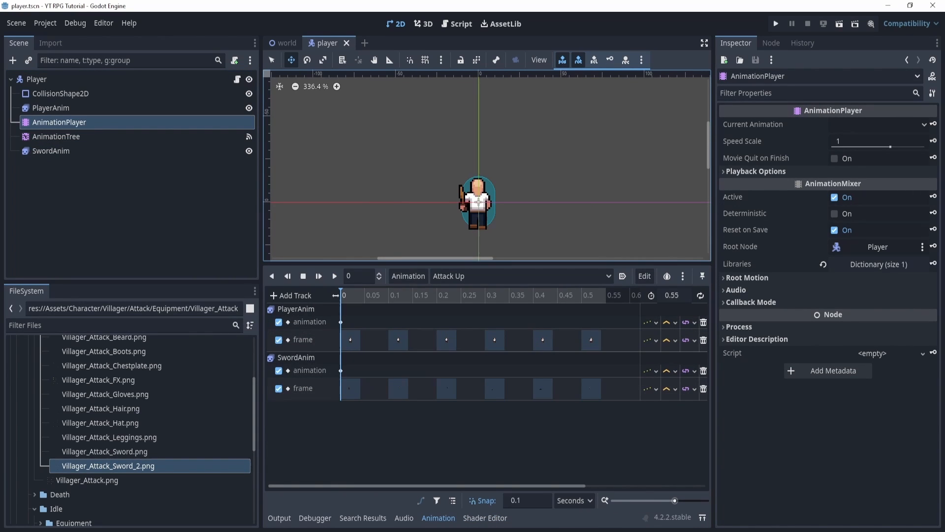
pyautogui.moveTo(349, 301)
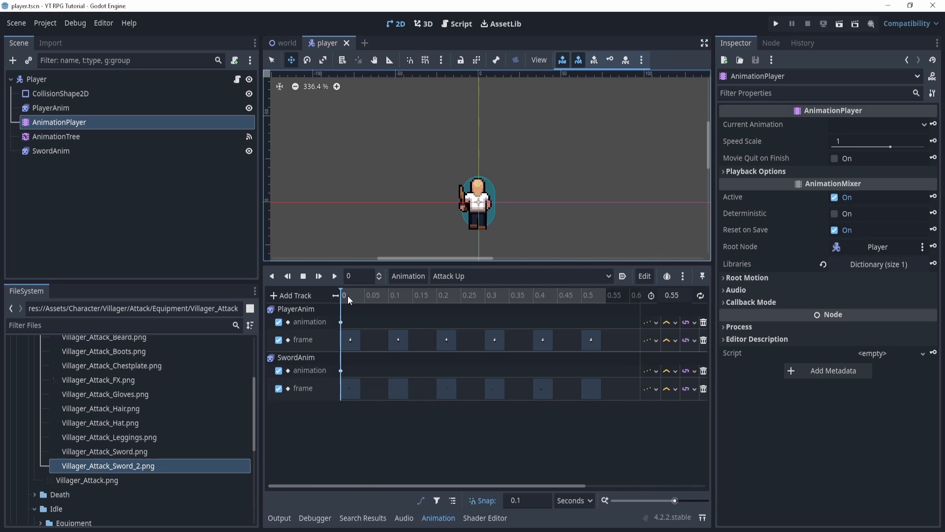
pyautogui.moveTo(336, 456)
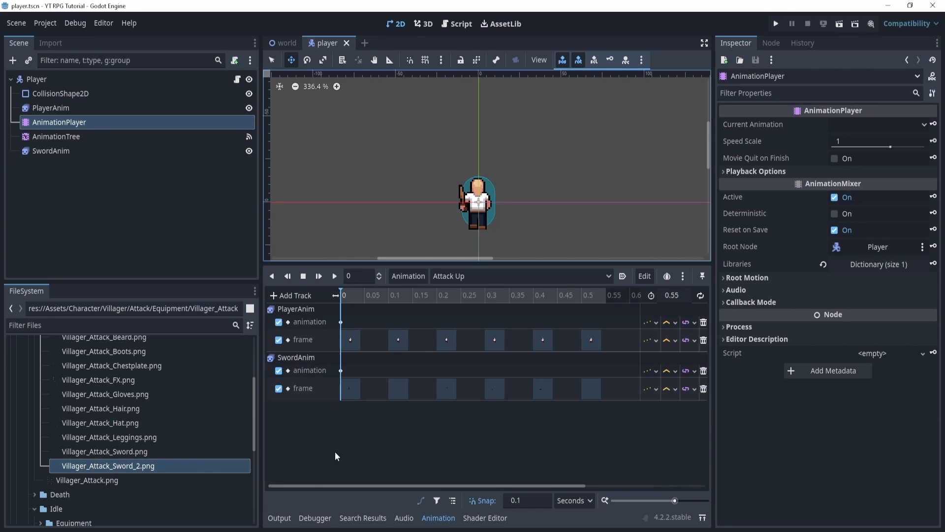
pyautogui.click(51, 151)
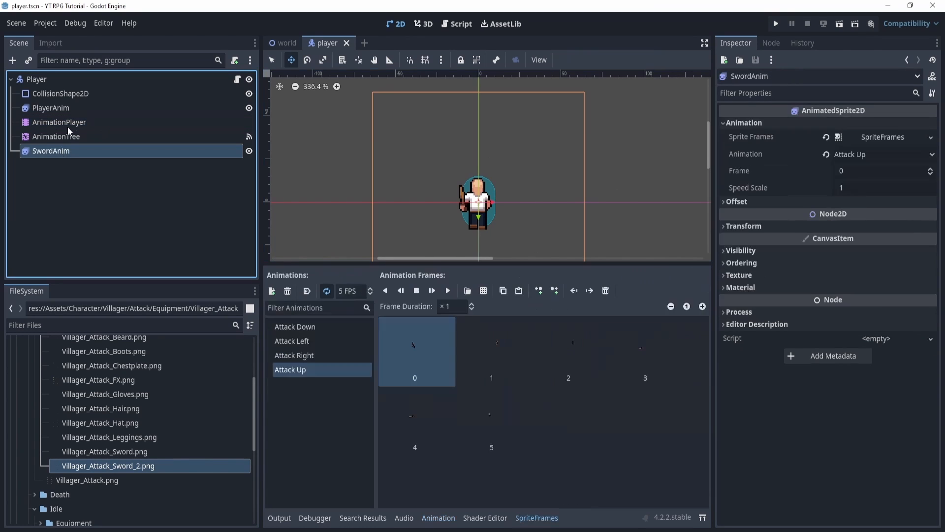
pyautogui.click(438, 517)
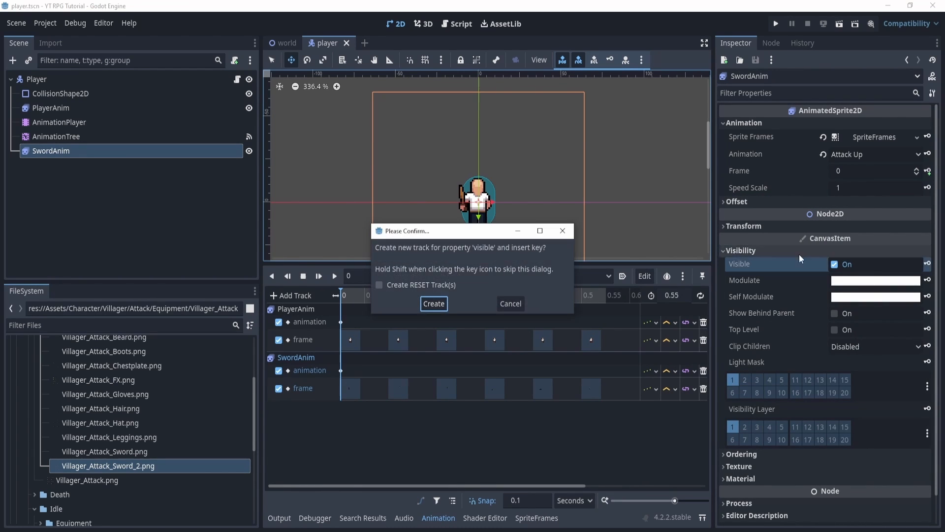
# Step: Key SwordAnim visible at 0 and hidden at 0.55 in the current animation, then key it visible in Attack Right
pyautogui.click(433, 303)
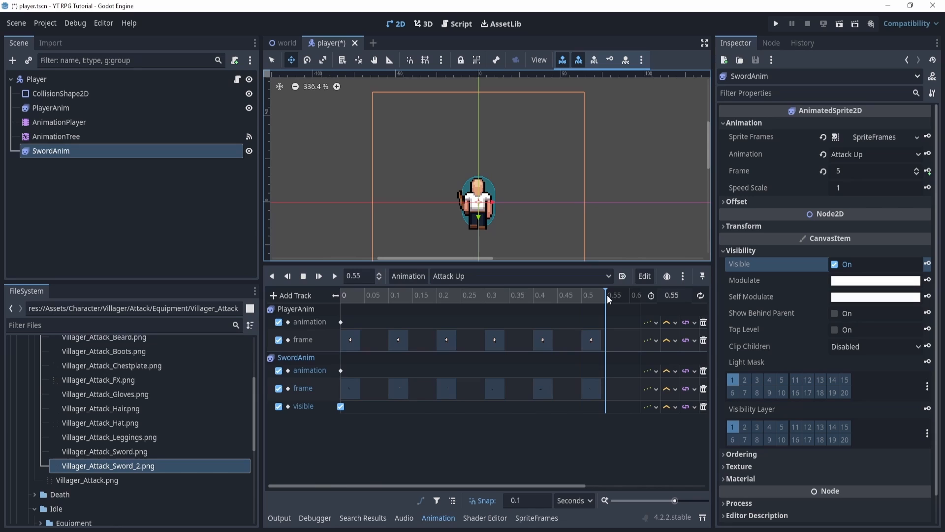
pyautogui.click(834, 264)
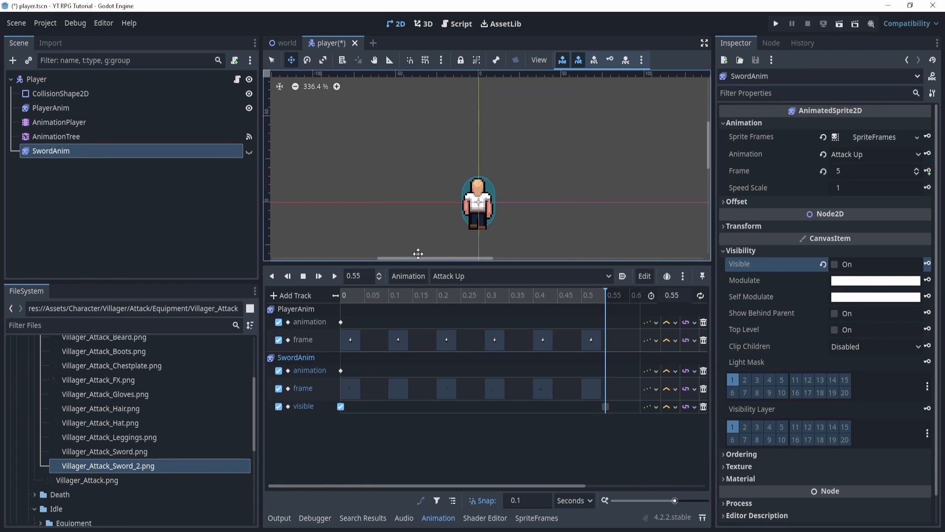
pyautogui.click(520, 276)
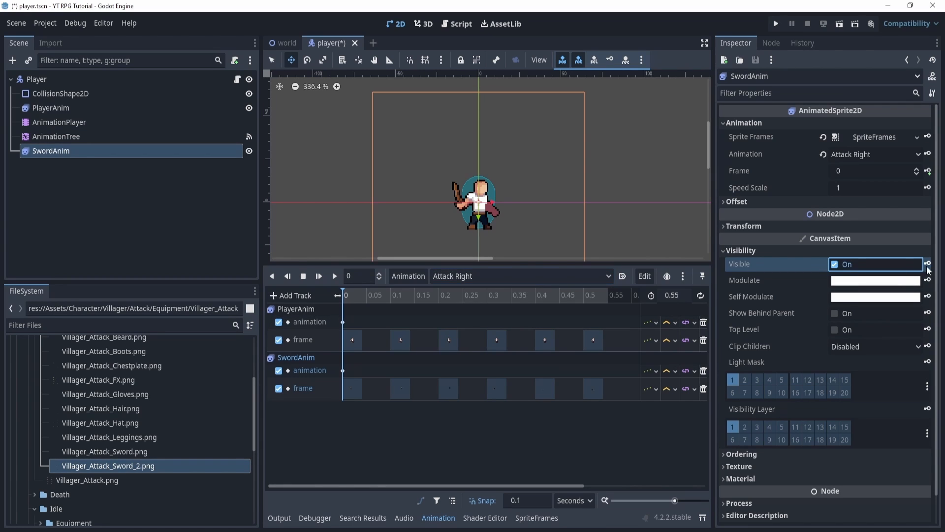
pyautogui.click(929, 264)
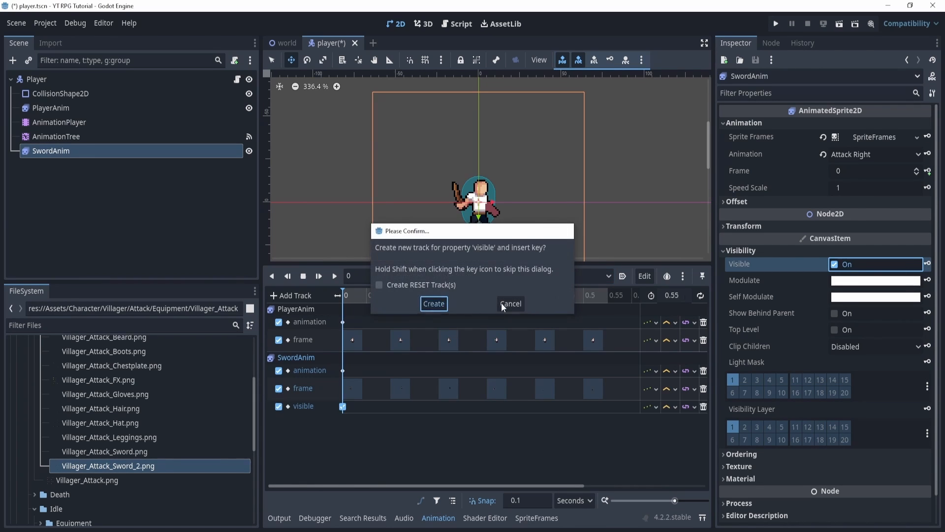
pyautogui.click(433, 303)
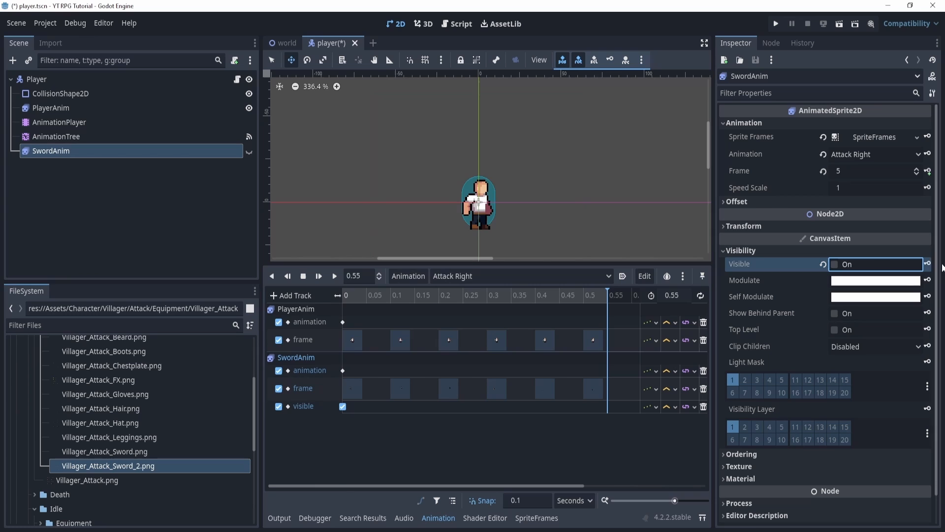
# Step: Key SwordAnim's visibility the same way in Attack Left and Attack Down
pyautogui.click(521, 276)
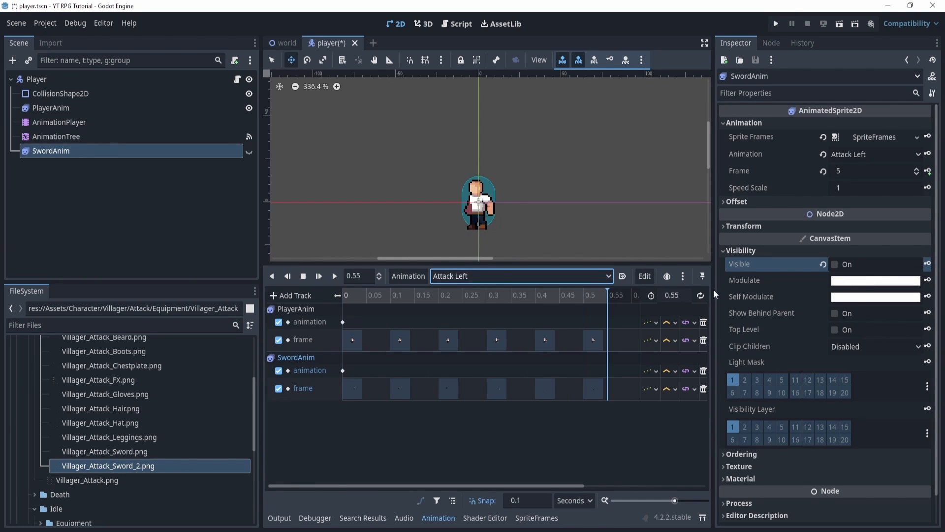
pyautogui.click(928, 264)
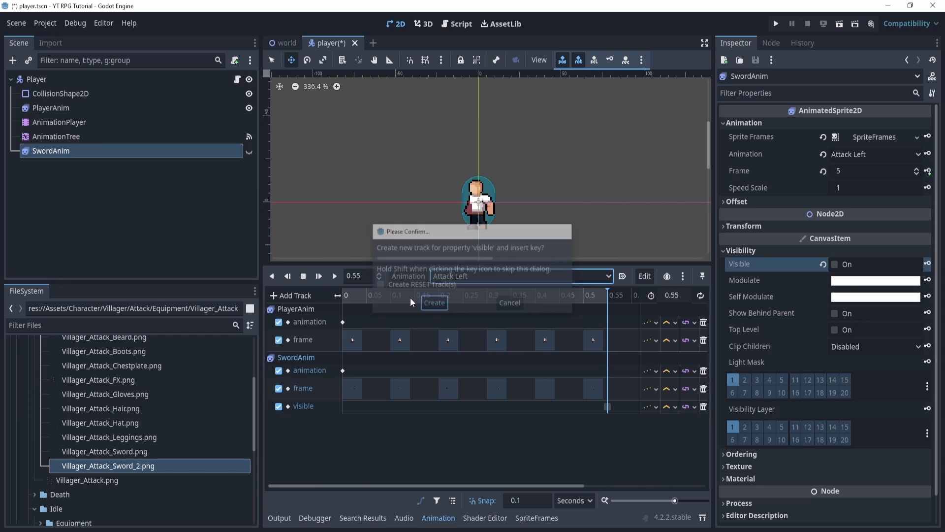
pyautogui.click(433, 302)
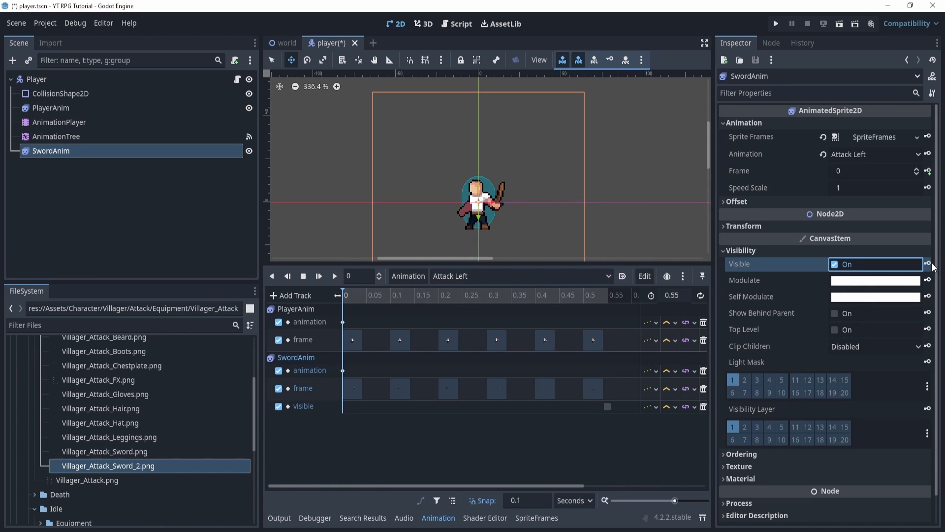
pyautogui.click(521, 276)
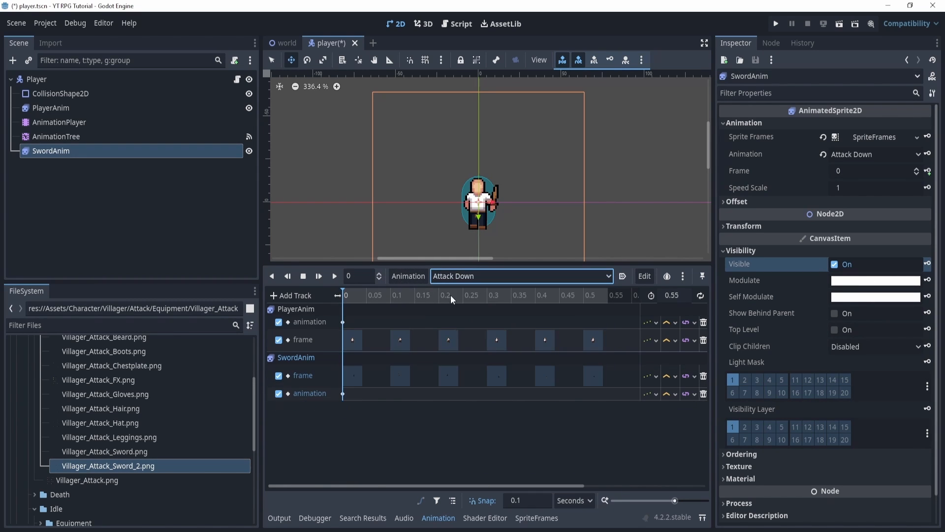
pyautogui.click(929, 263)
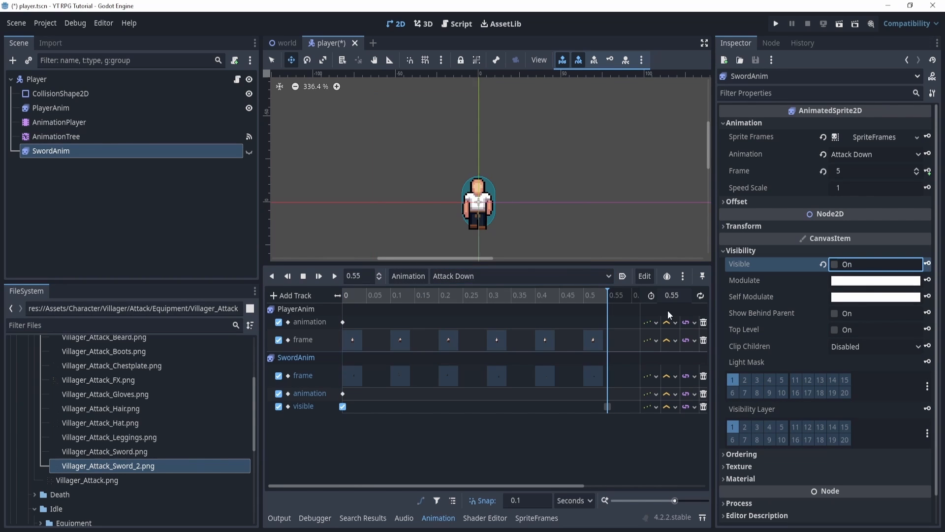
pyautogui.moveTo(776, 23)
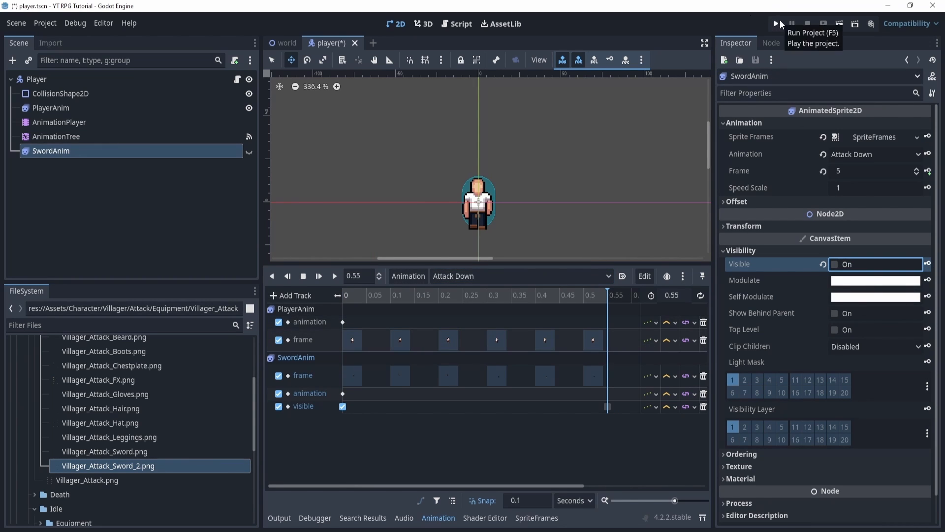
# Step: Run the project to test the attack animations, then close the game window
pyautogui.click(776, 23)
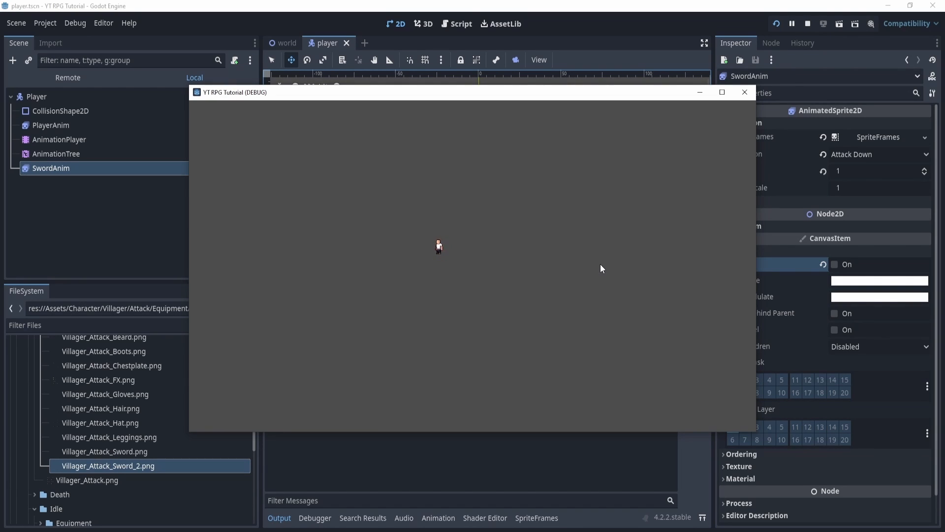
pyautogui.moveTo(744, 99)
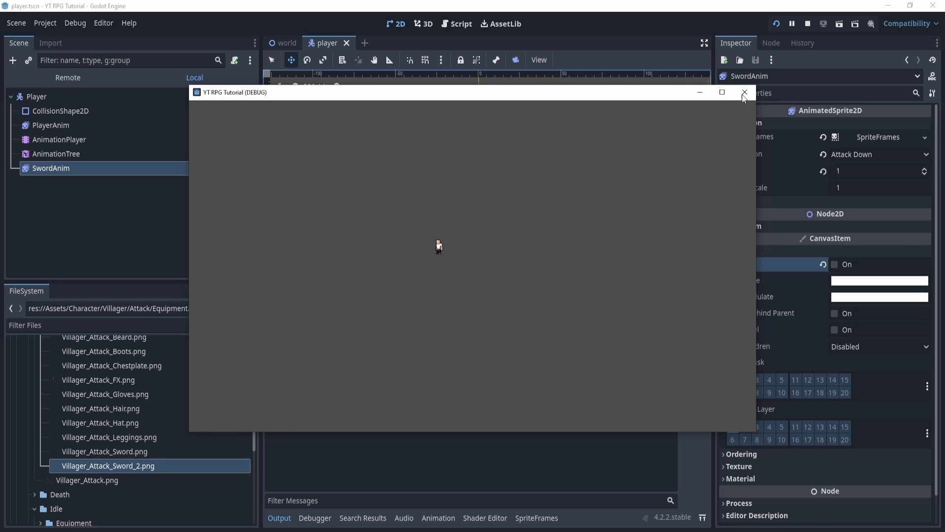
pyautogui.click(744, 92)
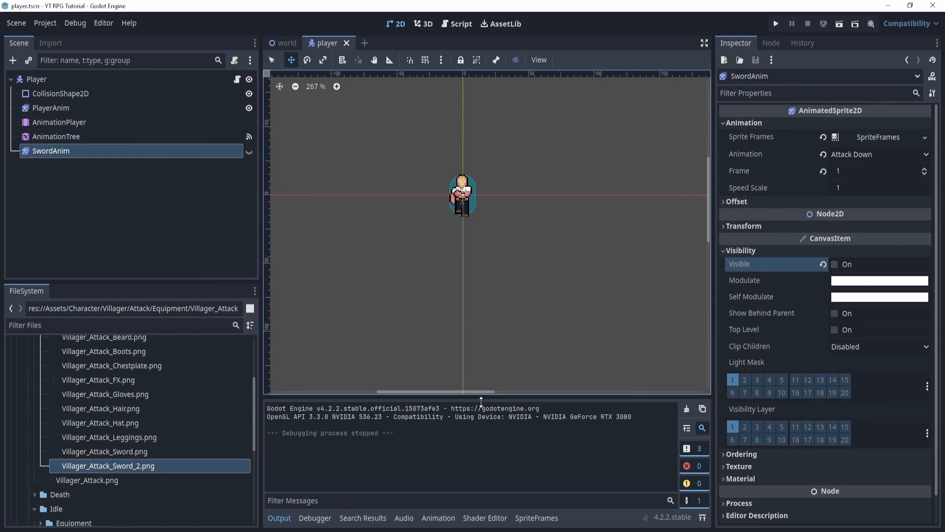
pyautogui.click(59, 122)
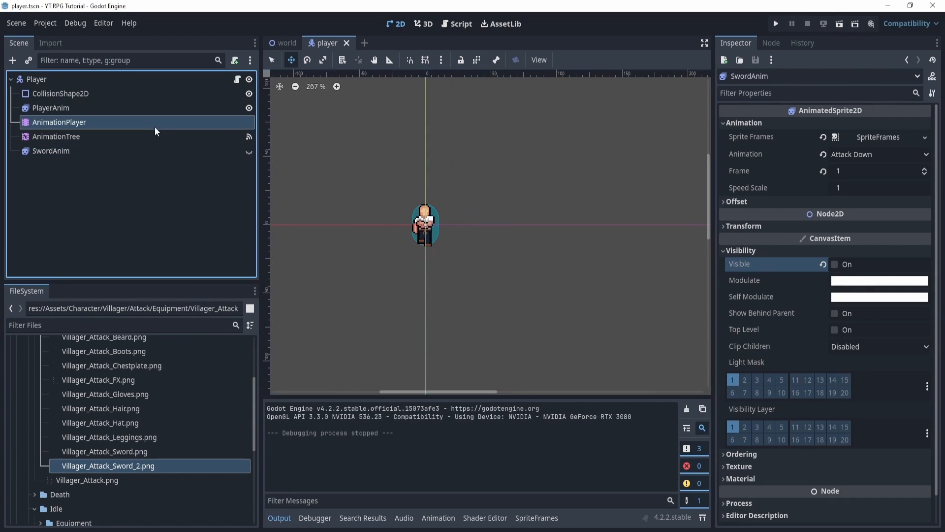
# Step: Add a new PlayerAnim sprite animation and rename it as the first Death direction
pyautogui.click(51, 108)
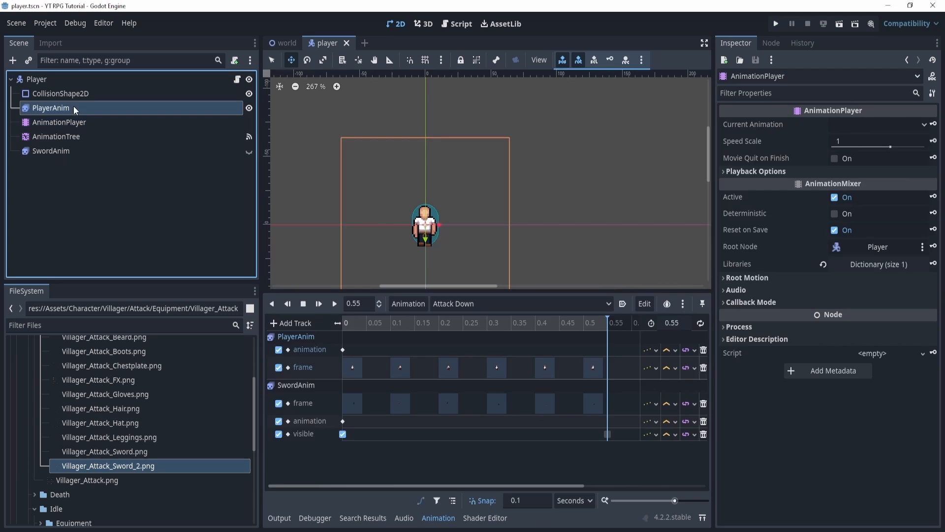
pyautogui.click(51, 108)
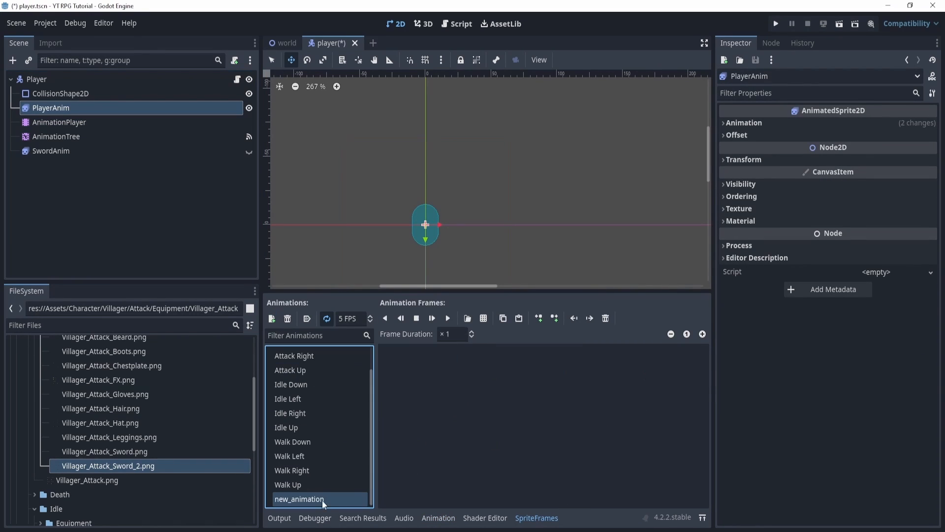
pyautogui.doubleClick(318, 499)
pyautogui.write('Death')
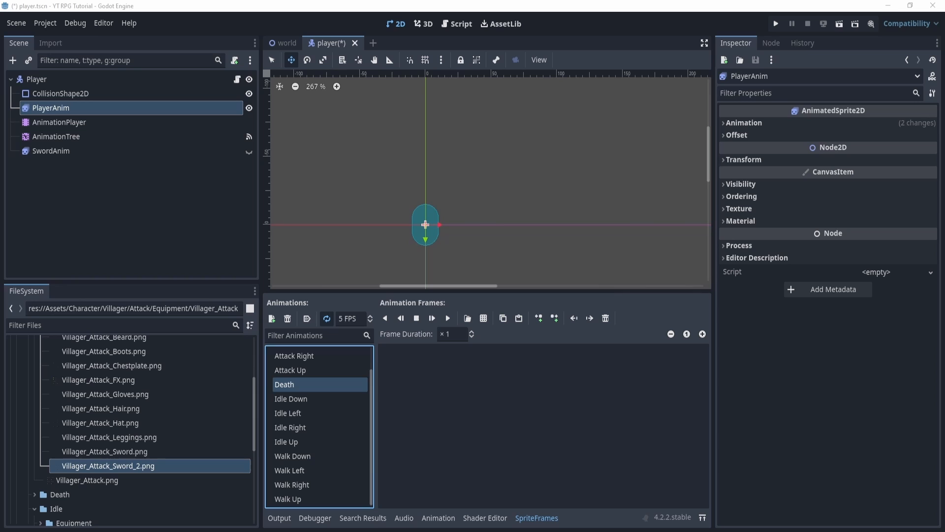
pyautogui.click(291, 398)
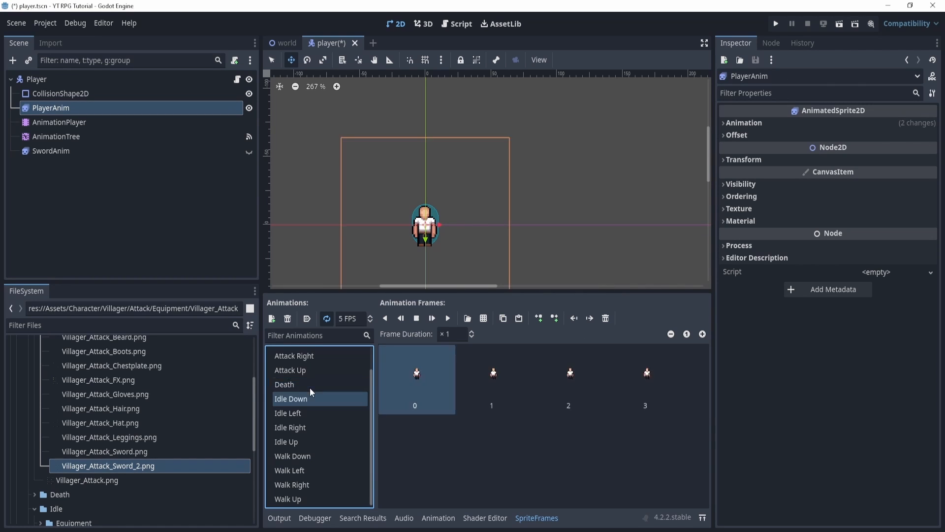
pyautogui.click(290, 385)
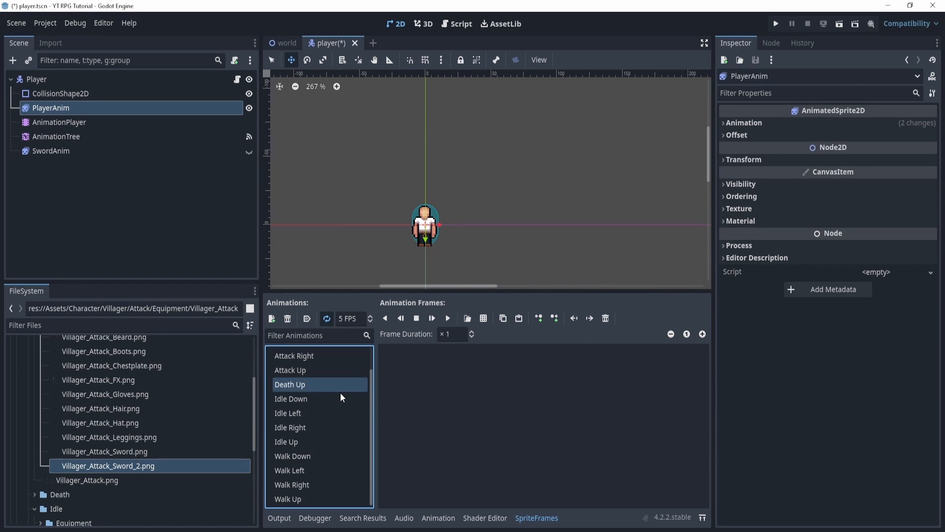
# Step: Add the remaining Death Down/Left/Right/Up animations with their frames, typing 'Death' names
pyautogui.click(271, 319)
pyautogui.write('Death')
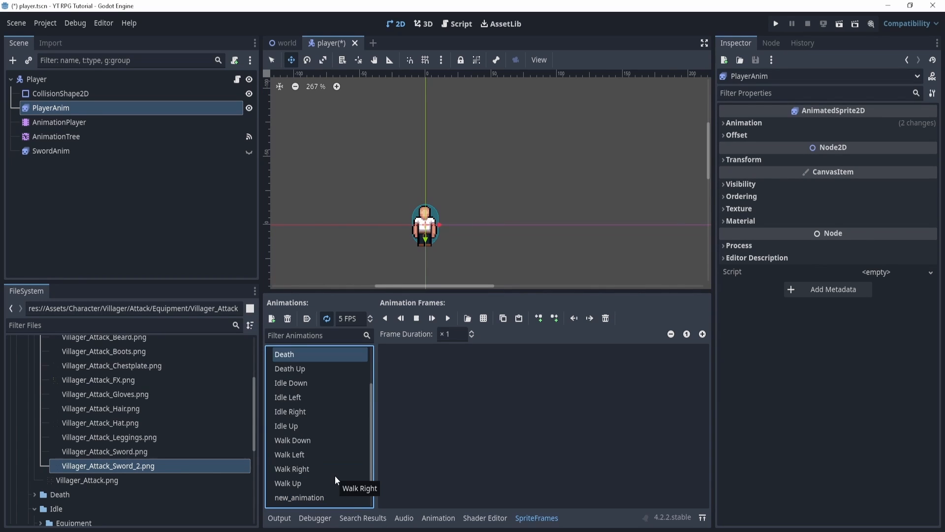
pyautogui.click(271, 319)
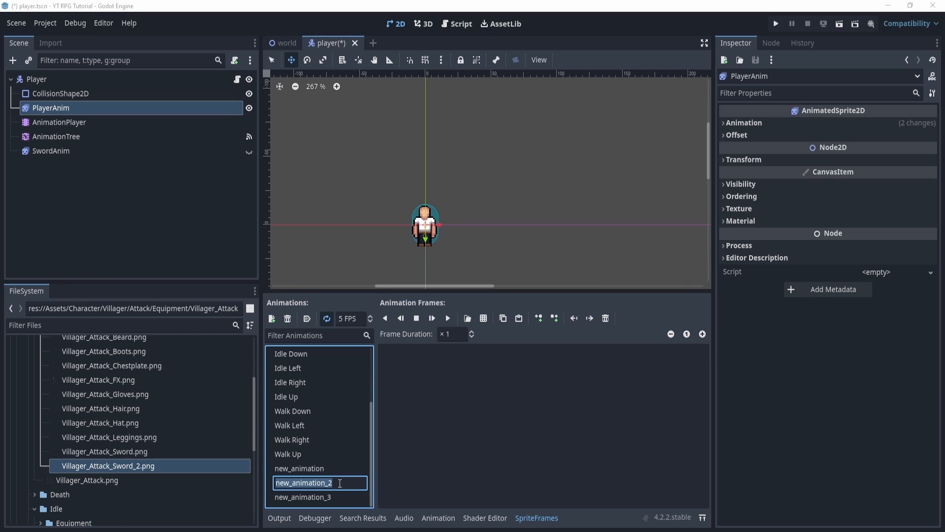
pyautogui.write('De')
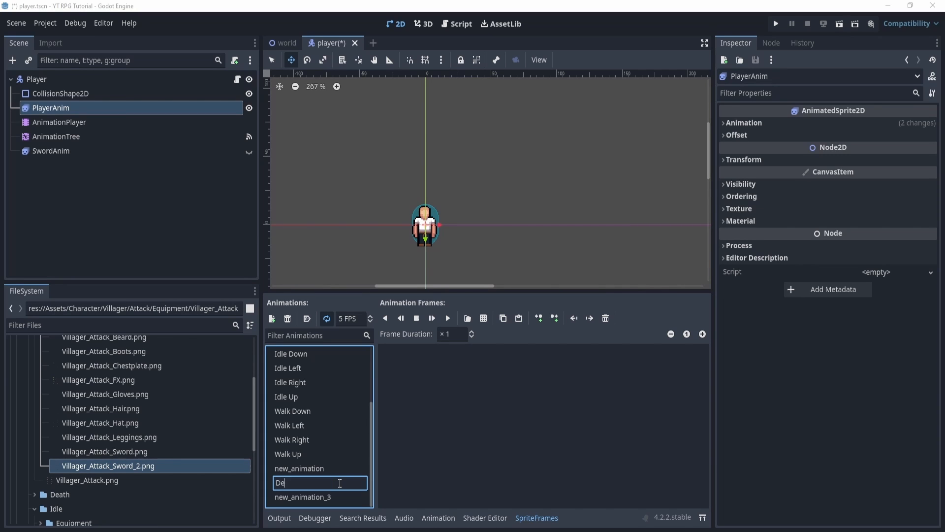
pyautogui.write('ath Up')
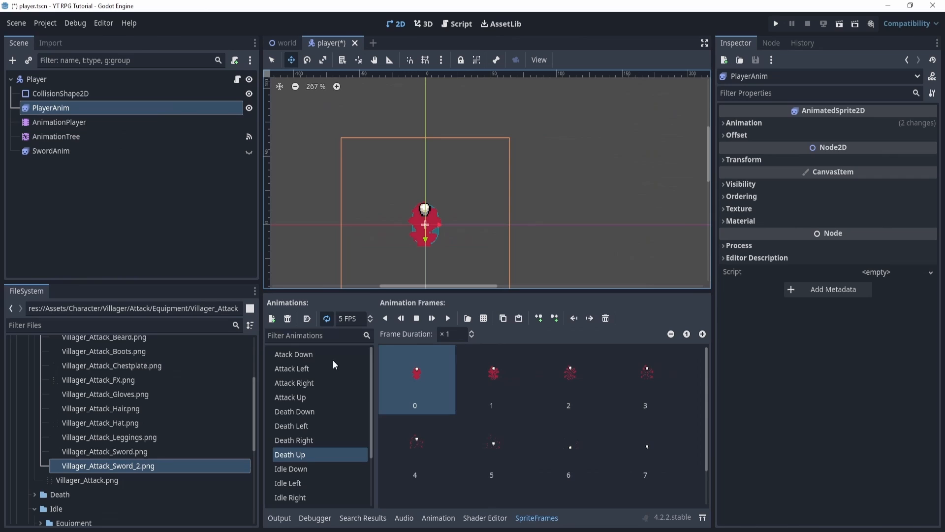
pyautogui.moveTo(85, 98)
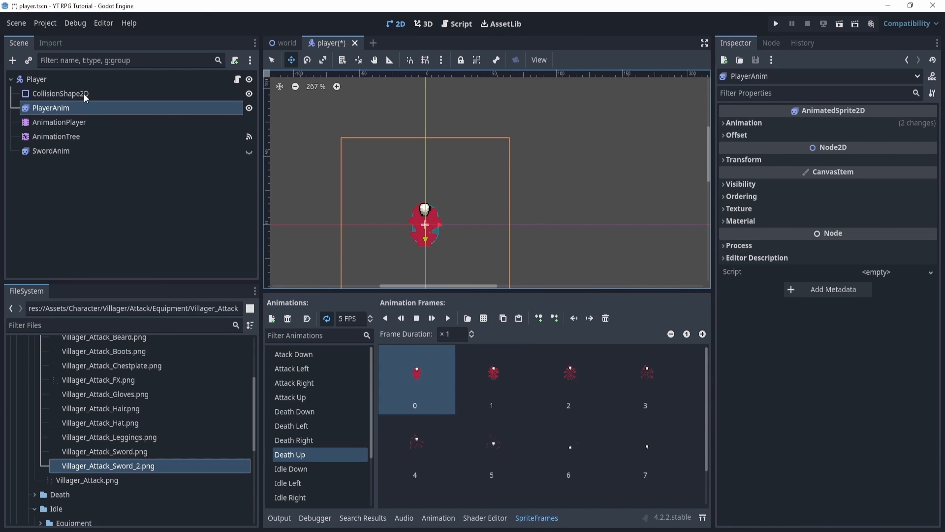
pyautogui.click(59, 121)
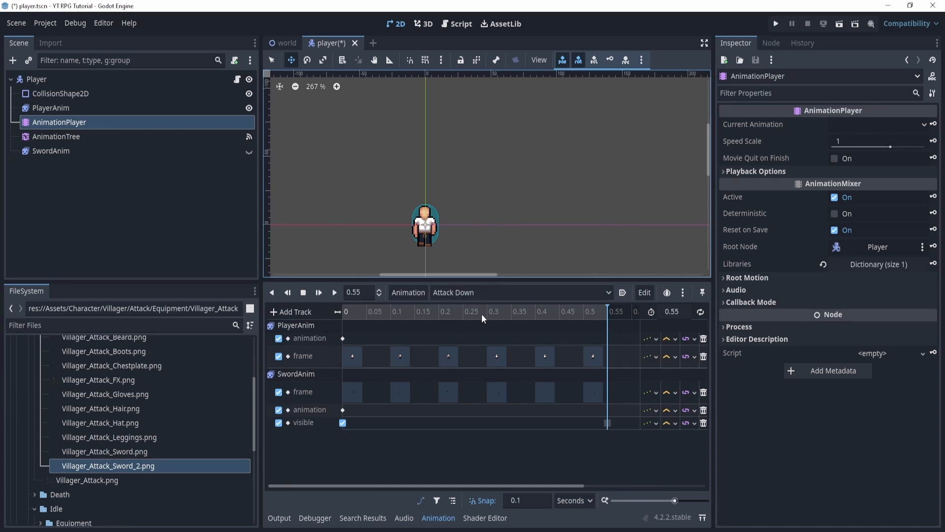
# Step: Create a 1.1 s Death Up animation keying PlayerAnim's death animation and frames
pyautogui.click(520, 293)
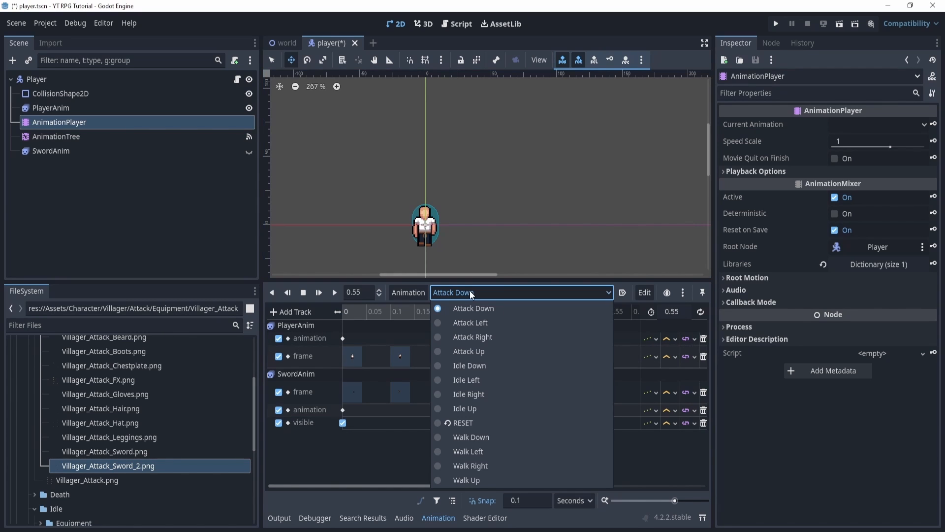
pyautogui.moveTo(464, 297)
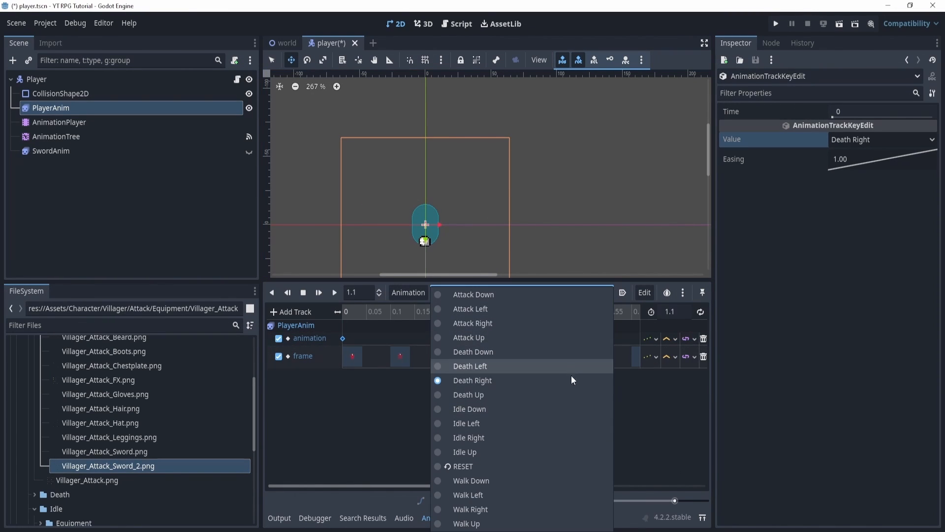
pyautogui.click(469, 394)
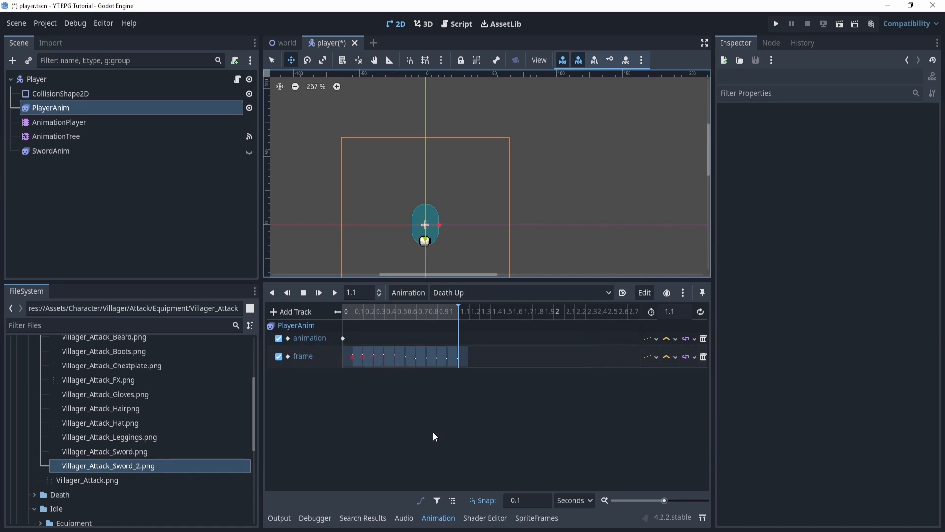
pyautogui.moveTo(556, 293)
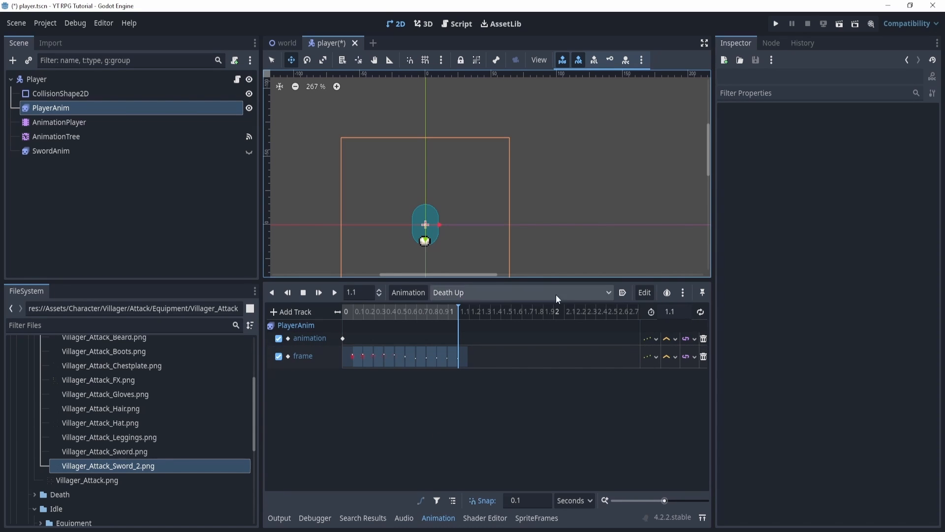
pyautogui.click(59, 122)
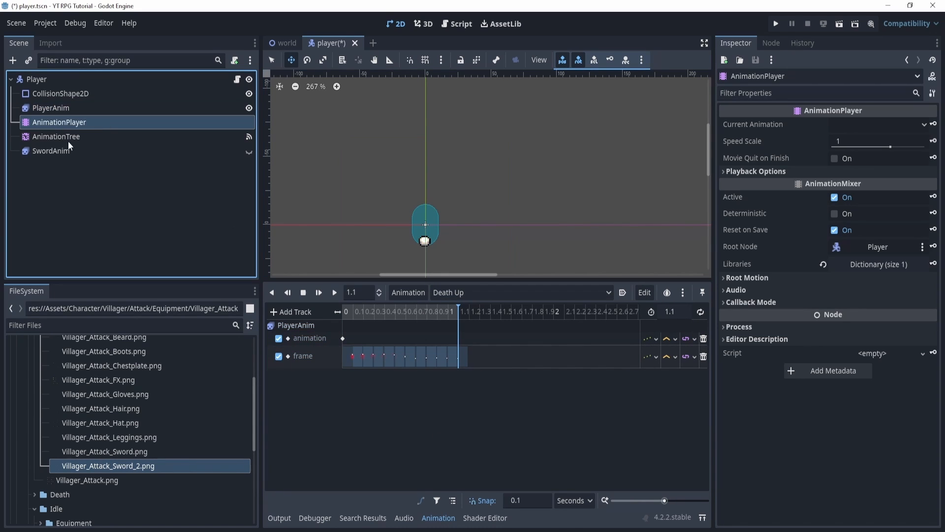
# Step: Give the AnimationTree's Death state a BlendSpace2D and enter it for editing
pyautogui.click(56, 136)
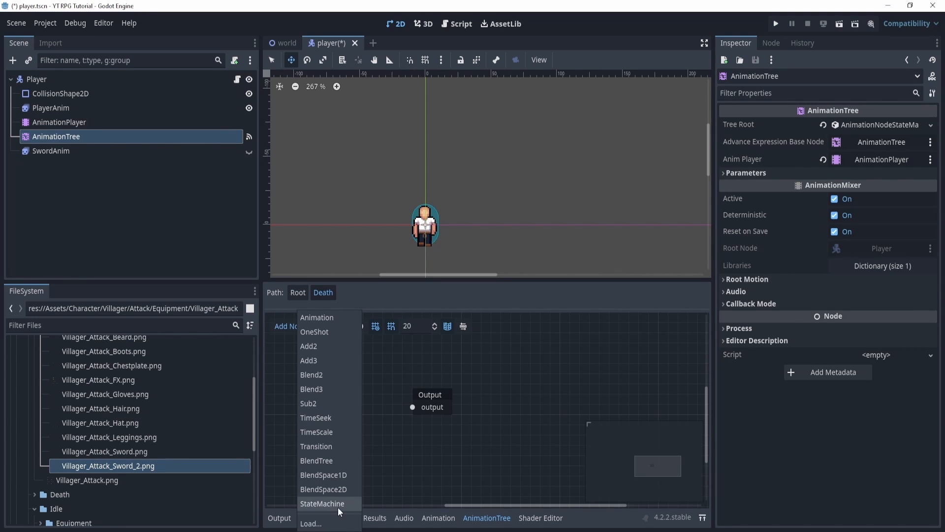
pyautogui.click(324, 489)
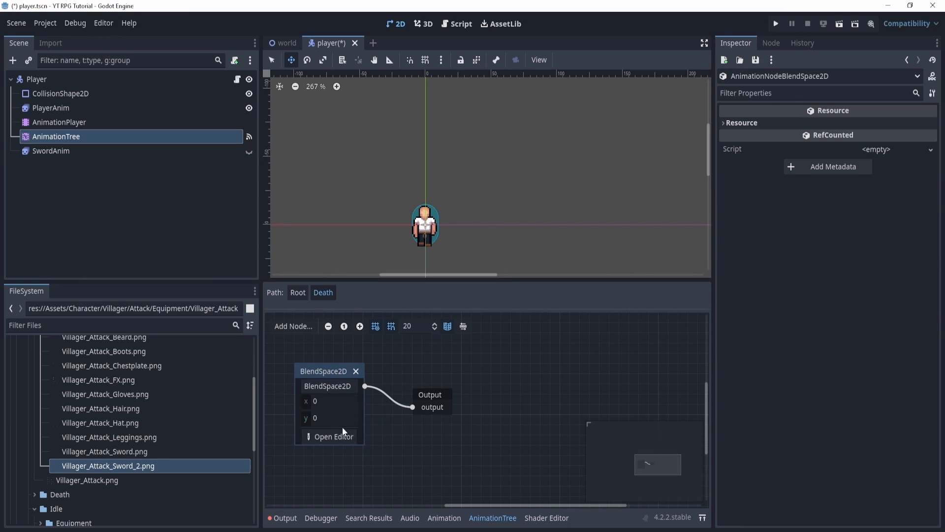
pyautogui.click(334, 436)
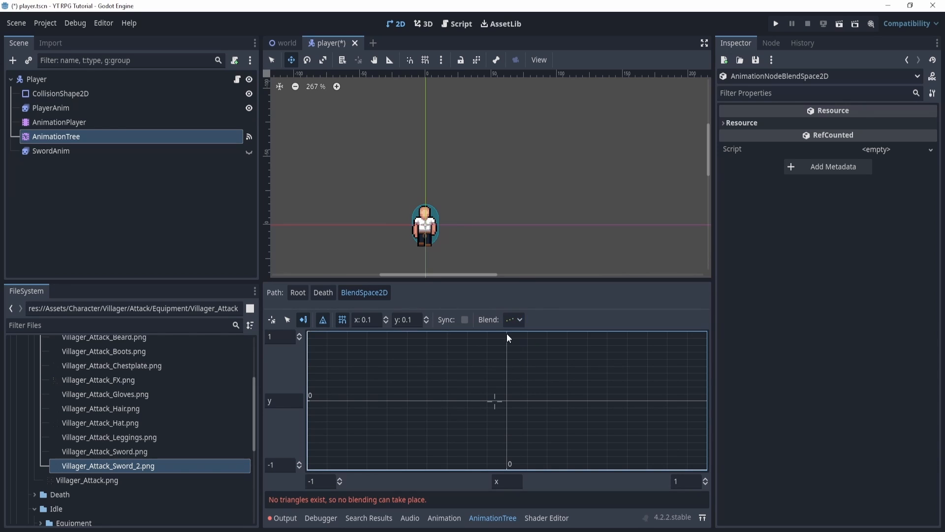
# Step: Add the Death Up/Down/Left/Right animation points, then go back to the Root state machine
pyautogui.rightClick(508, 337)
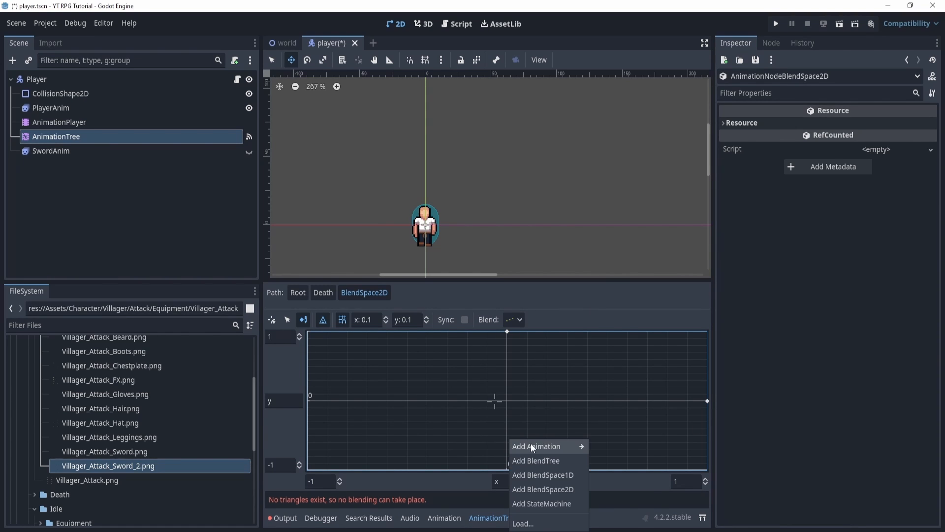
pyautogui.click(536, 447)
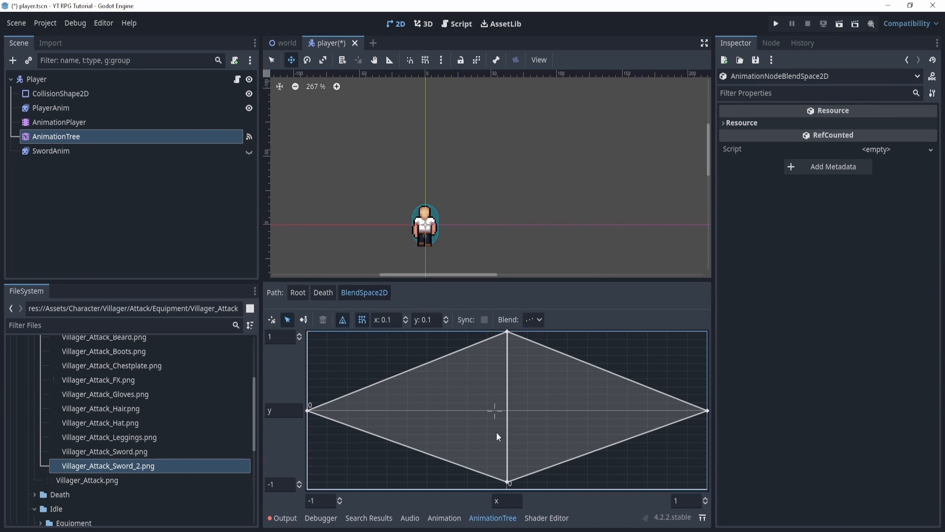
pyautogui.click(508, 482)
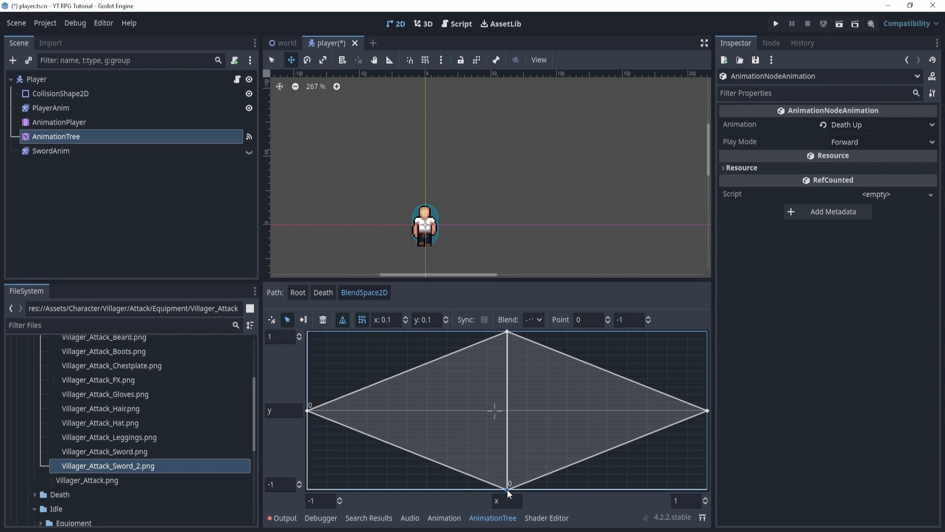
pyautogui.moveTo(543, 320)
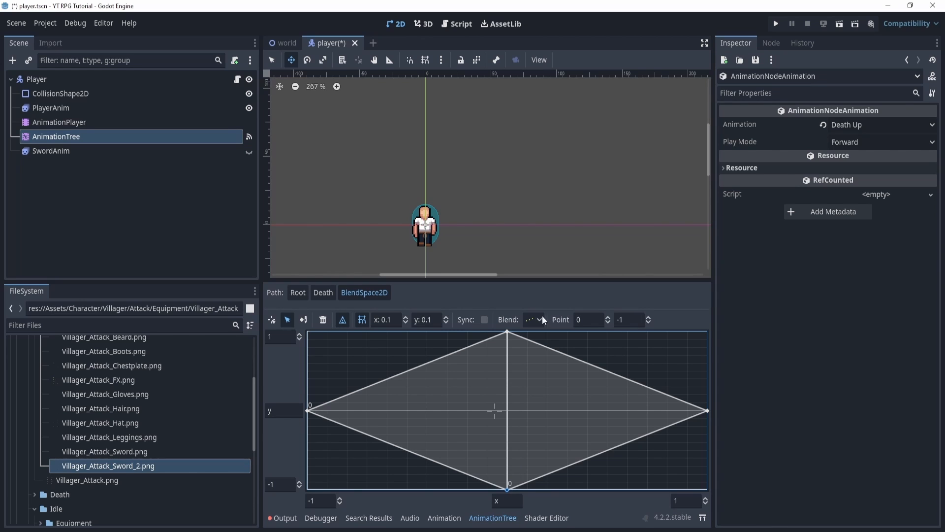
pyautogui.click(297, 293)
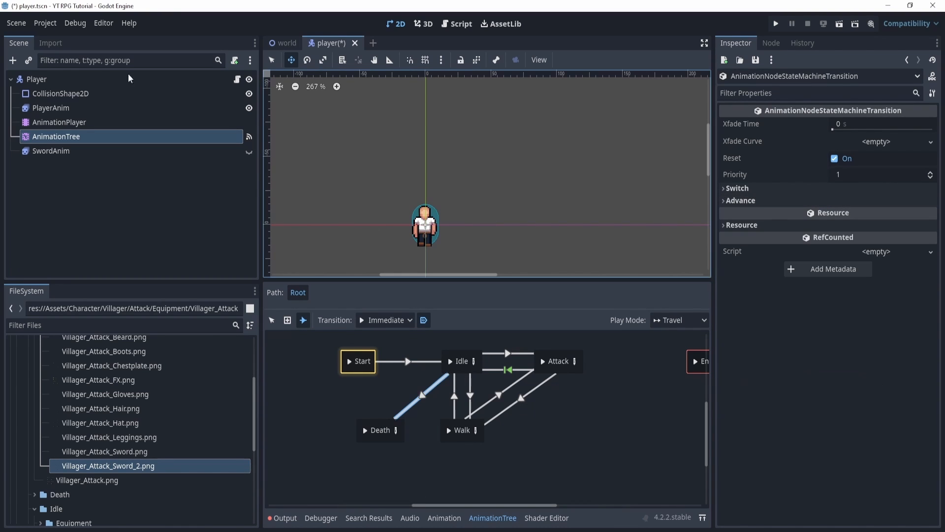
# Step: Show Player.gd in a floating script editor window maximized to full screen
pyautogui.click(460, 23)
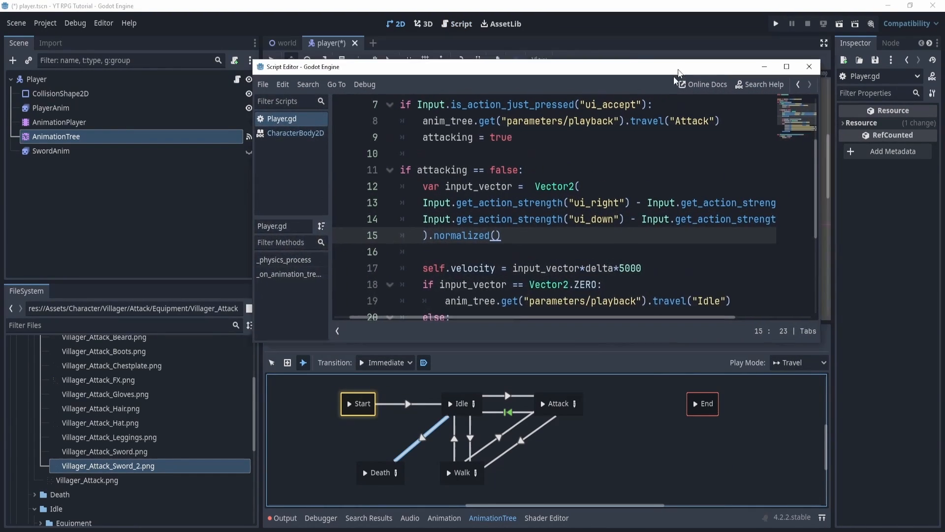
pyautogui.click(808, 67)
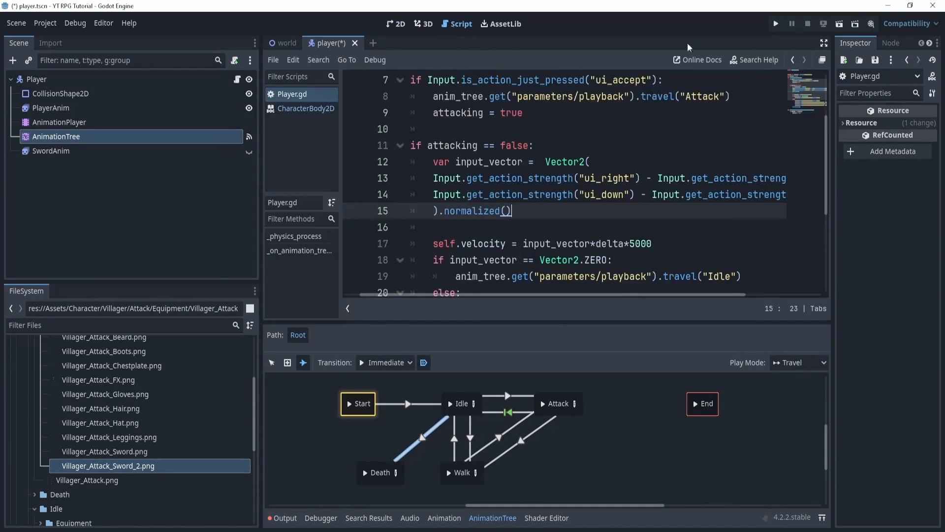
pyautogui.moveTo(824, 60)
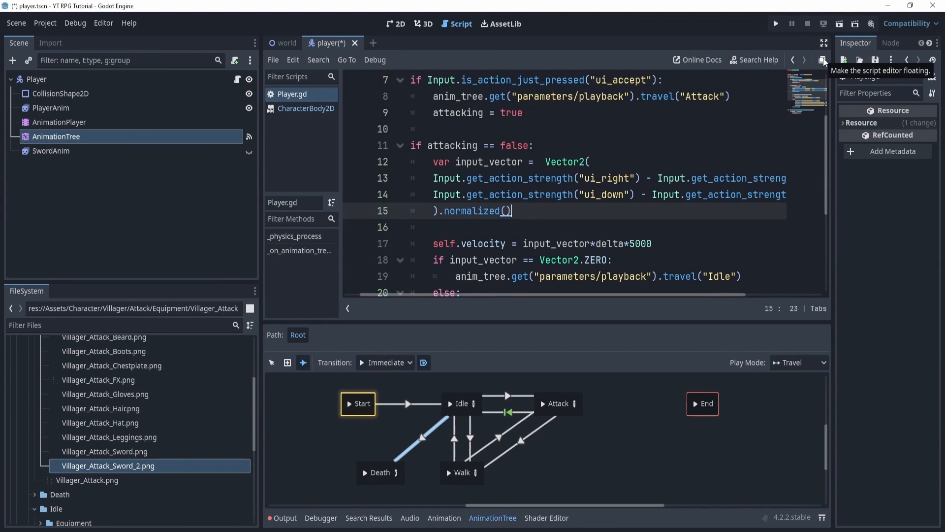
pyautogui.click(824, 60)
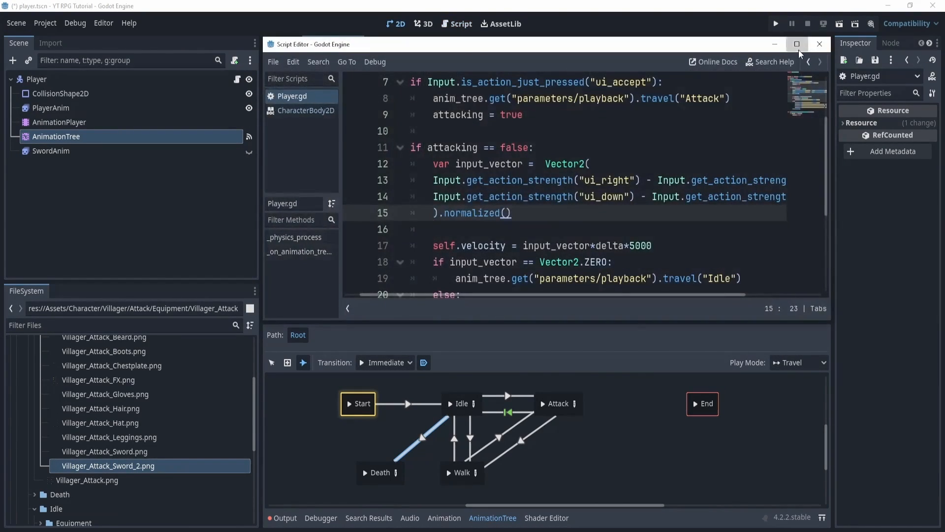
pyautogui.click(797, 43)
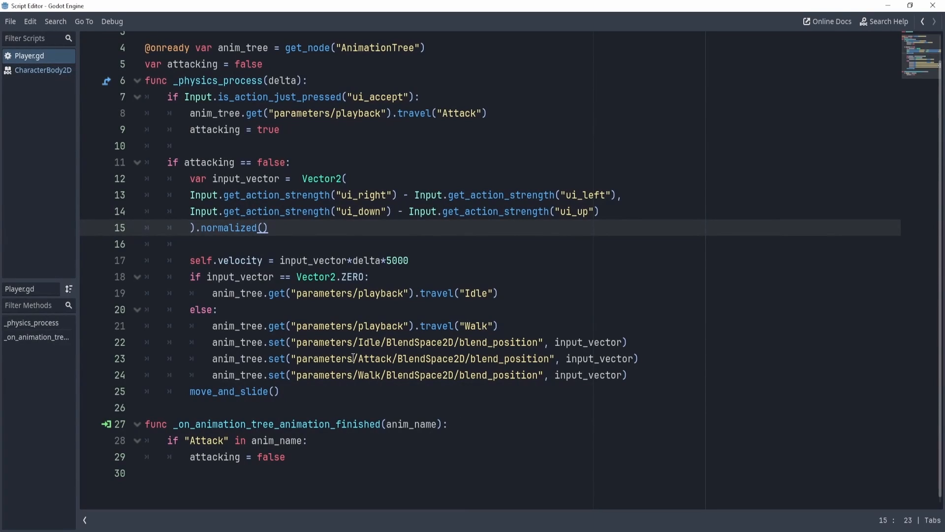
pyautogui.moveTo(547, 409)
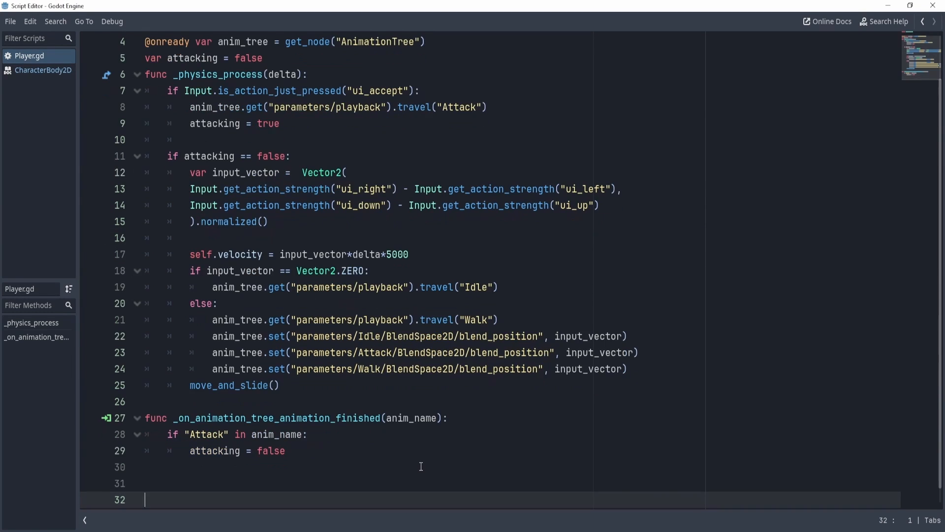
# Step: Write func hit(damage): in Player.gd with health -= damage
pyautogui.write('func')
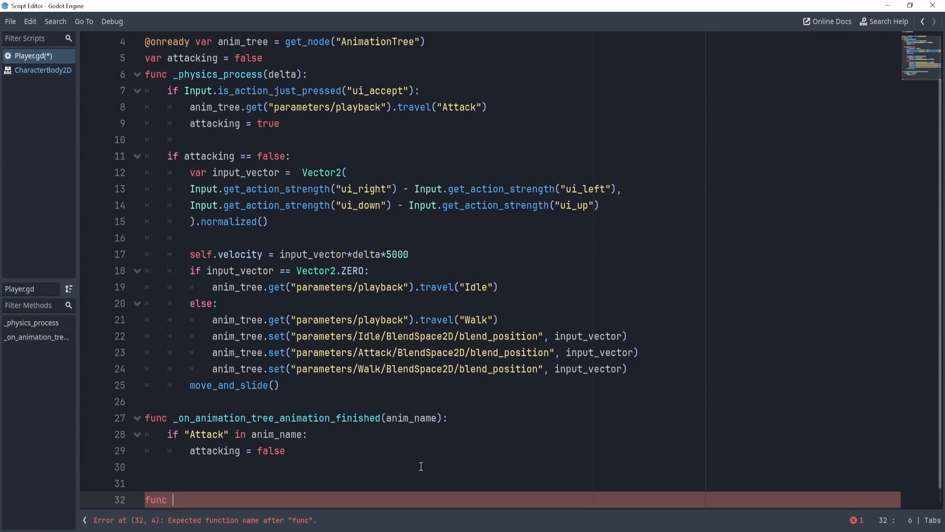
pyautogui.write('hit')
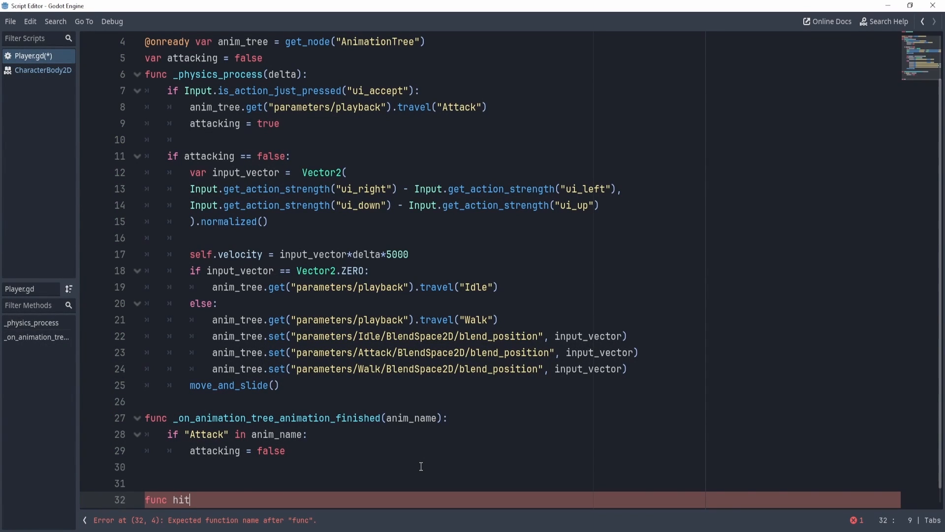
pyautogui.write('(d)')
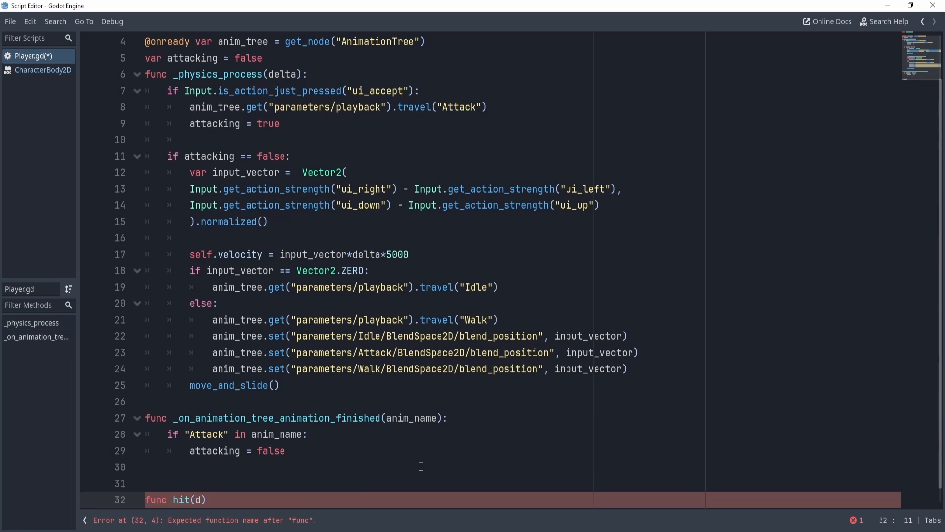
pyautogui.write('amage')
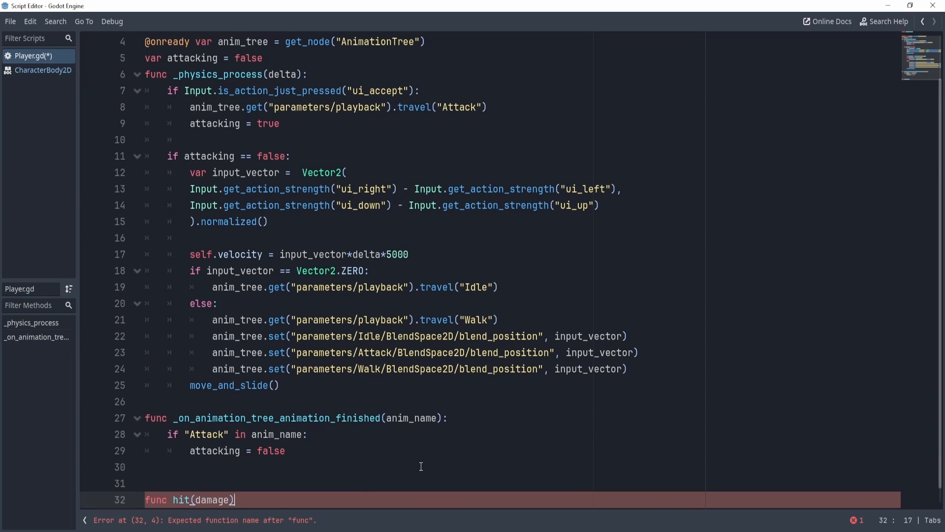
pyautogui.write(':')
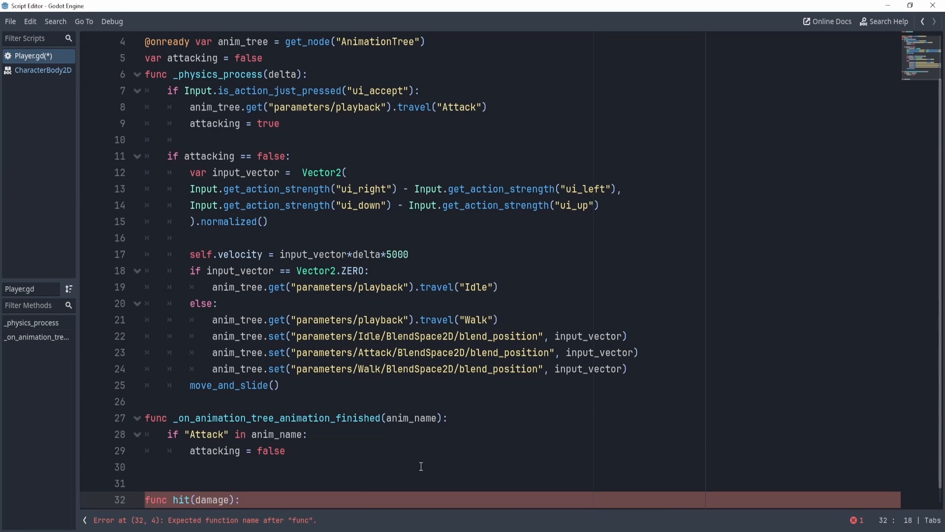
pyautogui.write('healt')
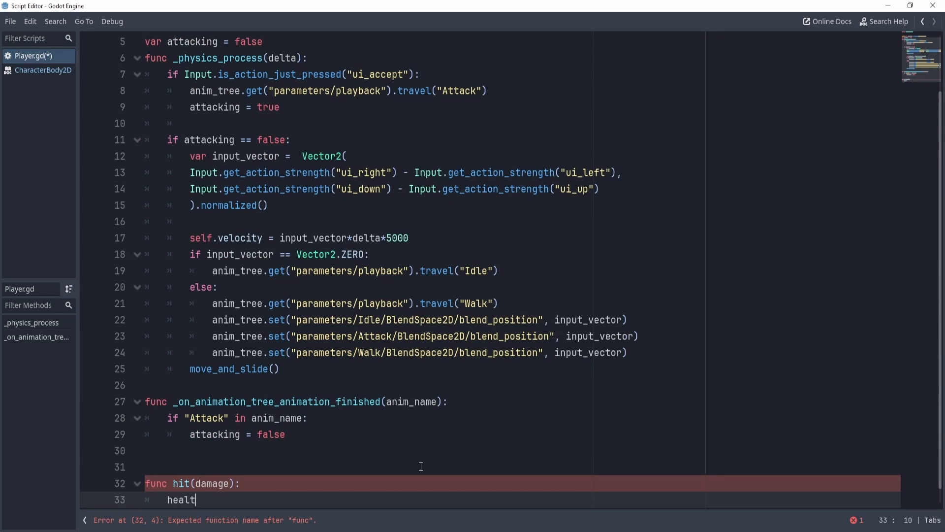
pyautogui.write('h -= damage')
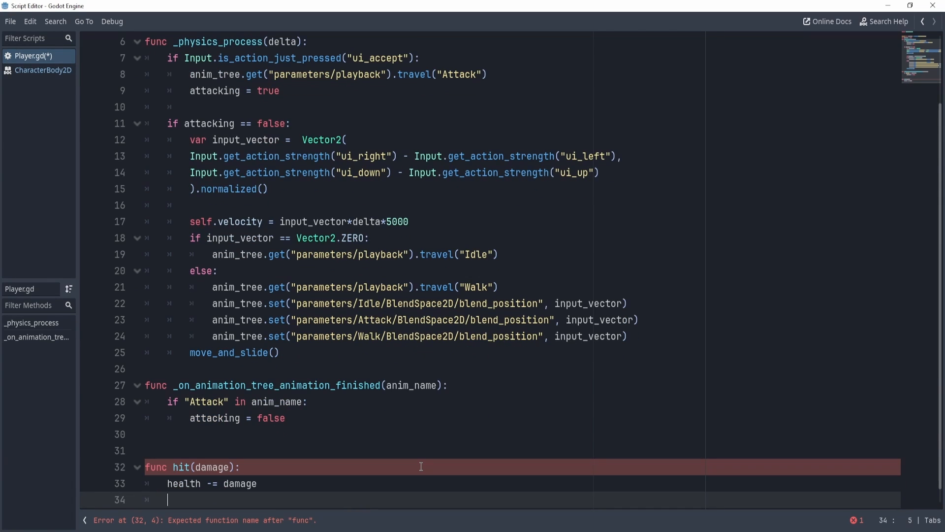
# Step: Add if health <= 0: travel("Death") and a Death blend_position set line
pyautogui.write('if ghealth <')
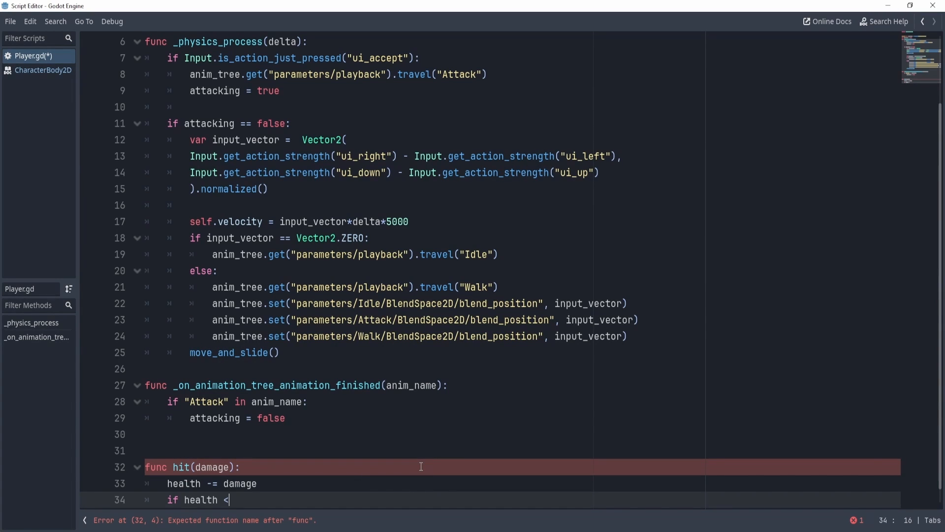
pyautogui.write('= 0:')
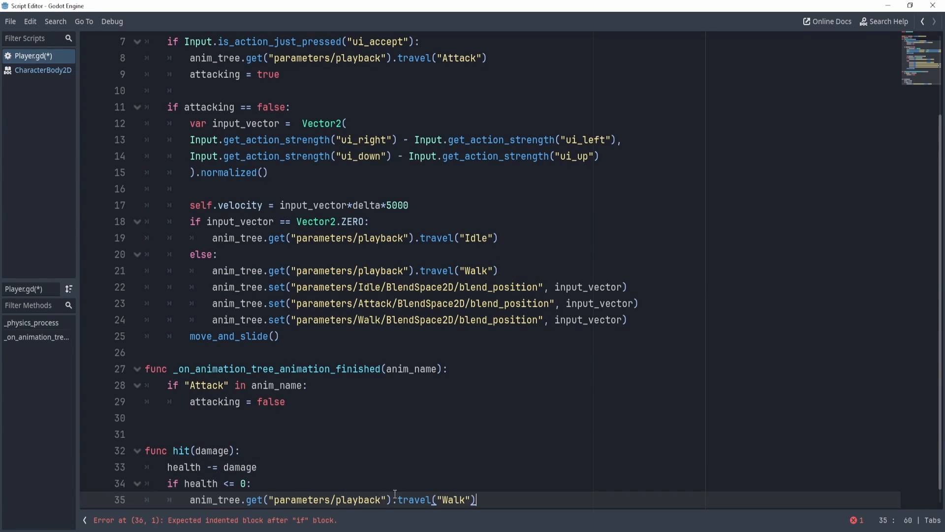
pyautogui.write('Death')
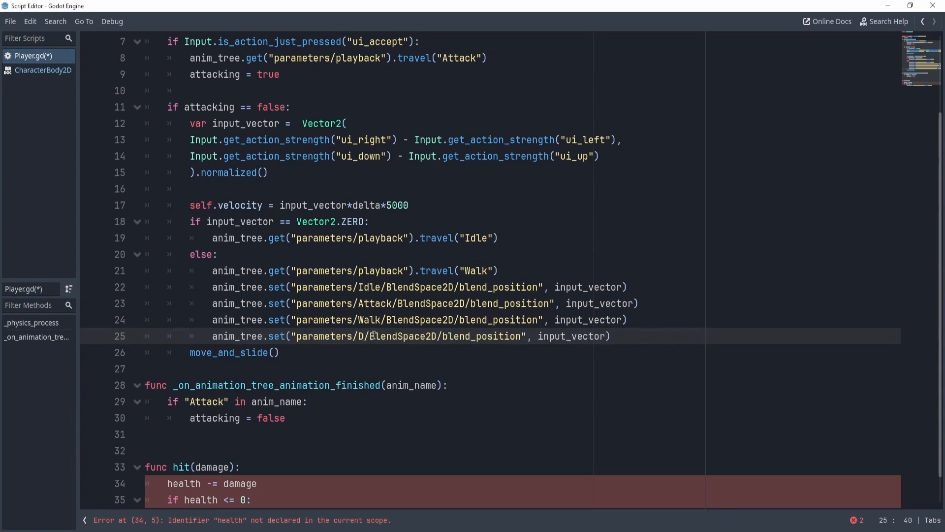
pyautogui.write('eath')
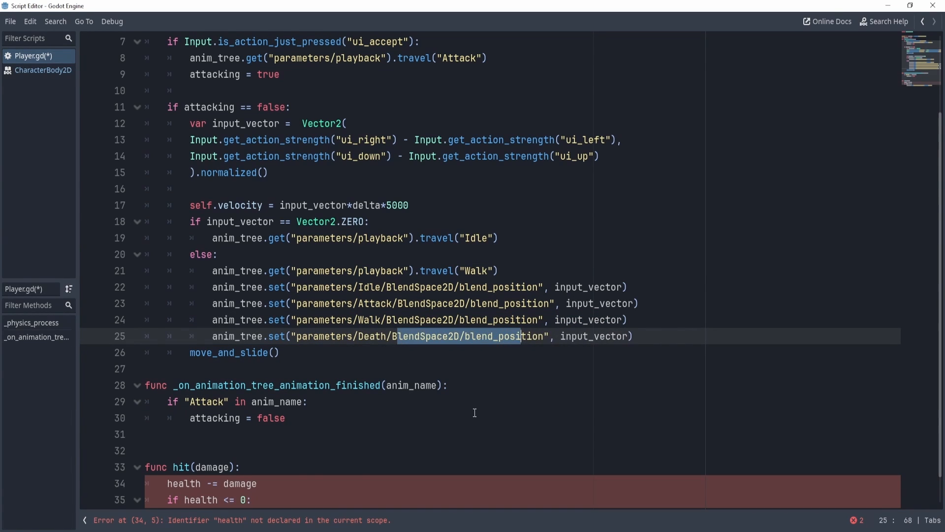
pyautogui.scroll(-3)
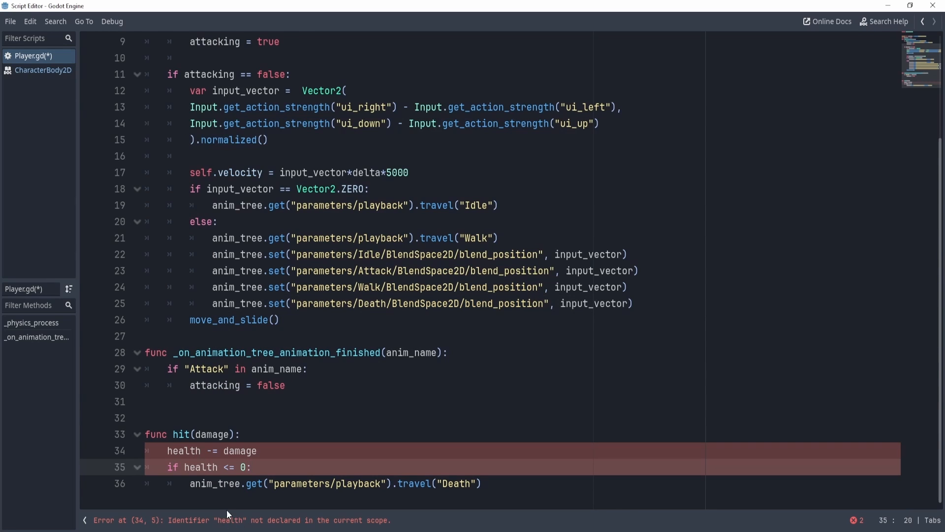
pyautogui.scroll(3)
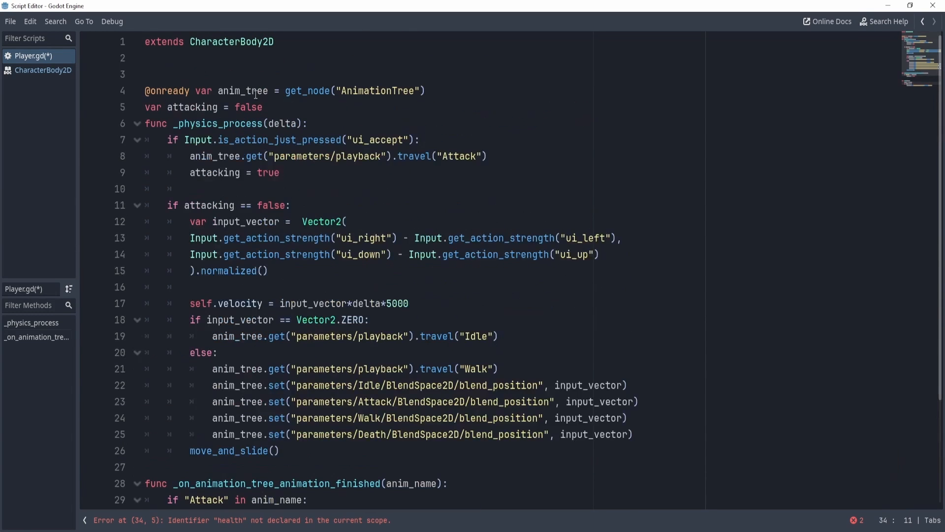
# Step: Add :int and :bool type hints to the player's health and flag variable declarations
pyautogui.write('var hea')
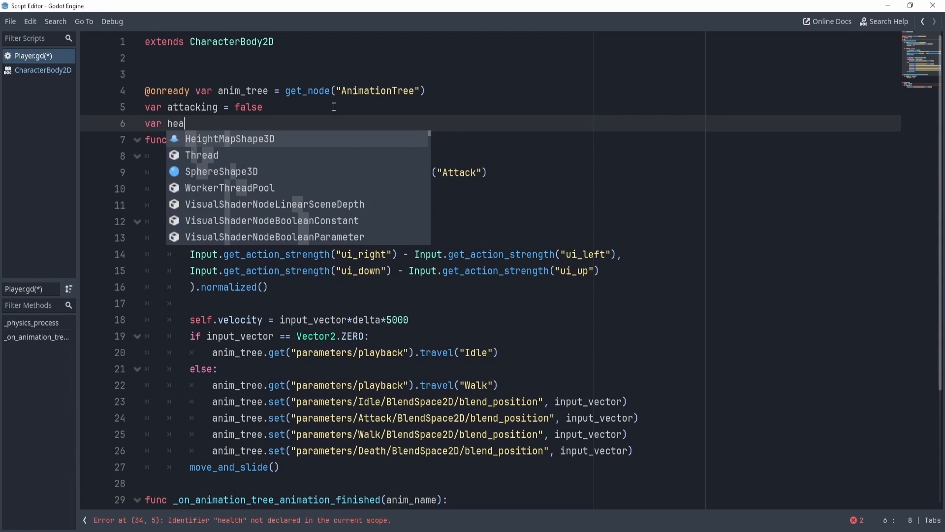
pyautogui.write('lth:int')
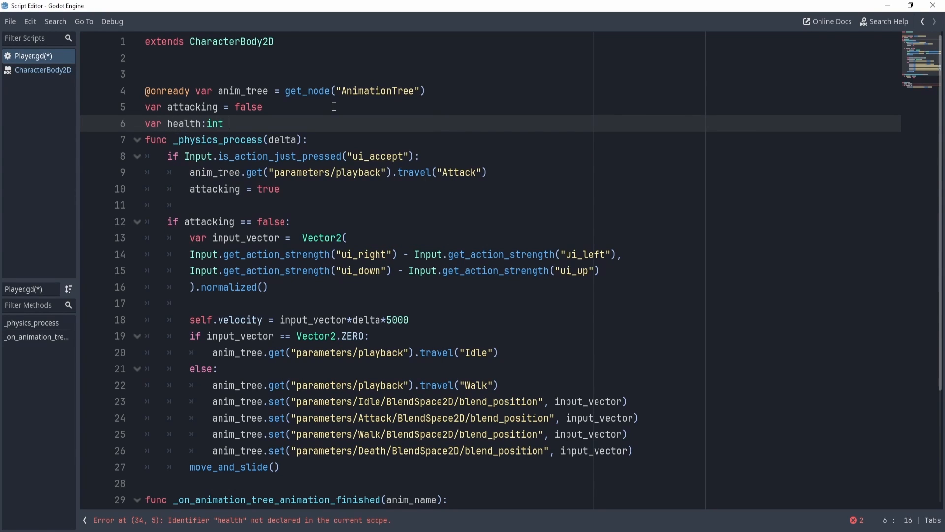
pyautogui.write('= 5')
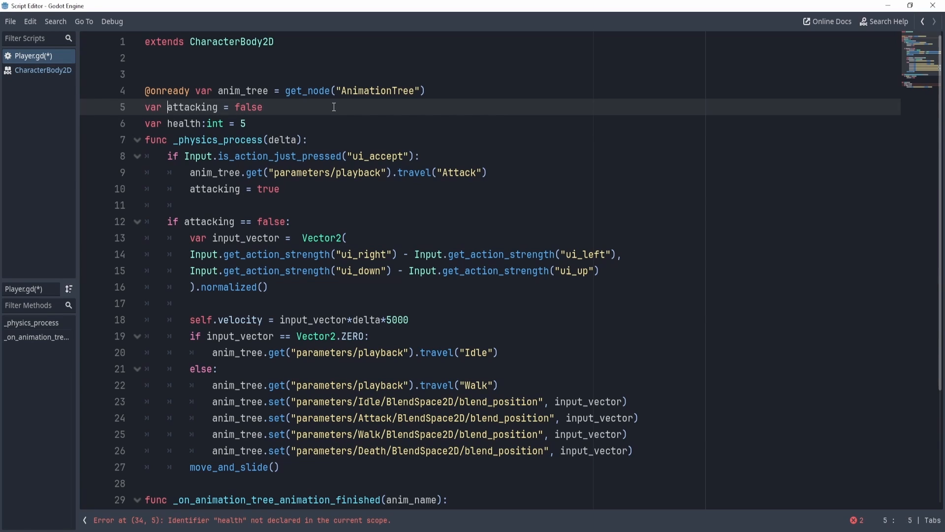
pyautogui.write(':bool')
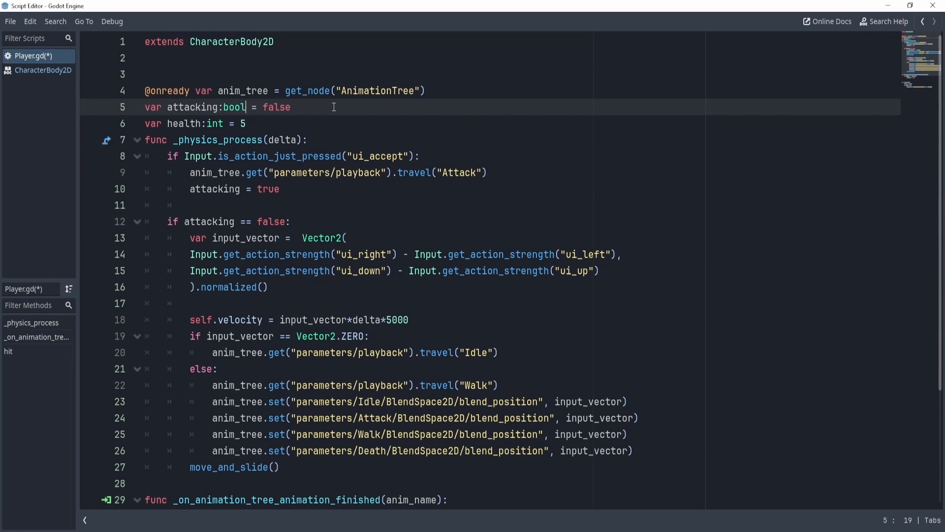
pyautogui.click(225, 107)
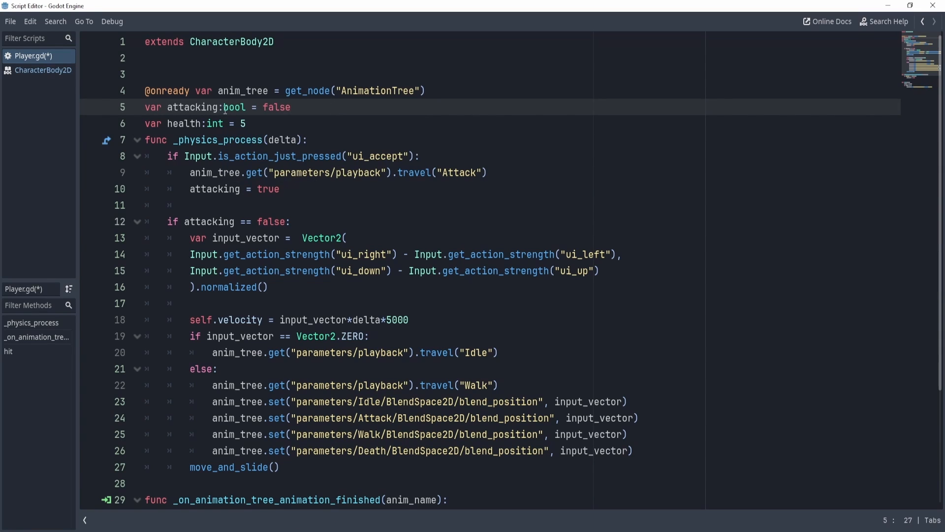
pyautogui.doubleClick(182, 123)
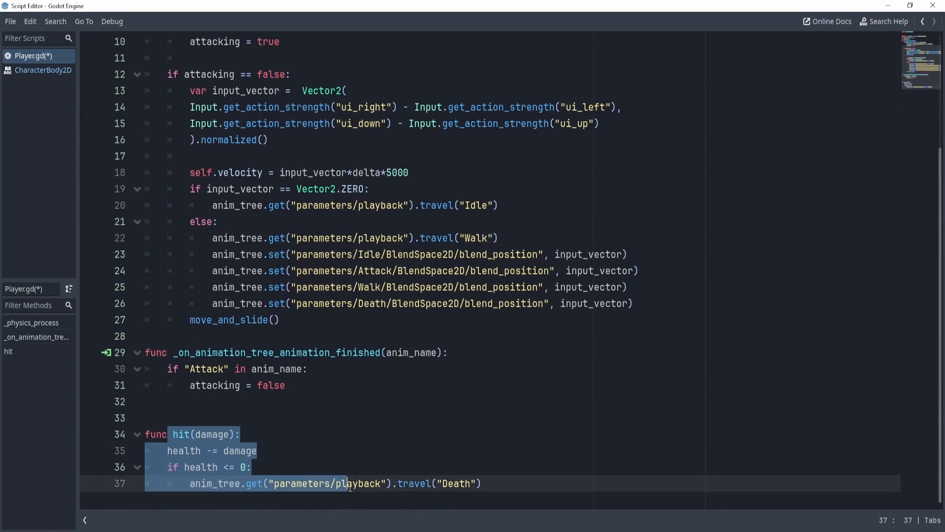
# Step: After travel("Death") in hit, await anim_tree.animation_finished and queue_free the player
pyautogui.click(187, 483)
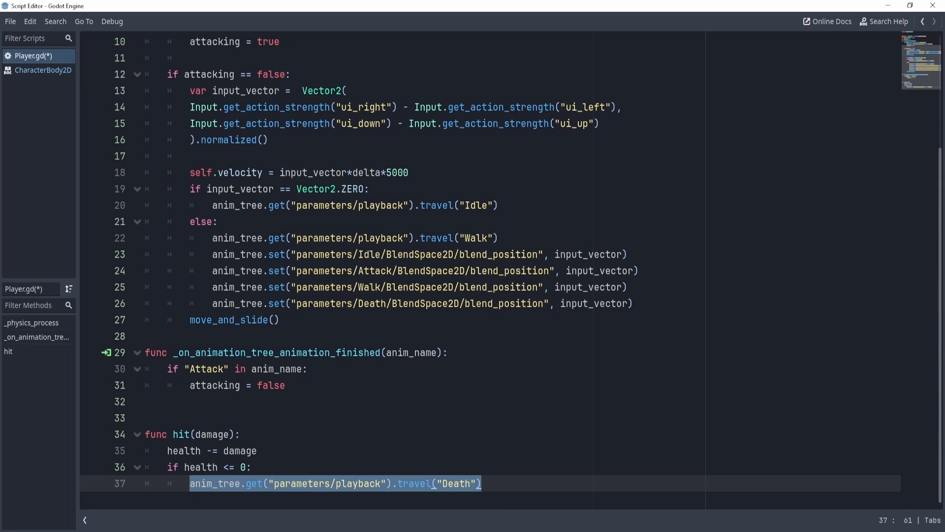
pyautogui.click(336, 483)
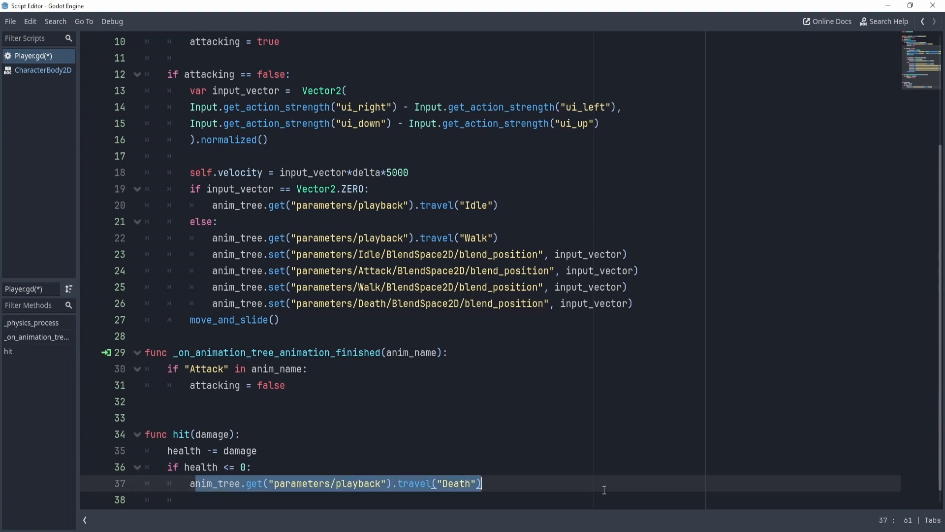
pyautogui.write('aw')
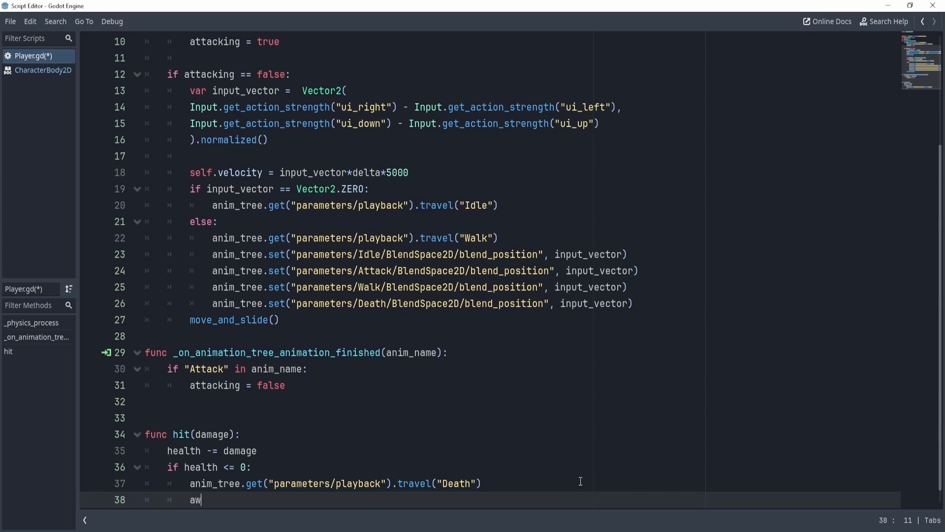
pyautogui.write('ait anim_tree.animation')
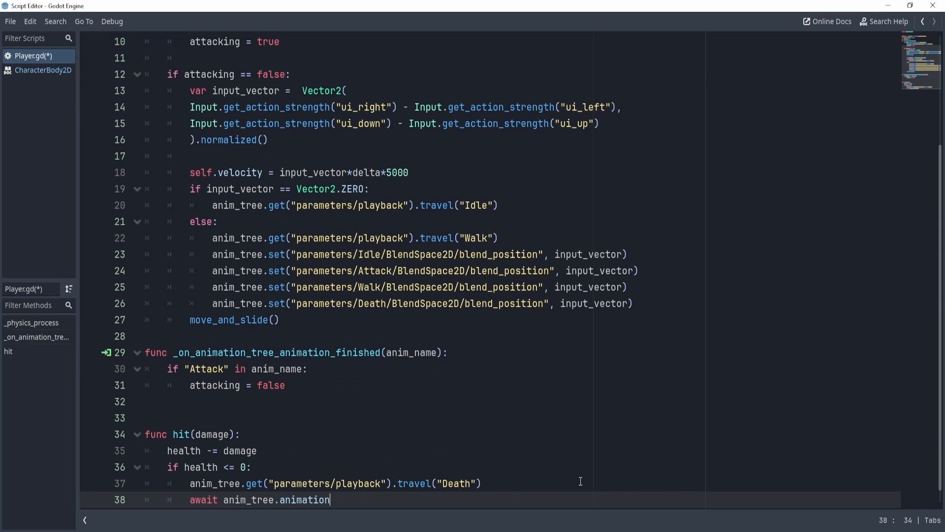
pyautogui.write('_finished')
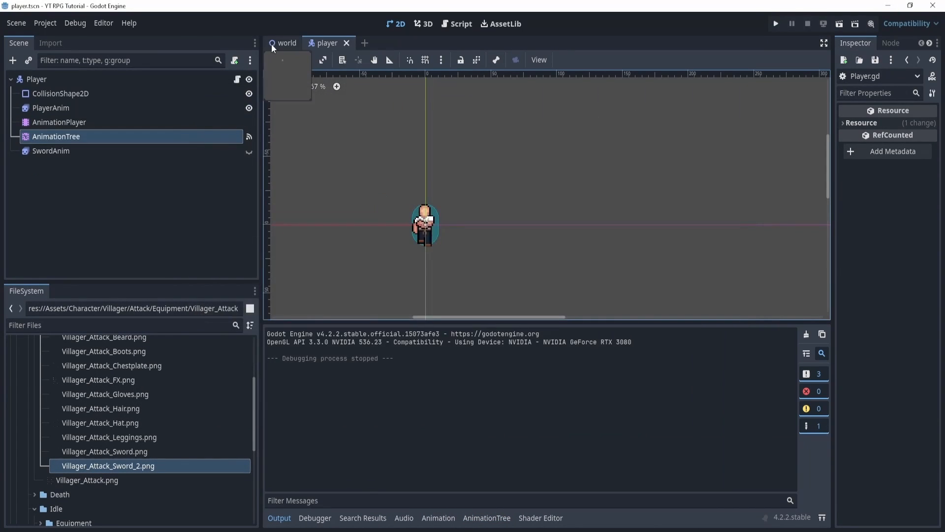
# Step: Call hit(5) inside Player.gd's _ready(), then return to the World scene view
pyautogui.click(286, 42)
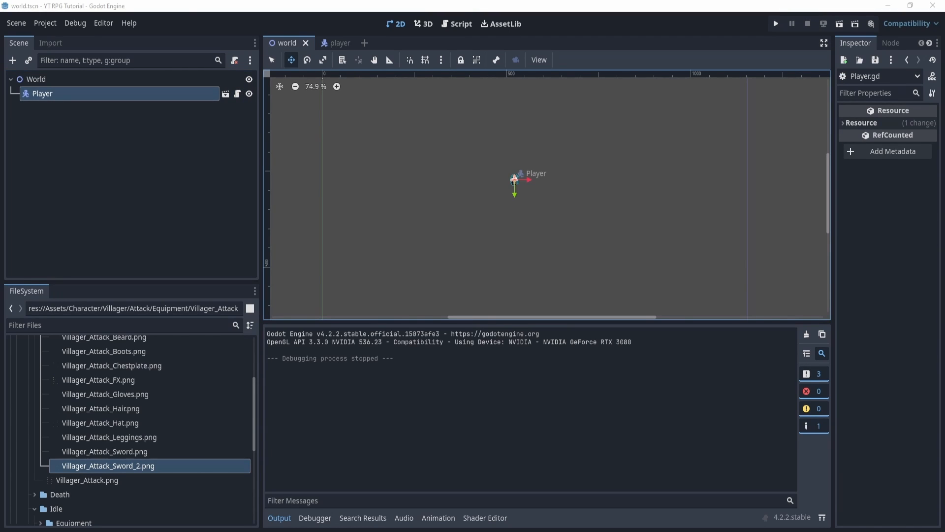
pyautogui.click(462, 23)
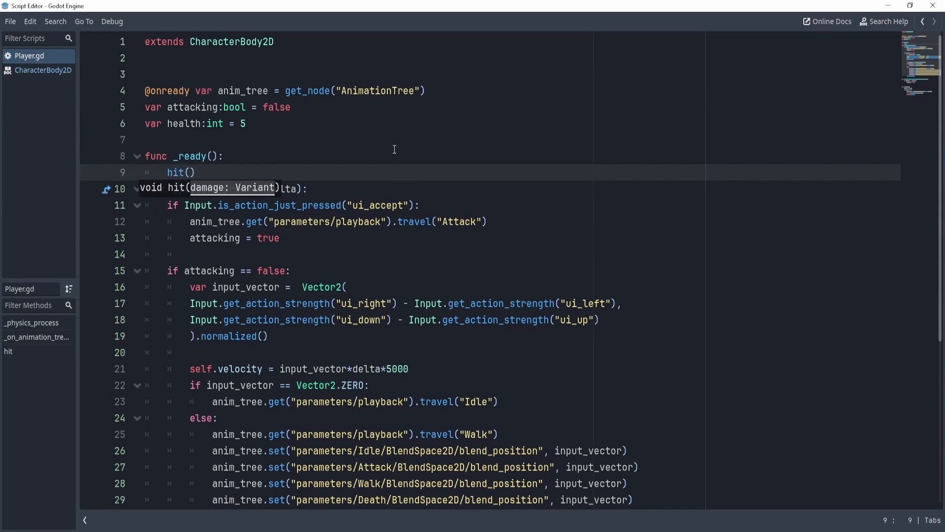
pyautogui.write('5')
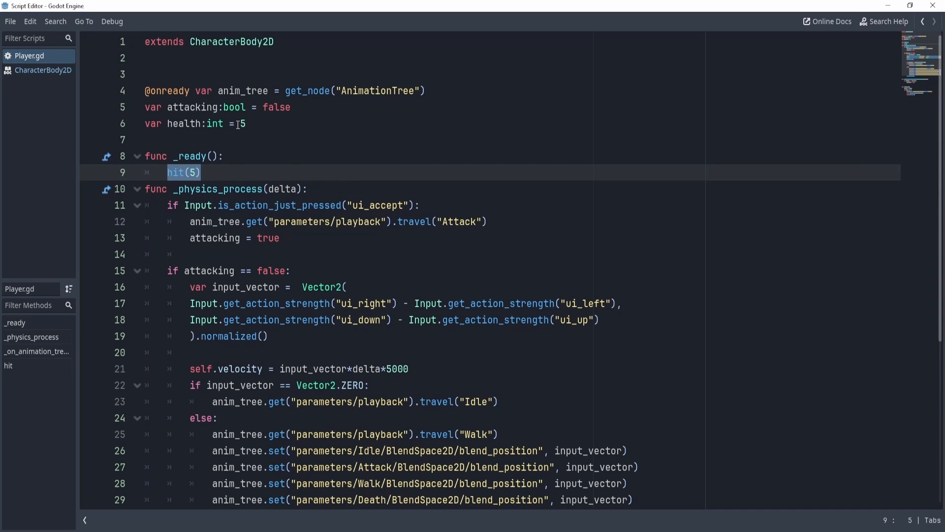
pyautogui.scroll(-3)
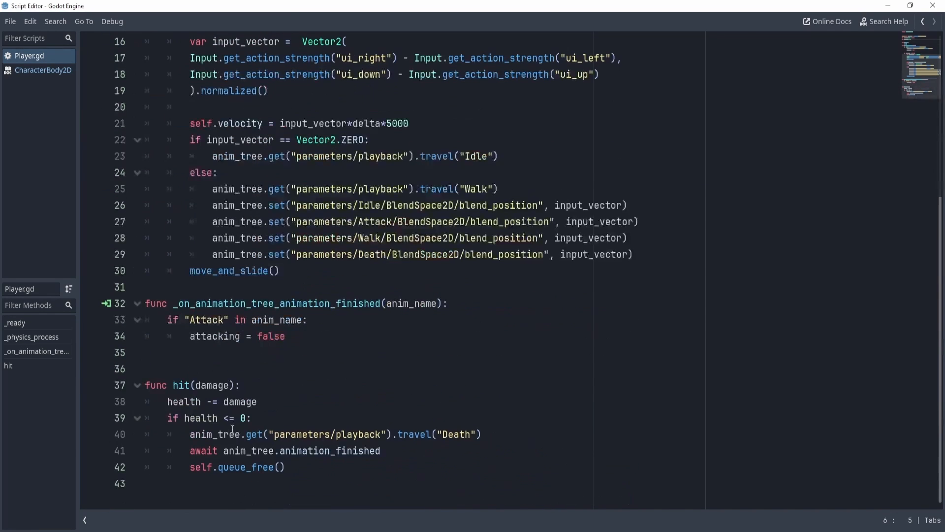
pyautogui.click(395, 24)
pyautogui.write('ca')
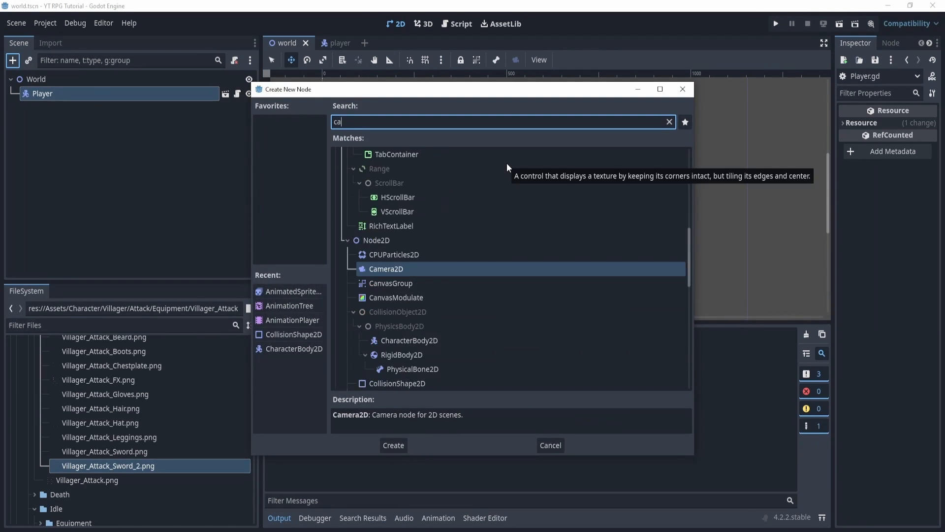
# Step: Add a Camera2D under Player with Zoom 2, run the project and show the Remote scene tree
pyautogui.click(392, 445)
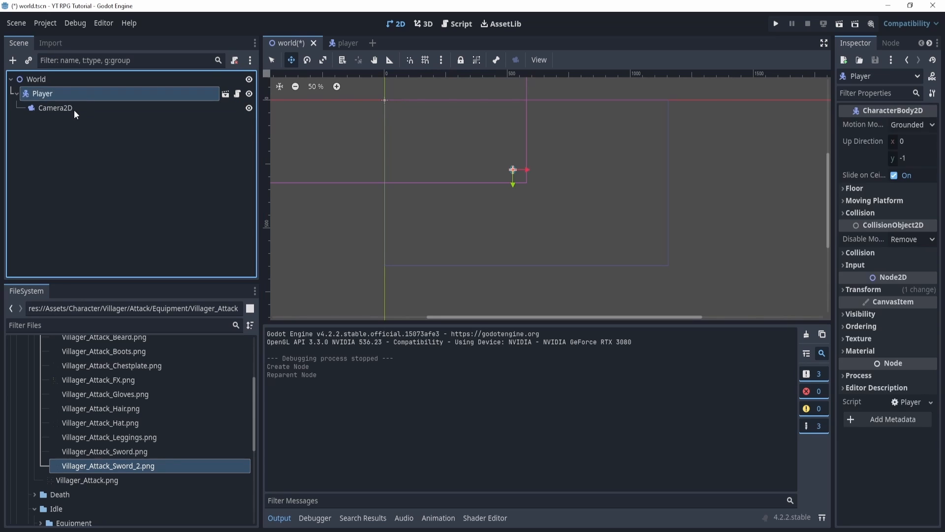
pyautogui.click(55, 107)
pyautogui.write('2')
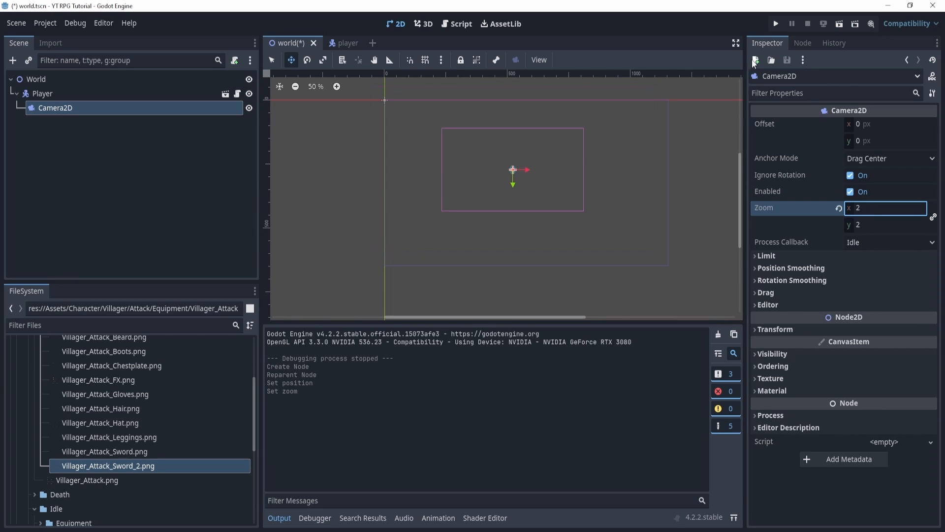
pyautogui.click(776, 24)
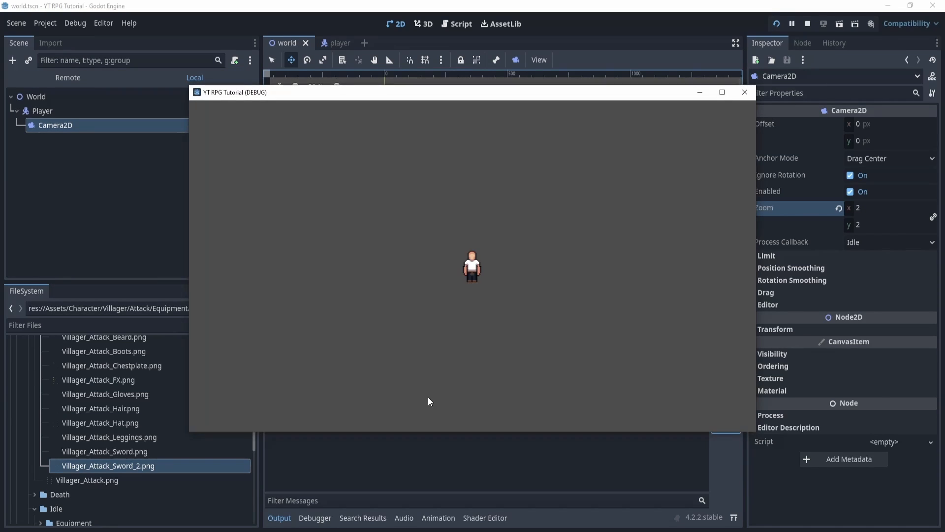
pyautogui.moveTo(524, 462)
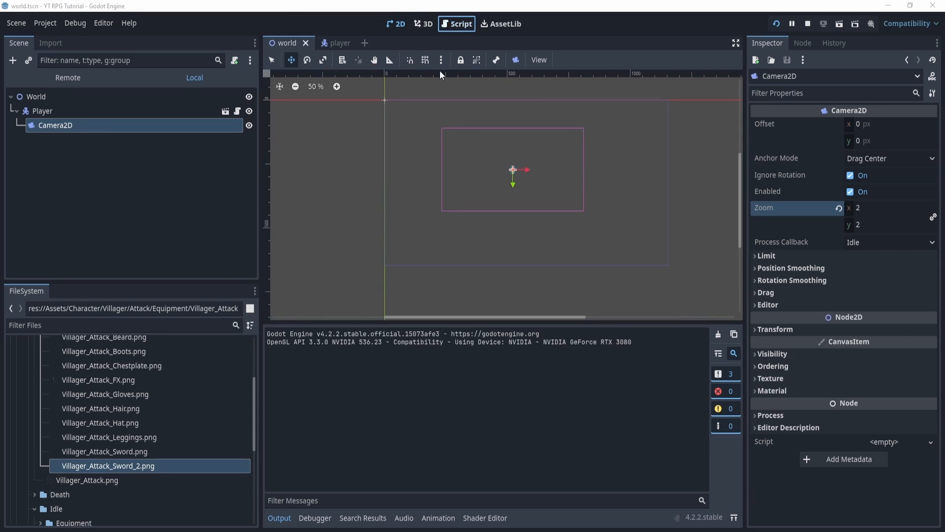
pyautogui.click(67, 77)
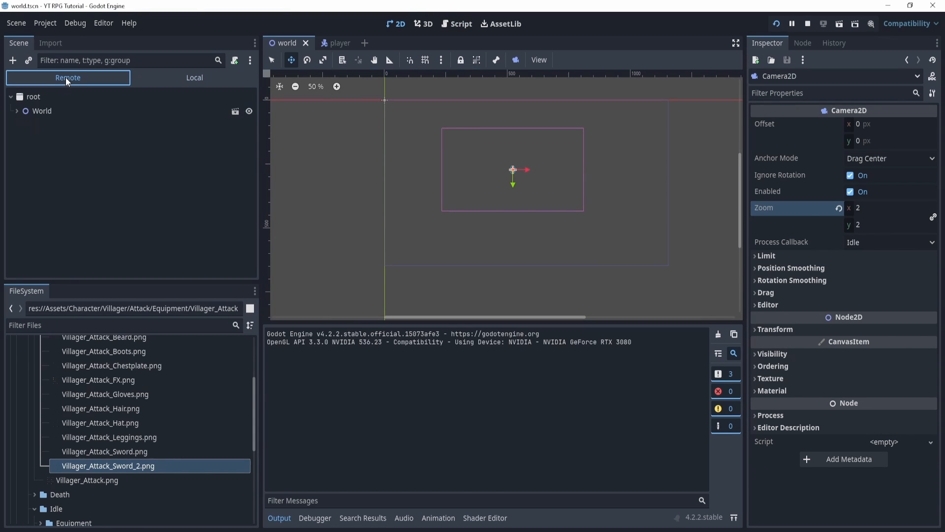
pyautogui.moveTo(141, 60)
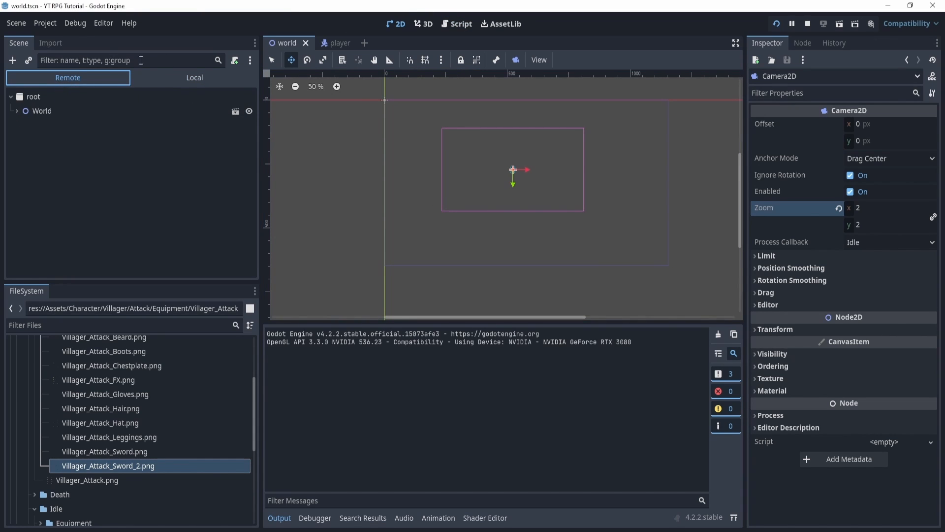
pyautogui.moveTo(169, 79)
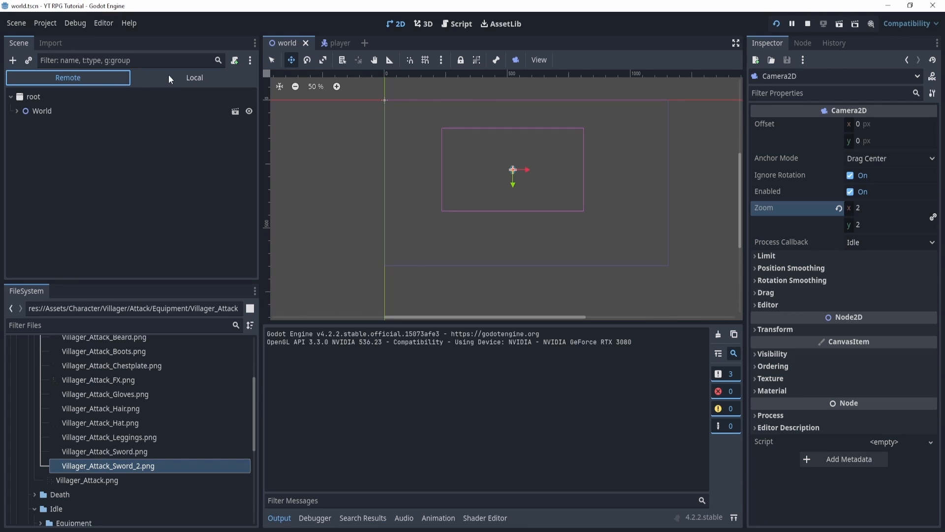
# Step: Select the remote Player node to confirm Health is 0, then reopen the player scene
pyautogui.click(194, 78)
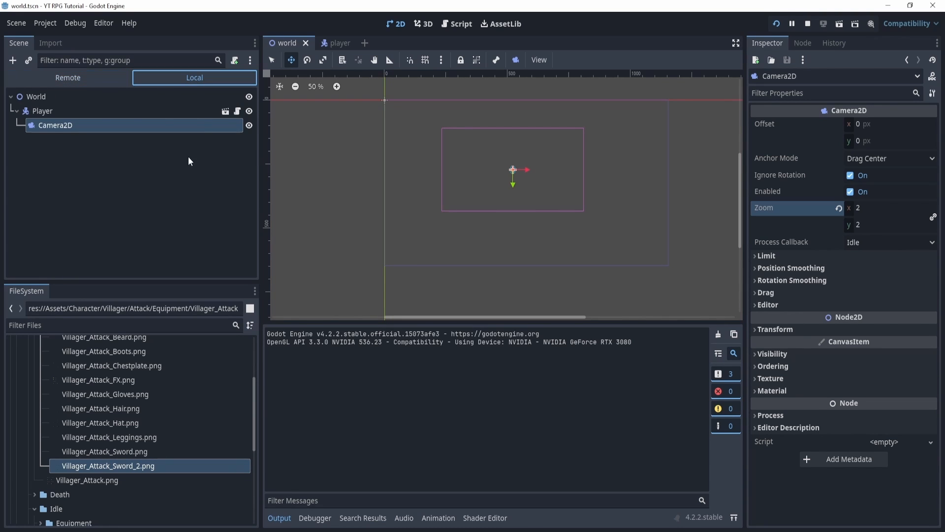
pyautogui.click(67, 77)
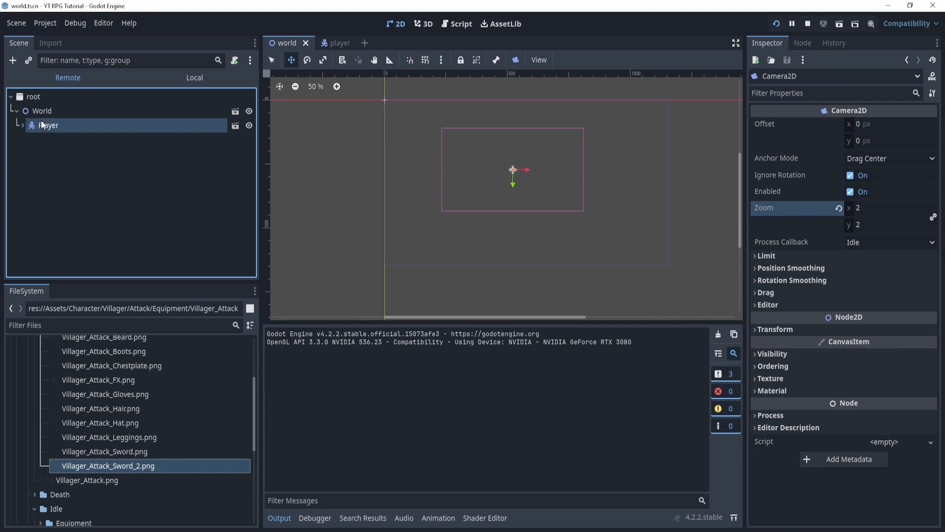
pyautogui.click(48, 125)
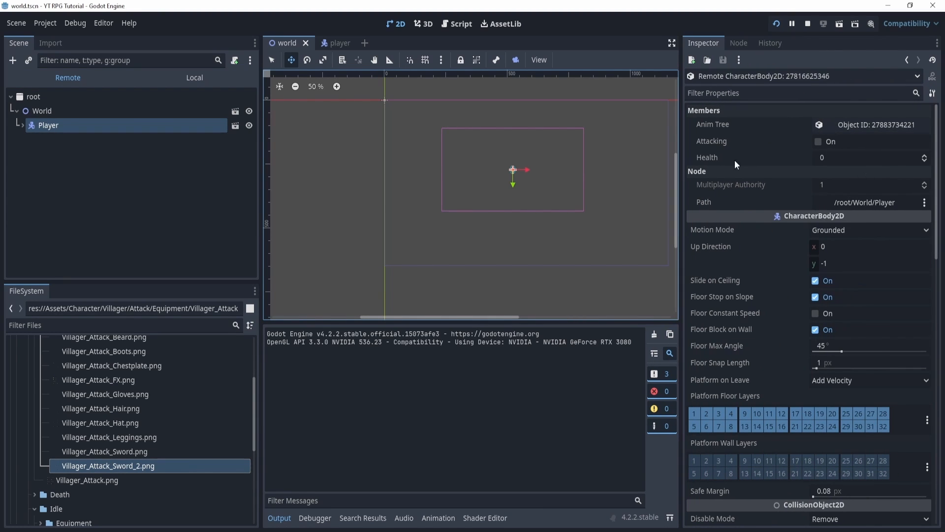
pyautogui.moveTo(724, 159)
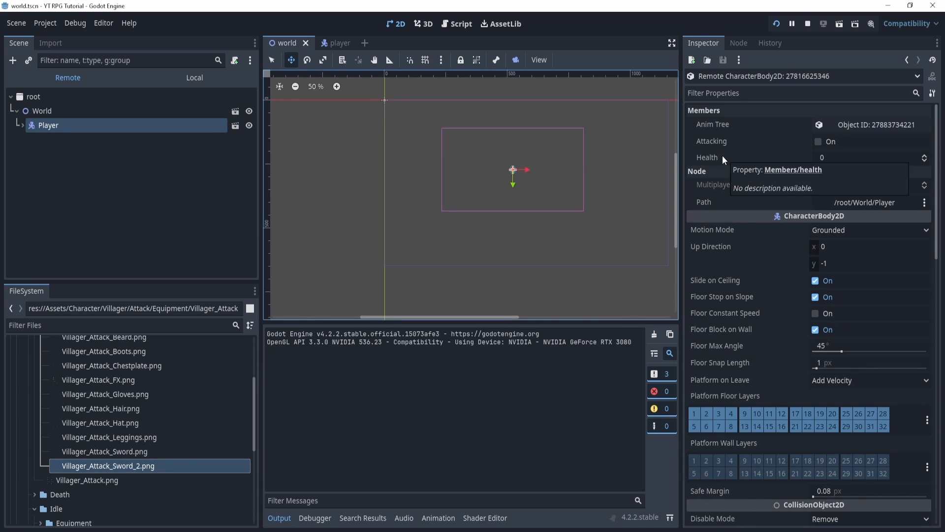
pyautogui.moveTo(414, 4)
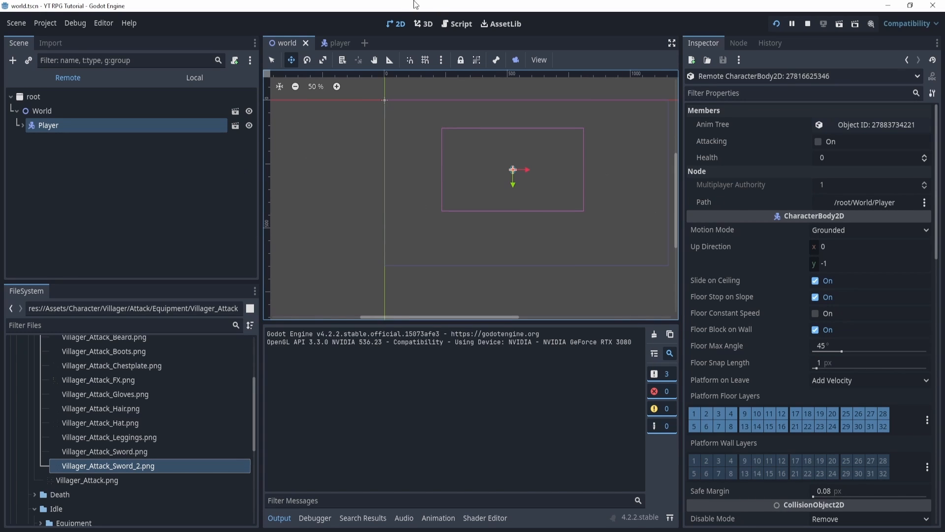
pyautogui.moveTo(716, 163)
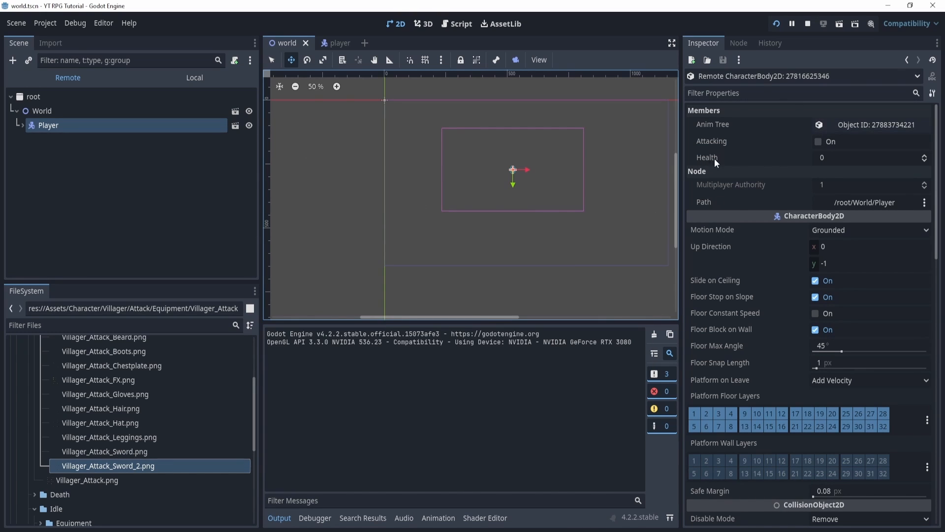
pyautogui.moveTo(857, 199)
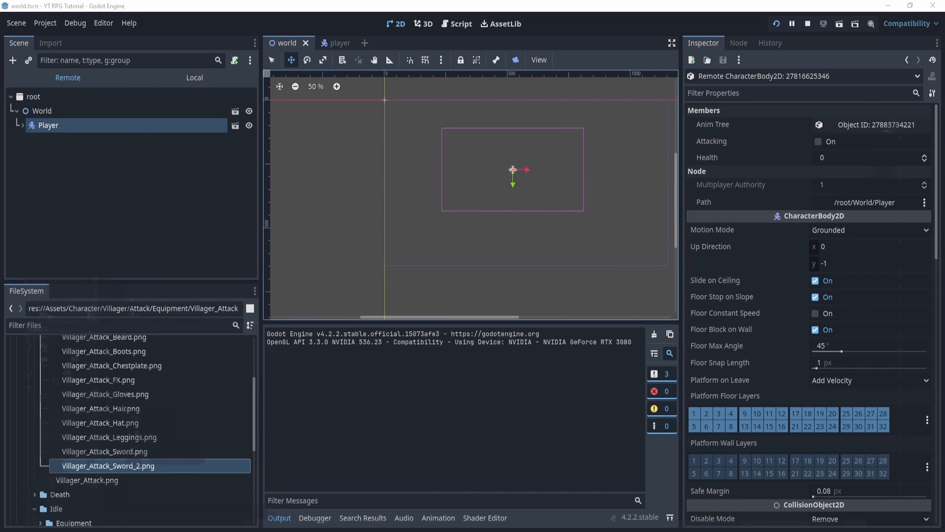
pyautogui.click(462, 24)
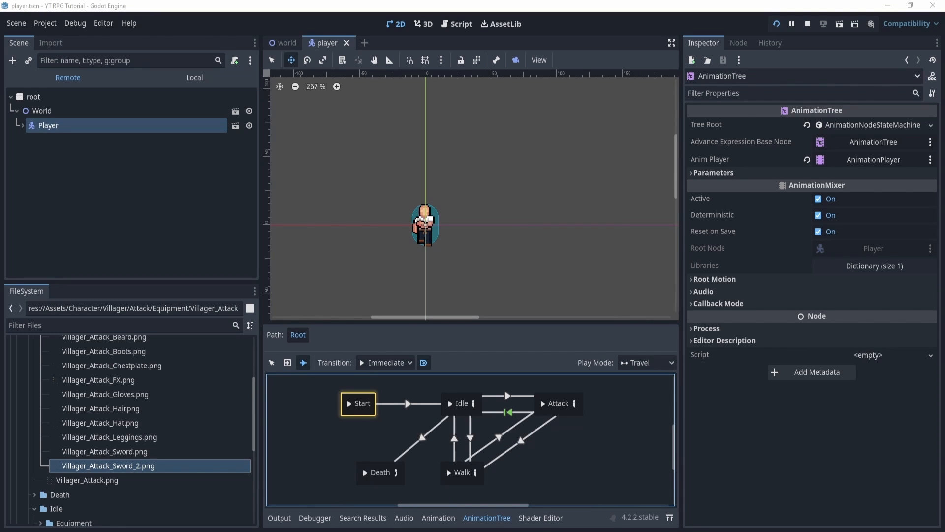
pyautogui.moveTo(388, 410)
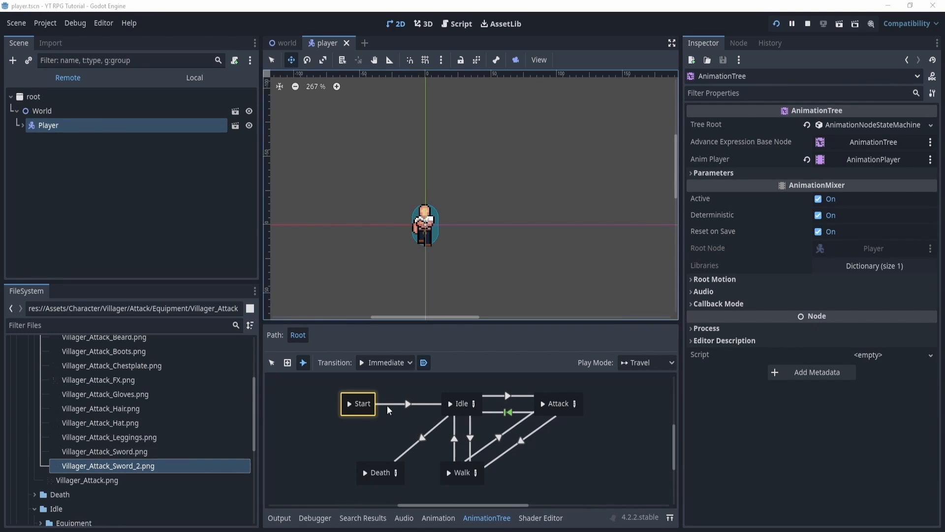
pyautogui.moveTo(310, 58)
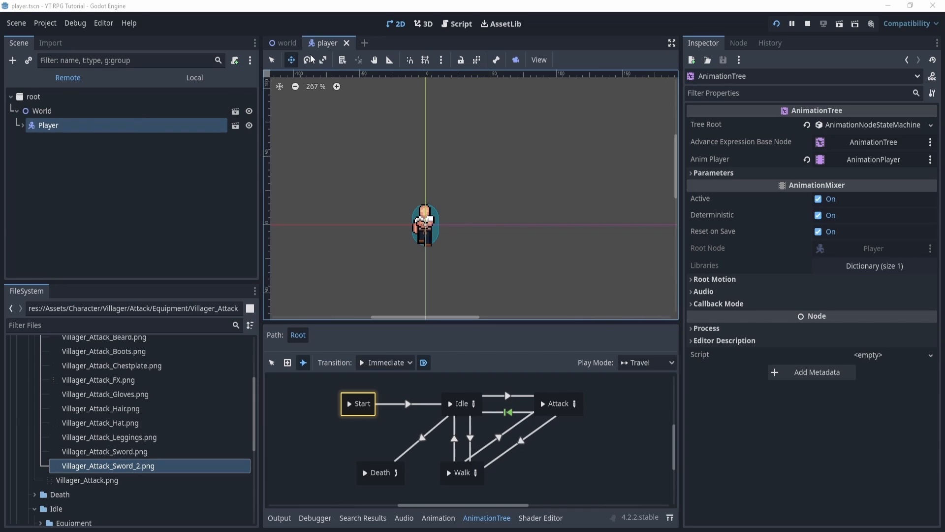
# Step: Stop the test run and reopen Player.gd from the Player node's script icon
pyautogui.click(59, 121)
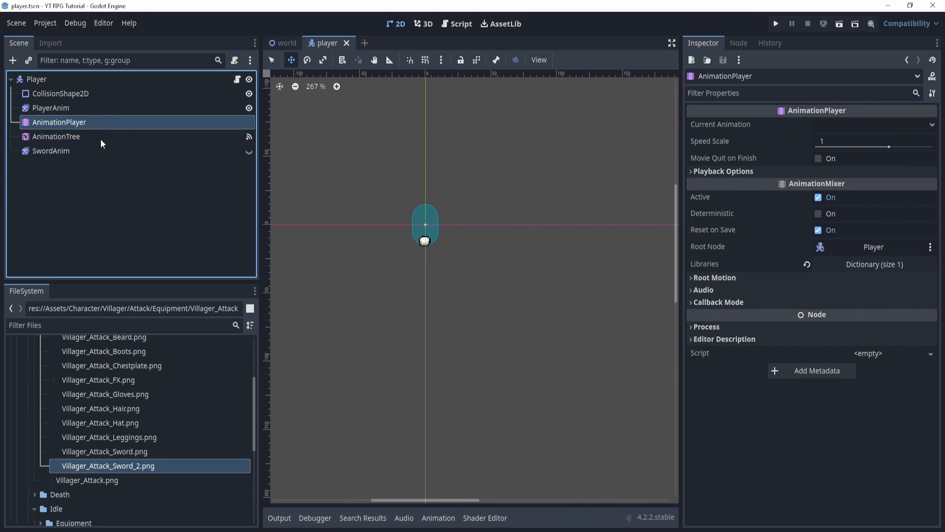
pyautogui.moveTo(159, 130)
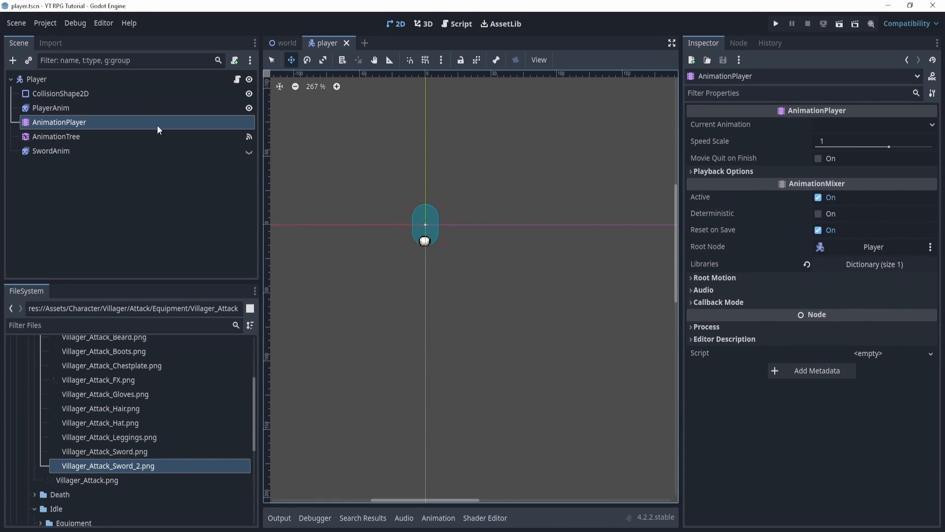
pyautogui.click(56, 136)
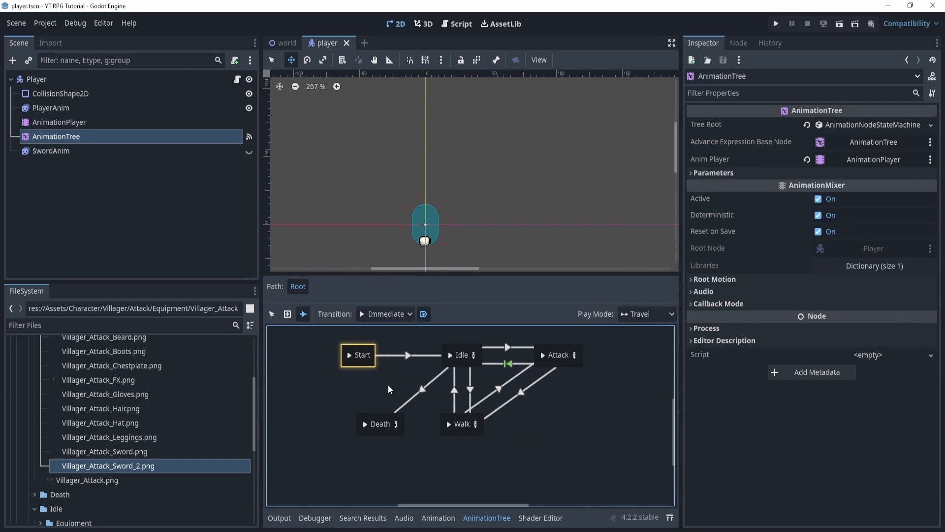
pyautogui.click(271, 314)
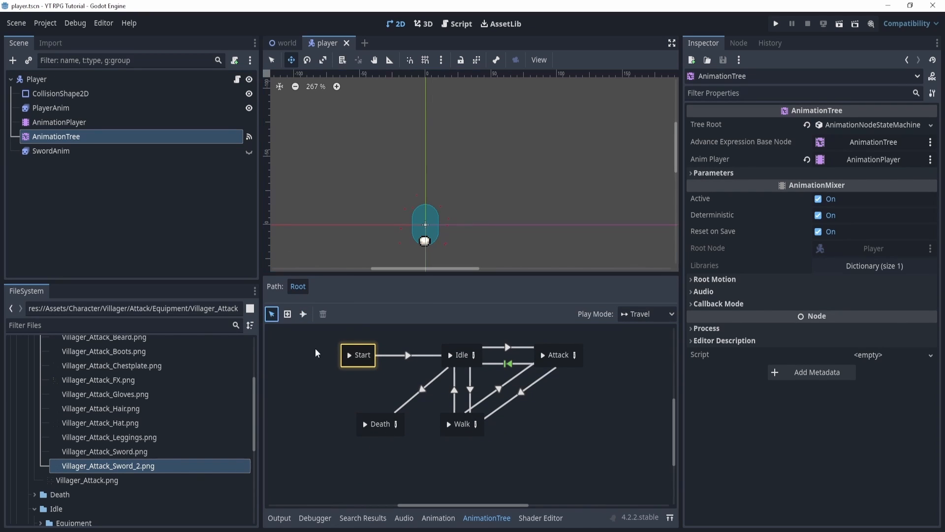
pyautogui.click(380, 424)
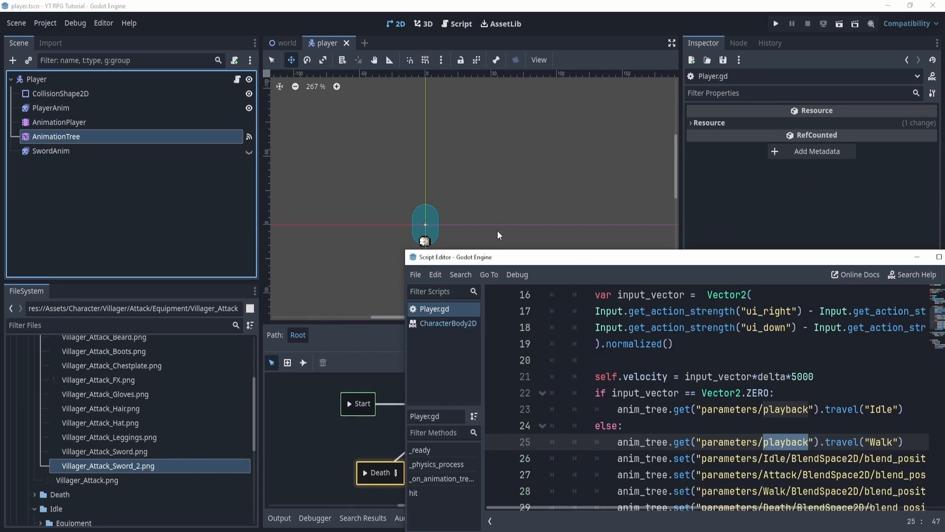
# Step: Add print("play death anim") under the if health <= 0 branch of hit
pyautogui.click(939, 256)
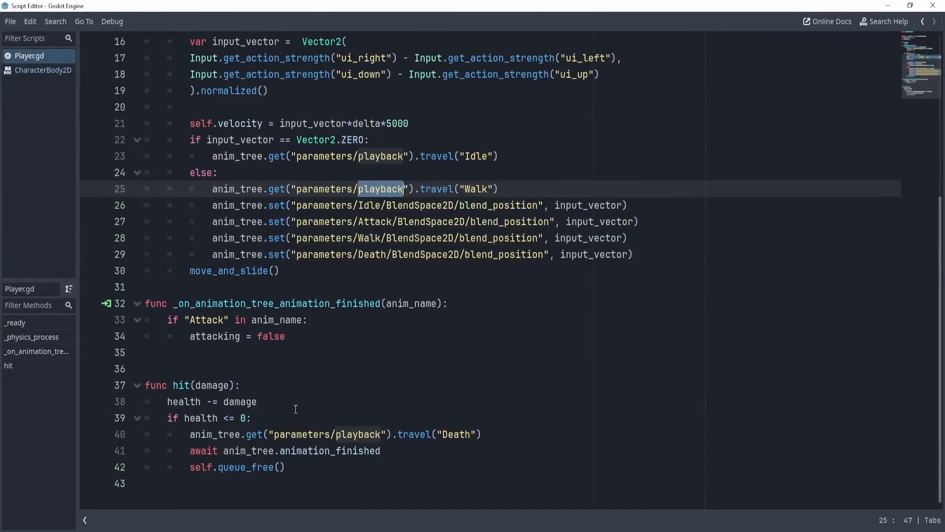
pyautogui.click(252, 418)
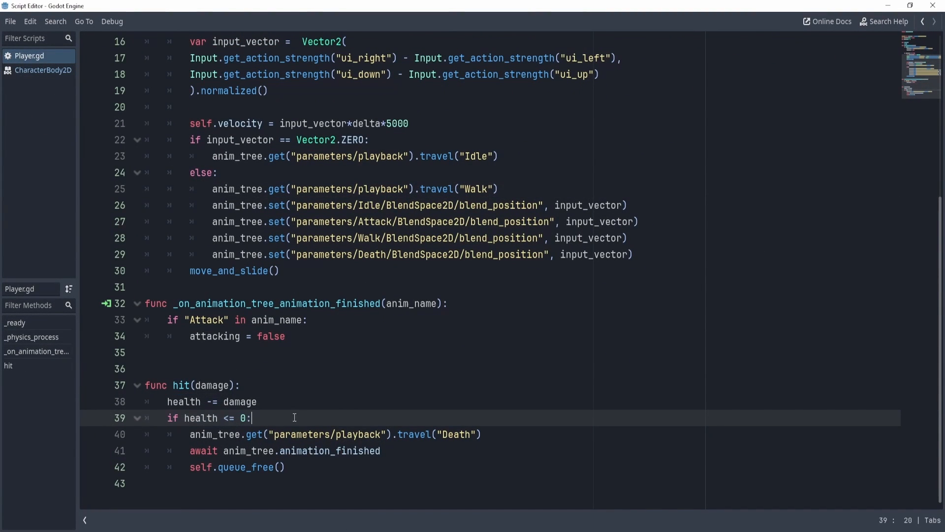
pyautogui.write('print()')
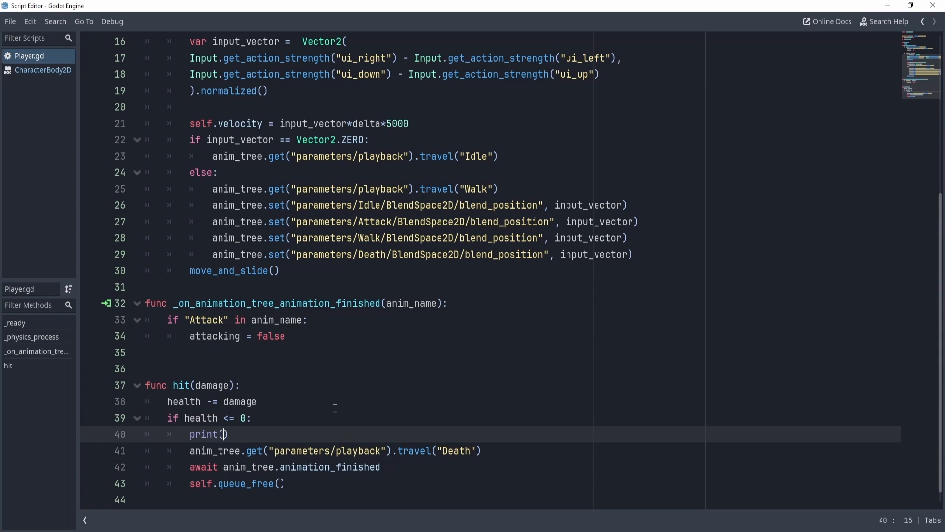
pyautogui.write('"')
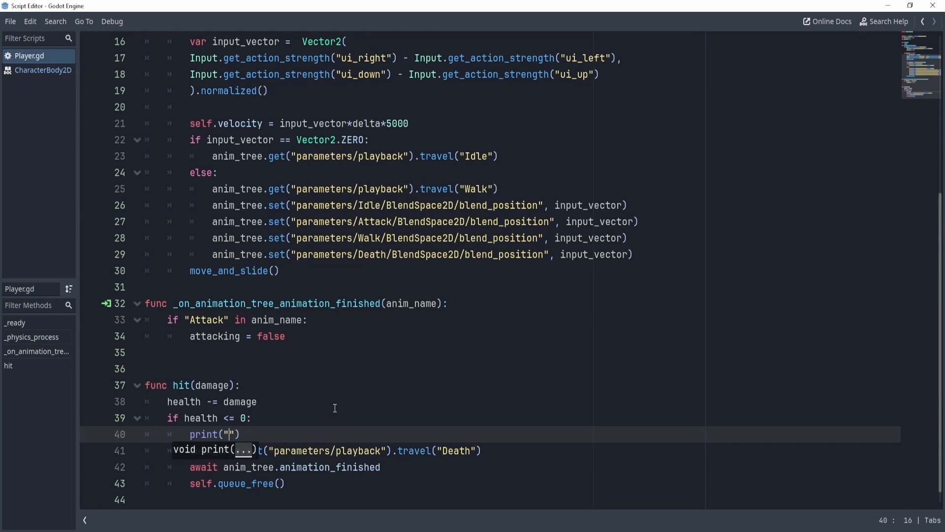
pyautogui.write('play death anim')
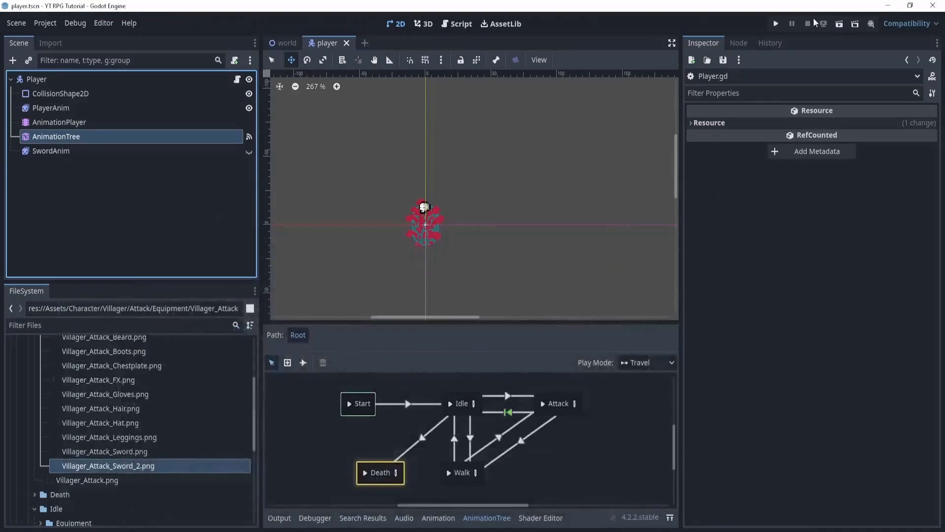
# Step: Run the project to log the death message, stop it and return to the script
pyautogui.click(776, 23)
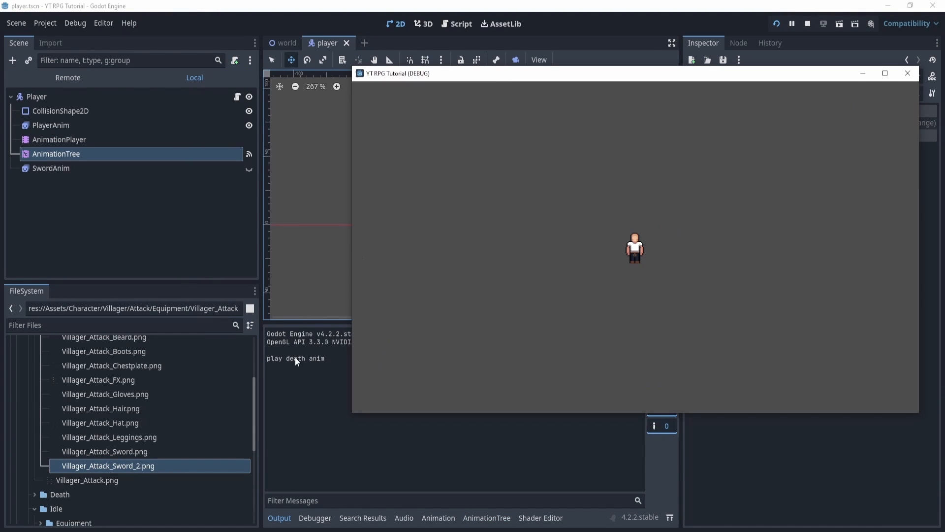
pyautogui.click(807, 23)
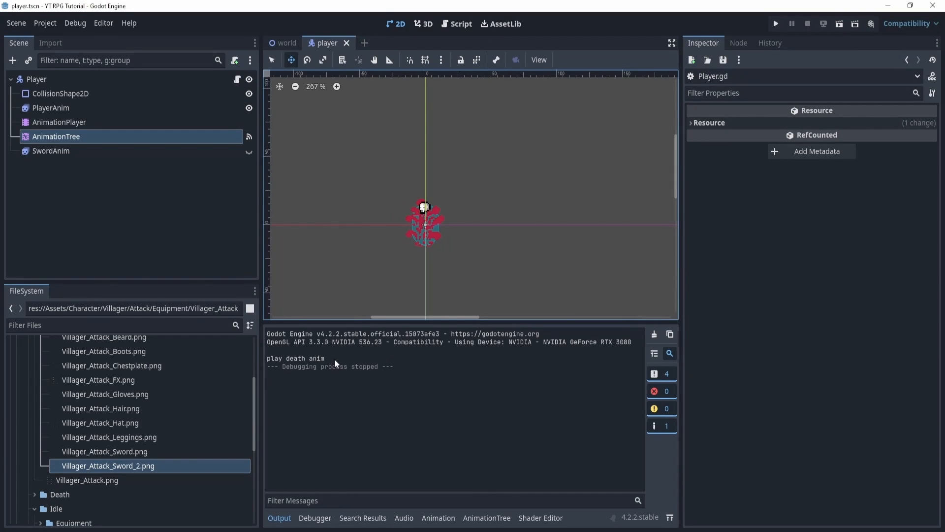
pyautogui.moveTo(801, 265)
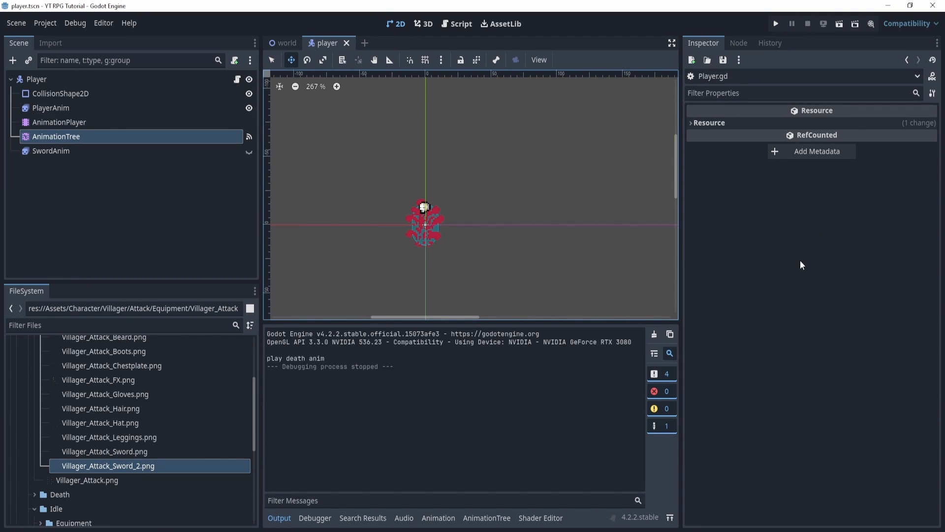
pyautogui.click(461, 24)
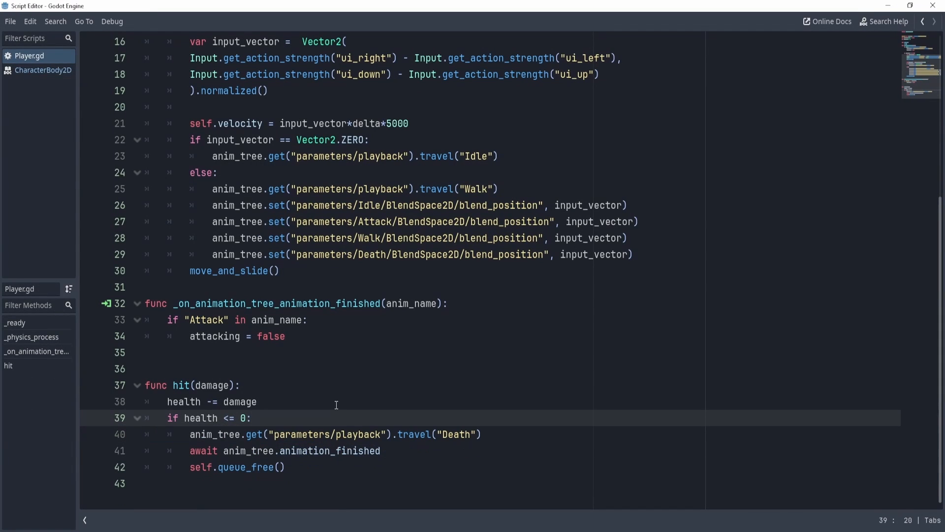
# Step: Declare var dying:bool = false below the attacking variable
pyautogui.scroll(3)
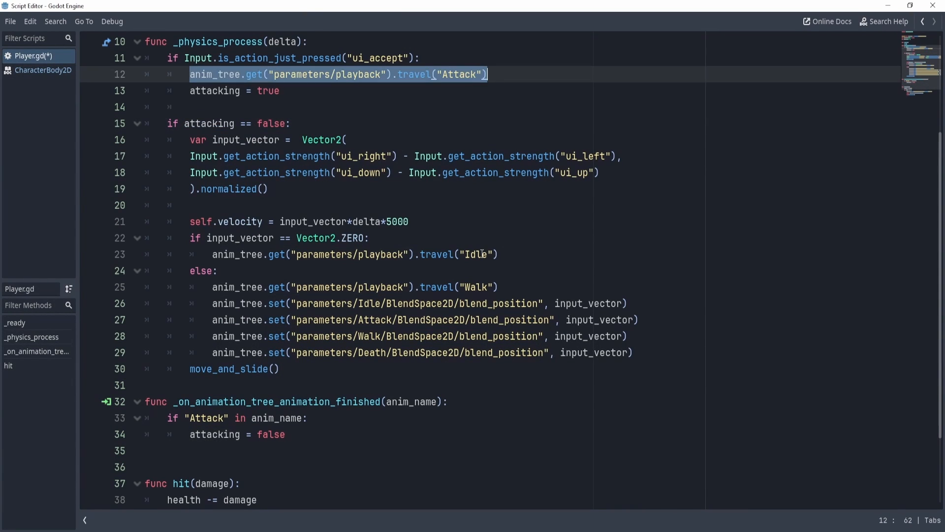
pyautogui.click(418, 59)
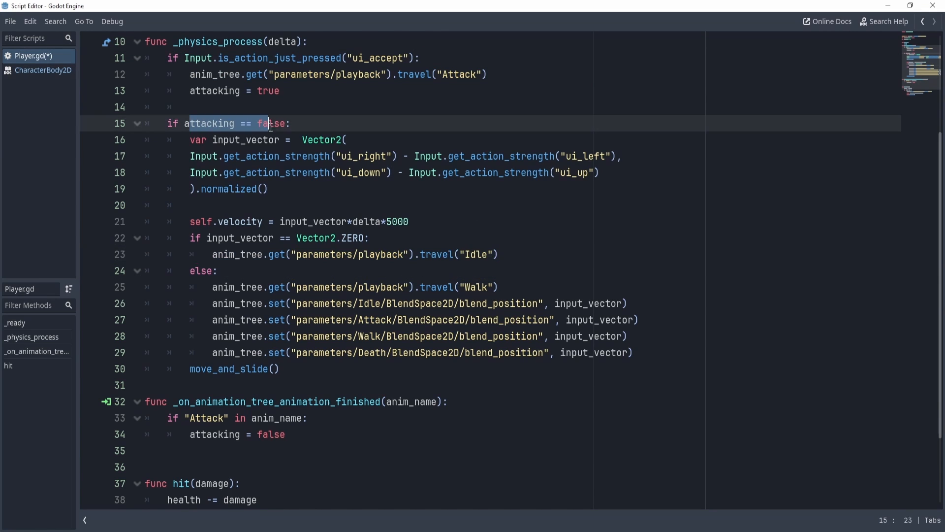
pyautogui.scroll(3)
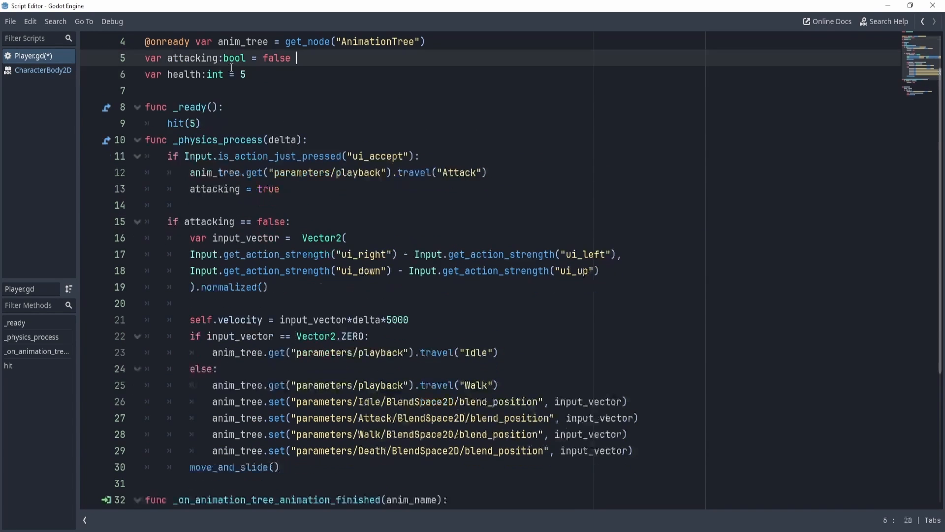
pyautogui.press('Return')
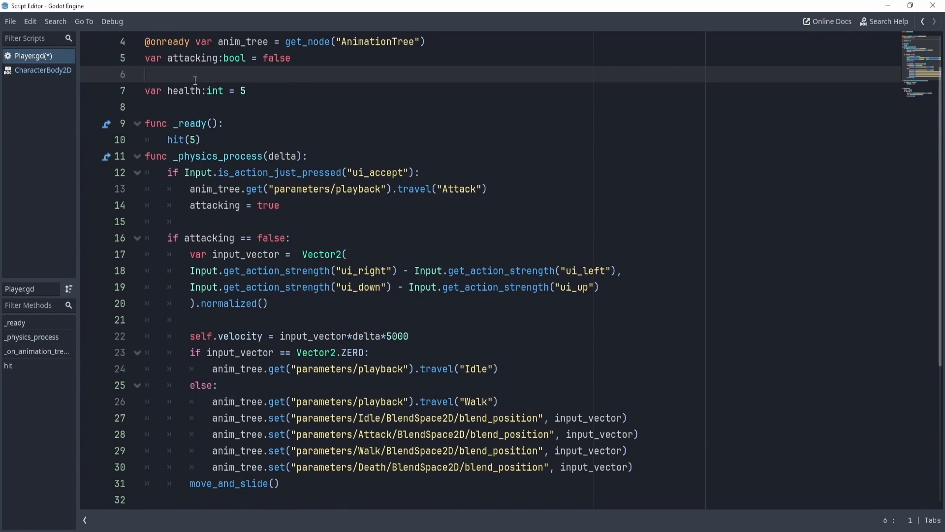
pyautogui.write('var dyin:bool = false')
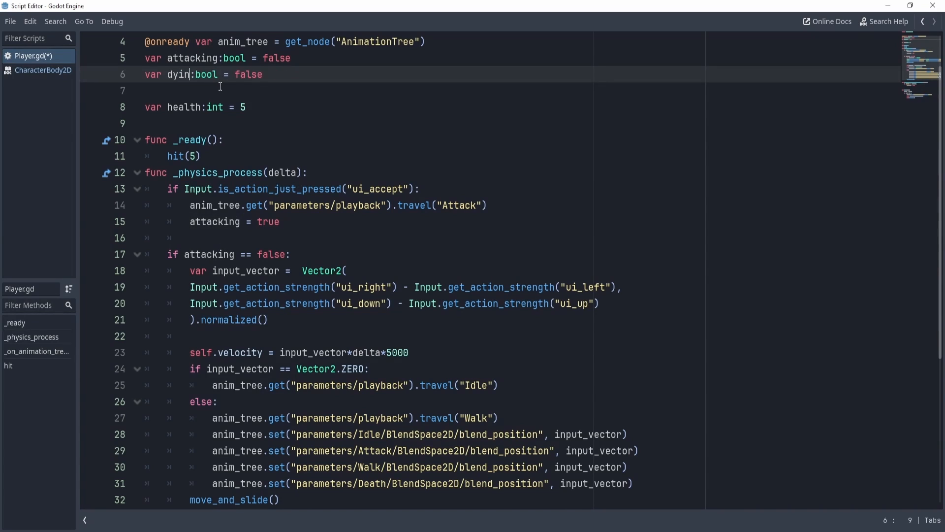
pyautogui.write('g')
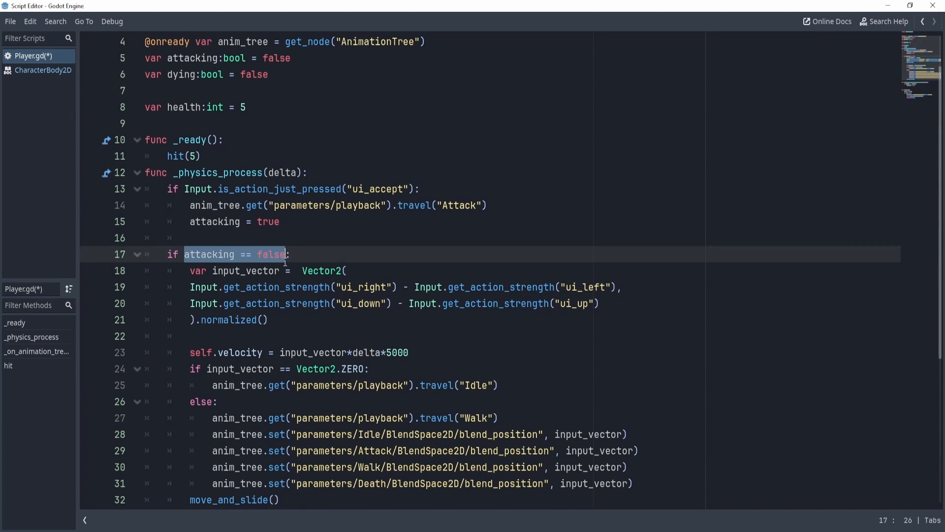
# Step: Change the movement check to (attacking == false) and (dying == false)
pyautogui.click(188, 254)
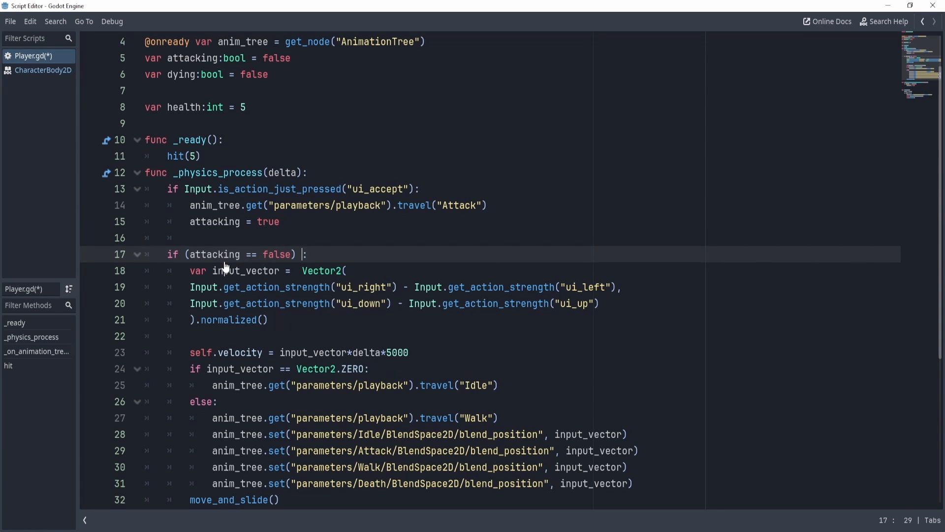
pyautogui.write('or attacking == false)')
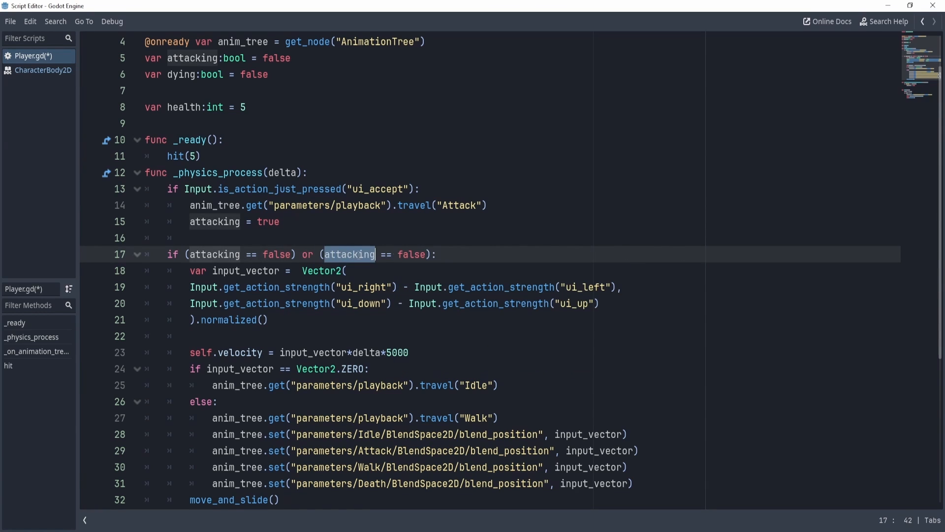
pyautogui.write('dying')
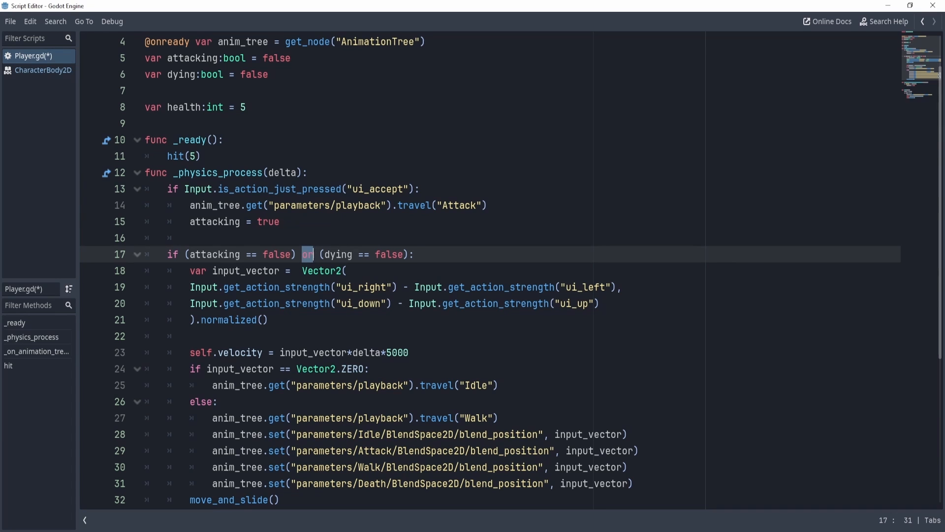
pyautogui.write('and')
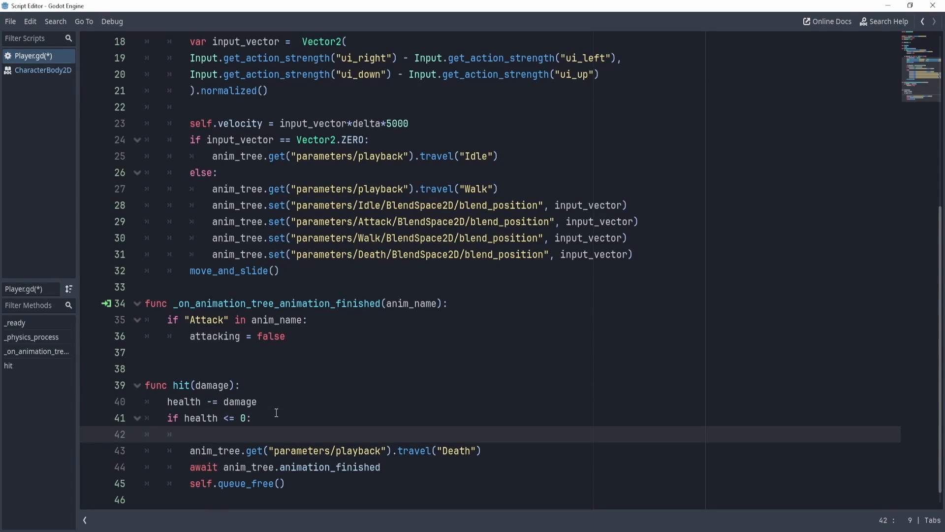
# Step: Set dying = true in hit when health reaches zero and run the game to test
pyautogui.write('dying =')
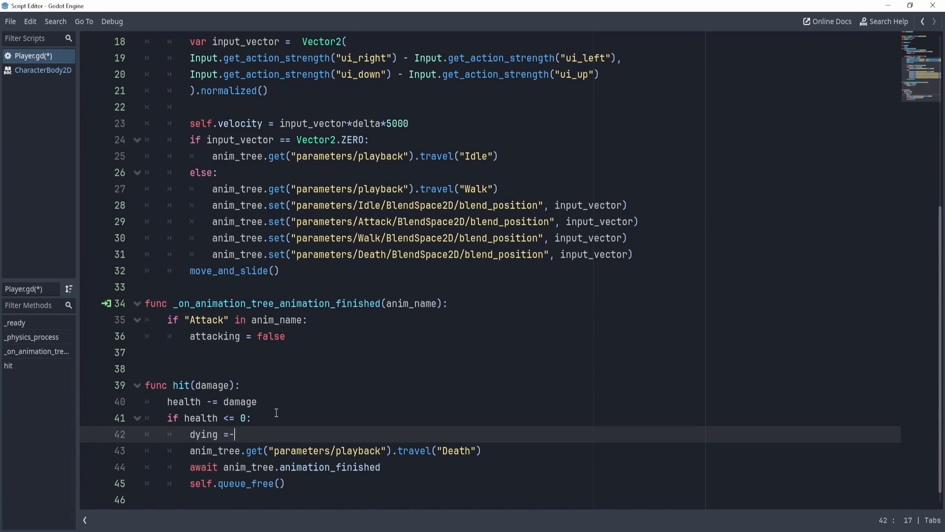
pyautogui.write('true')
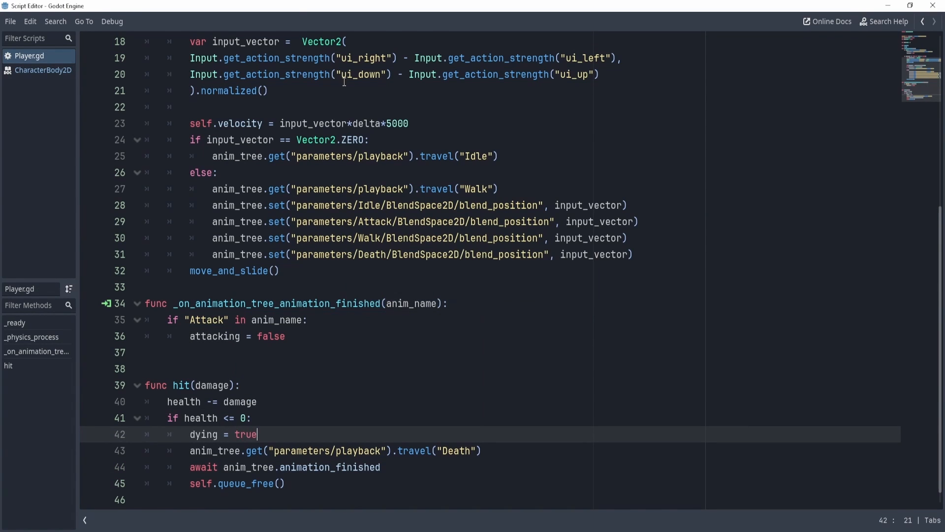
pyautogui.click(215, 173)
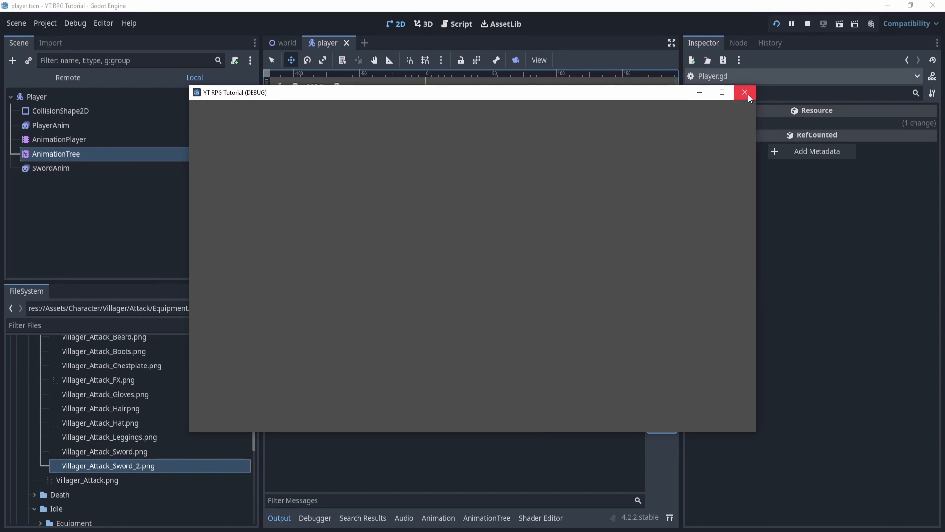
pyautogui.moveTo(108, 104)
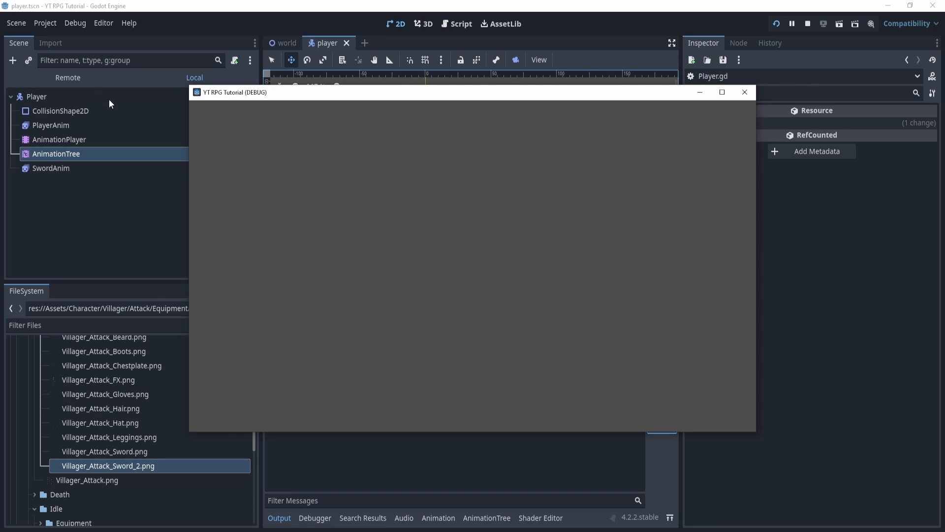
pyautogui.moveTo(67, 77)
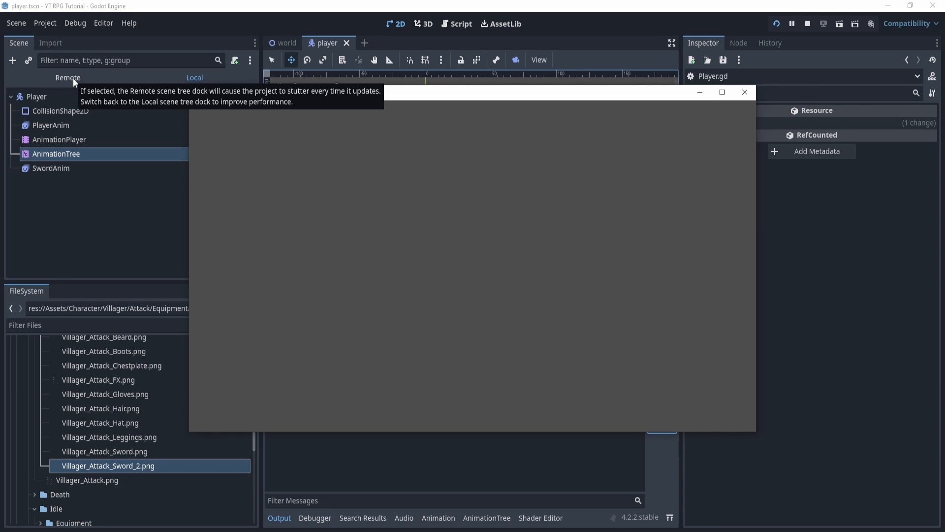
# Step: Confirm the remote scene tree shows only World with the player freed, then stop the run
pyautogui.click(67, 77)
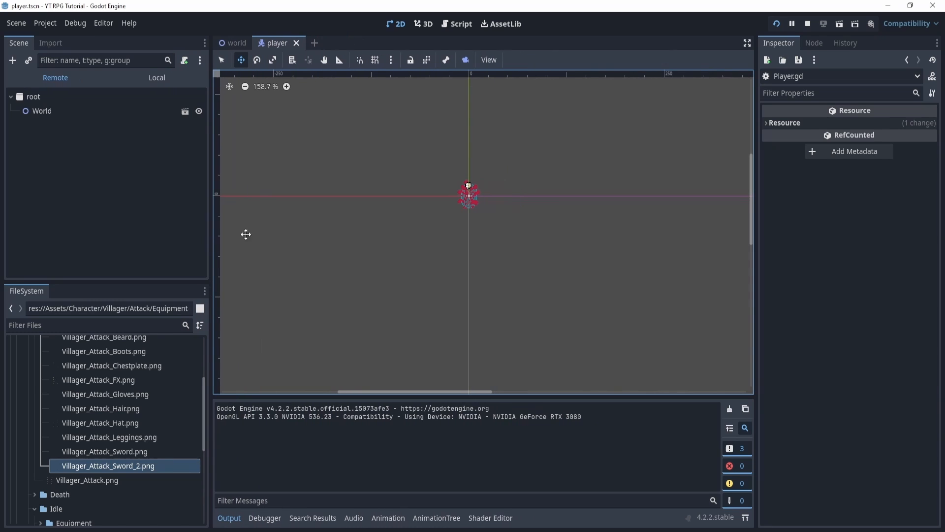
pyautogui.click(808, 23)
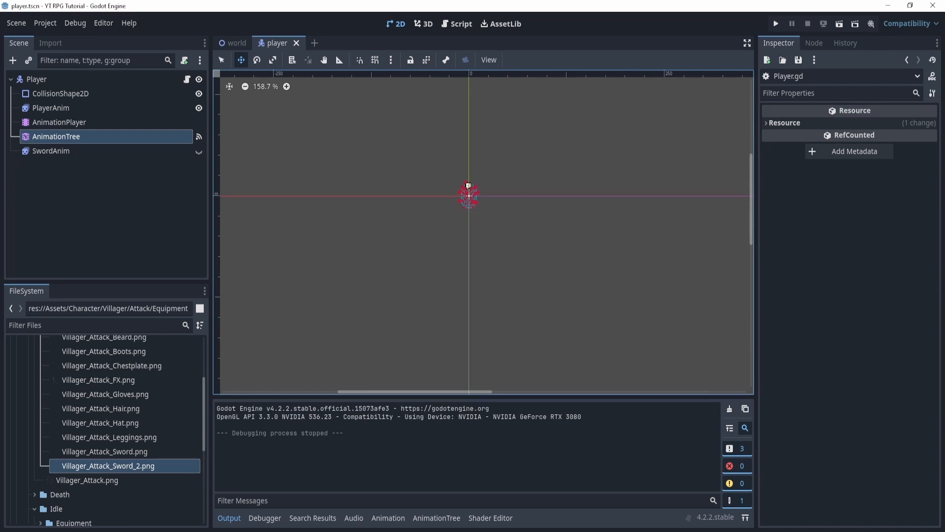
pyautogui.moveTo(683, 446)
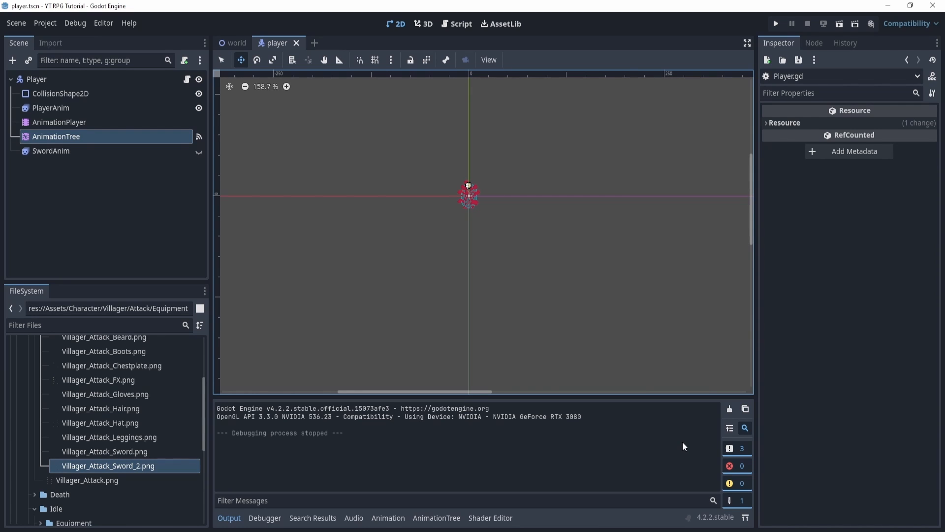